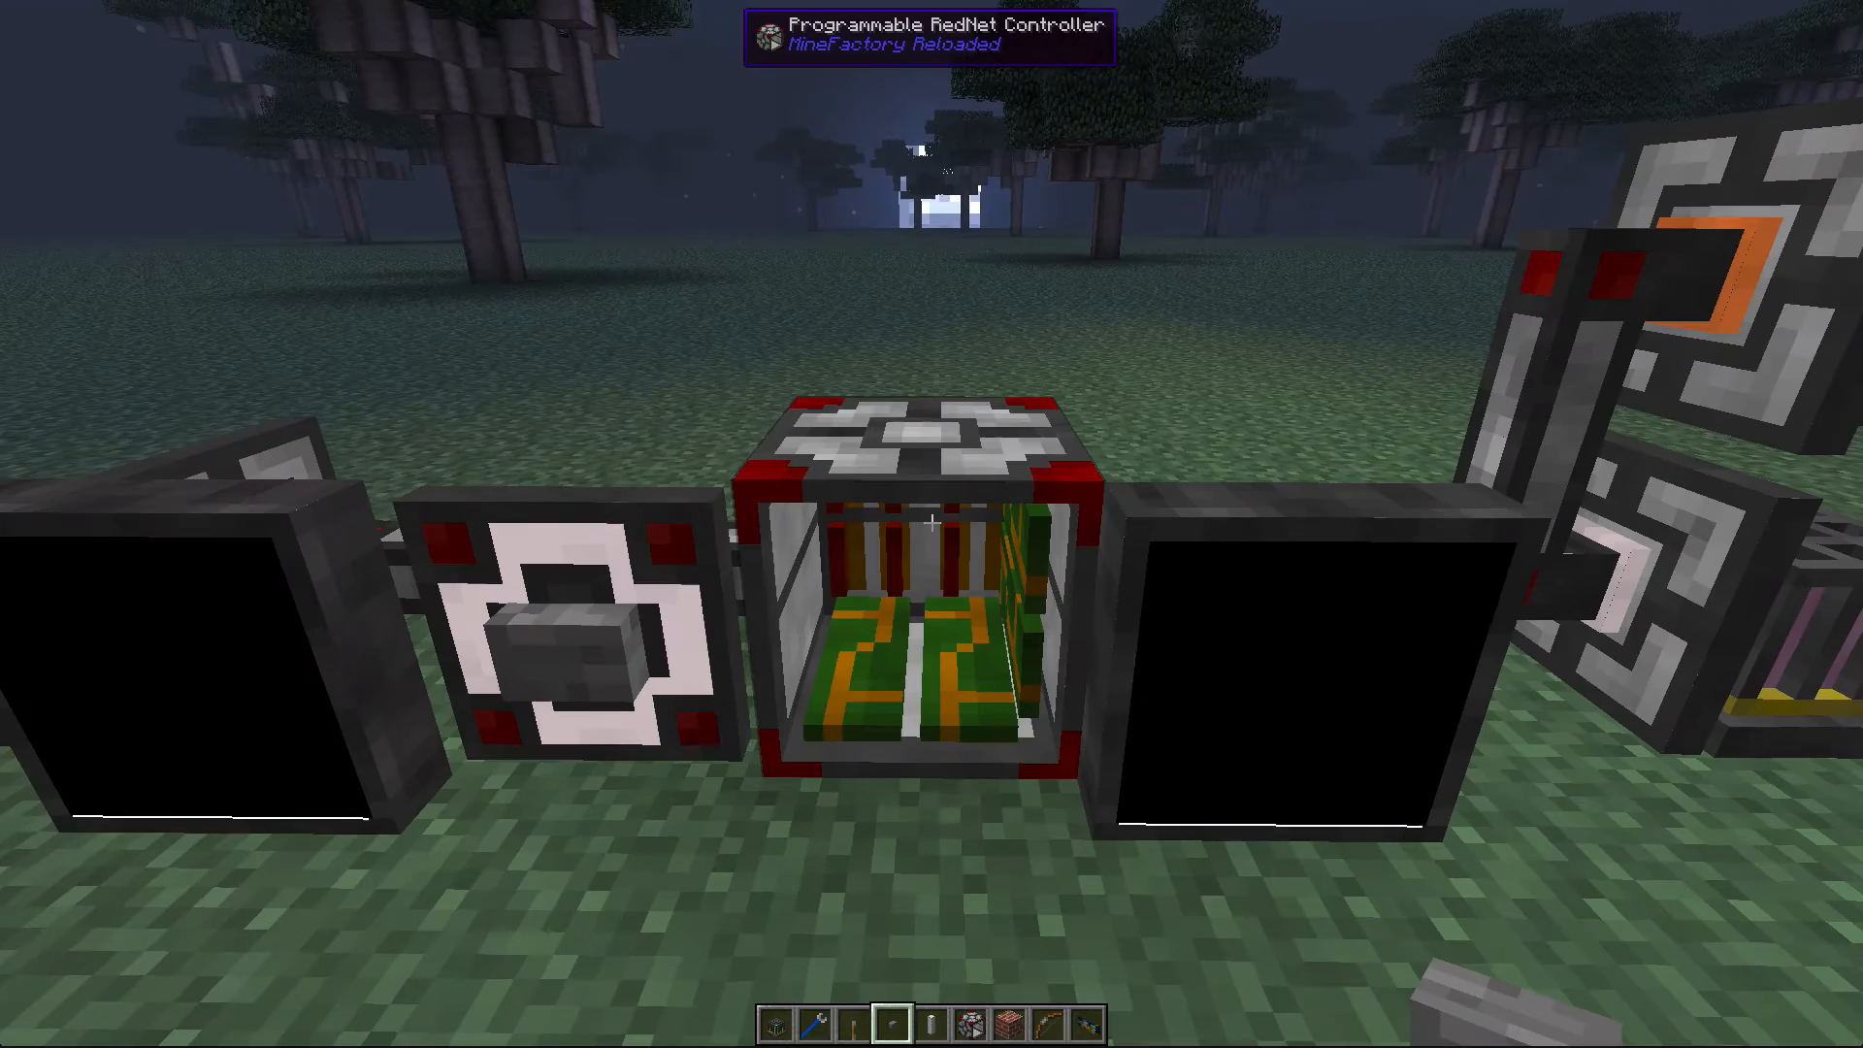
pyautogui.moveTo(932, 524)
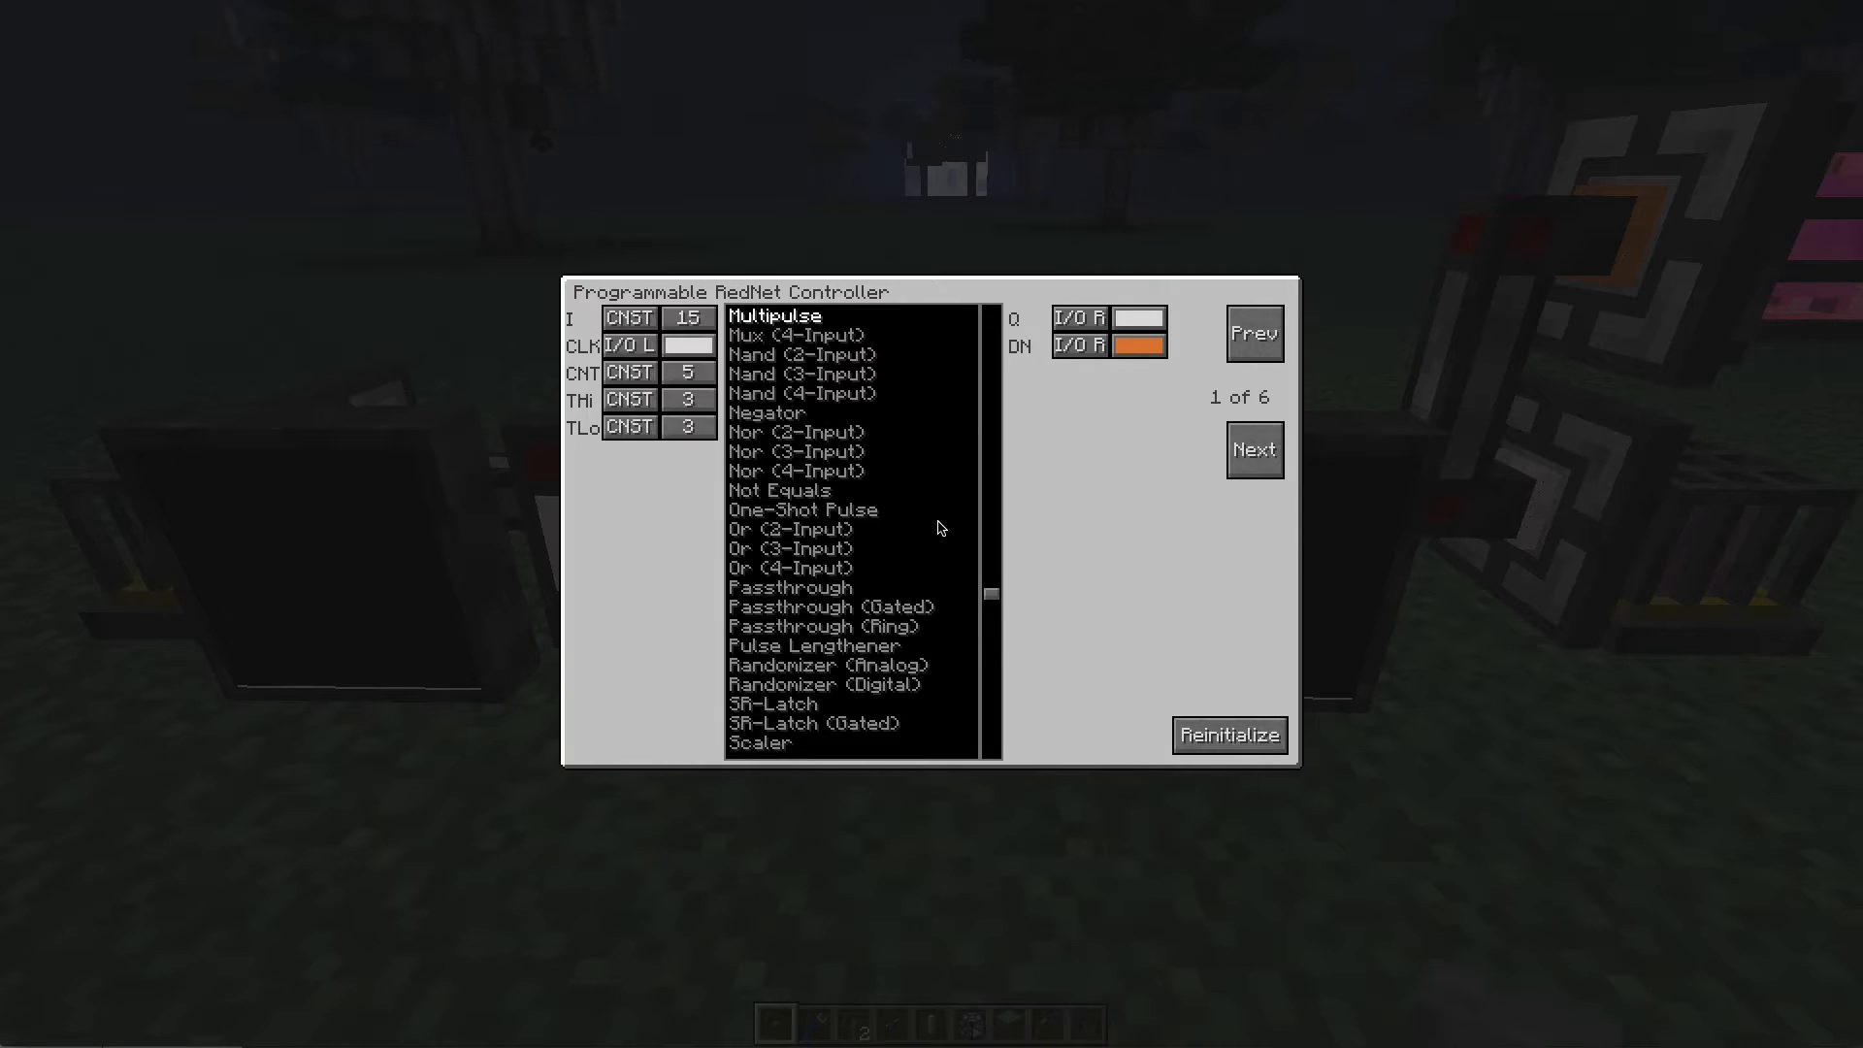
pyautogui.moveTo(776, 319)
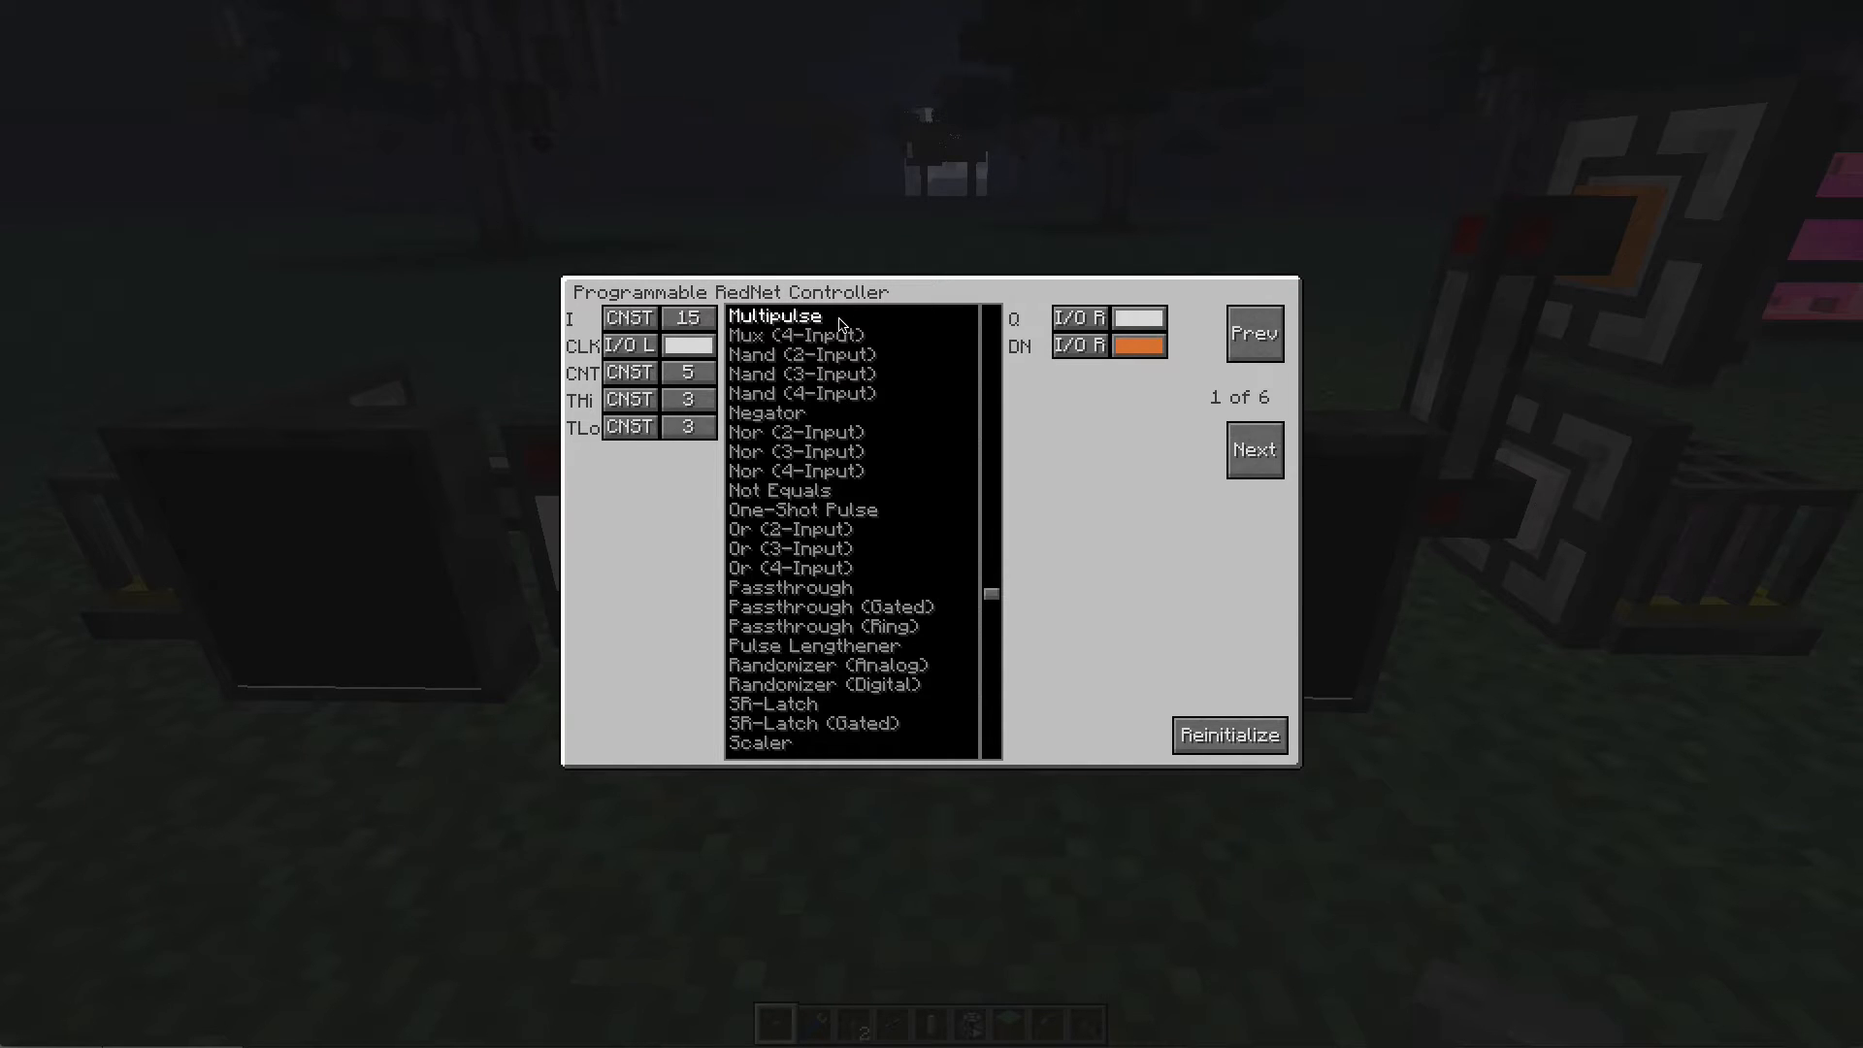
pyautogui.moveTo(854, 484)
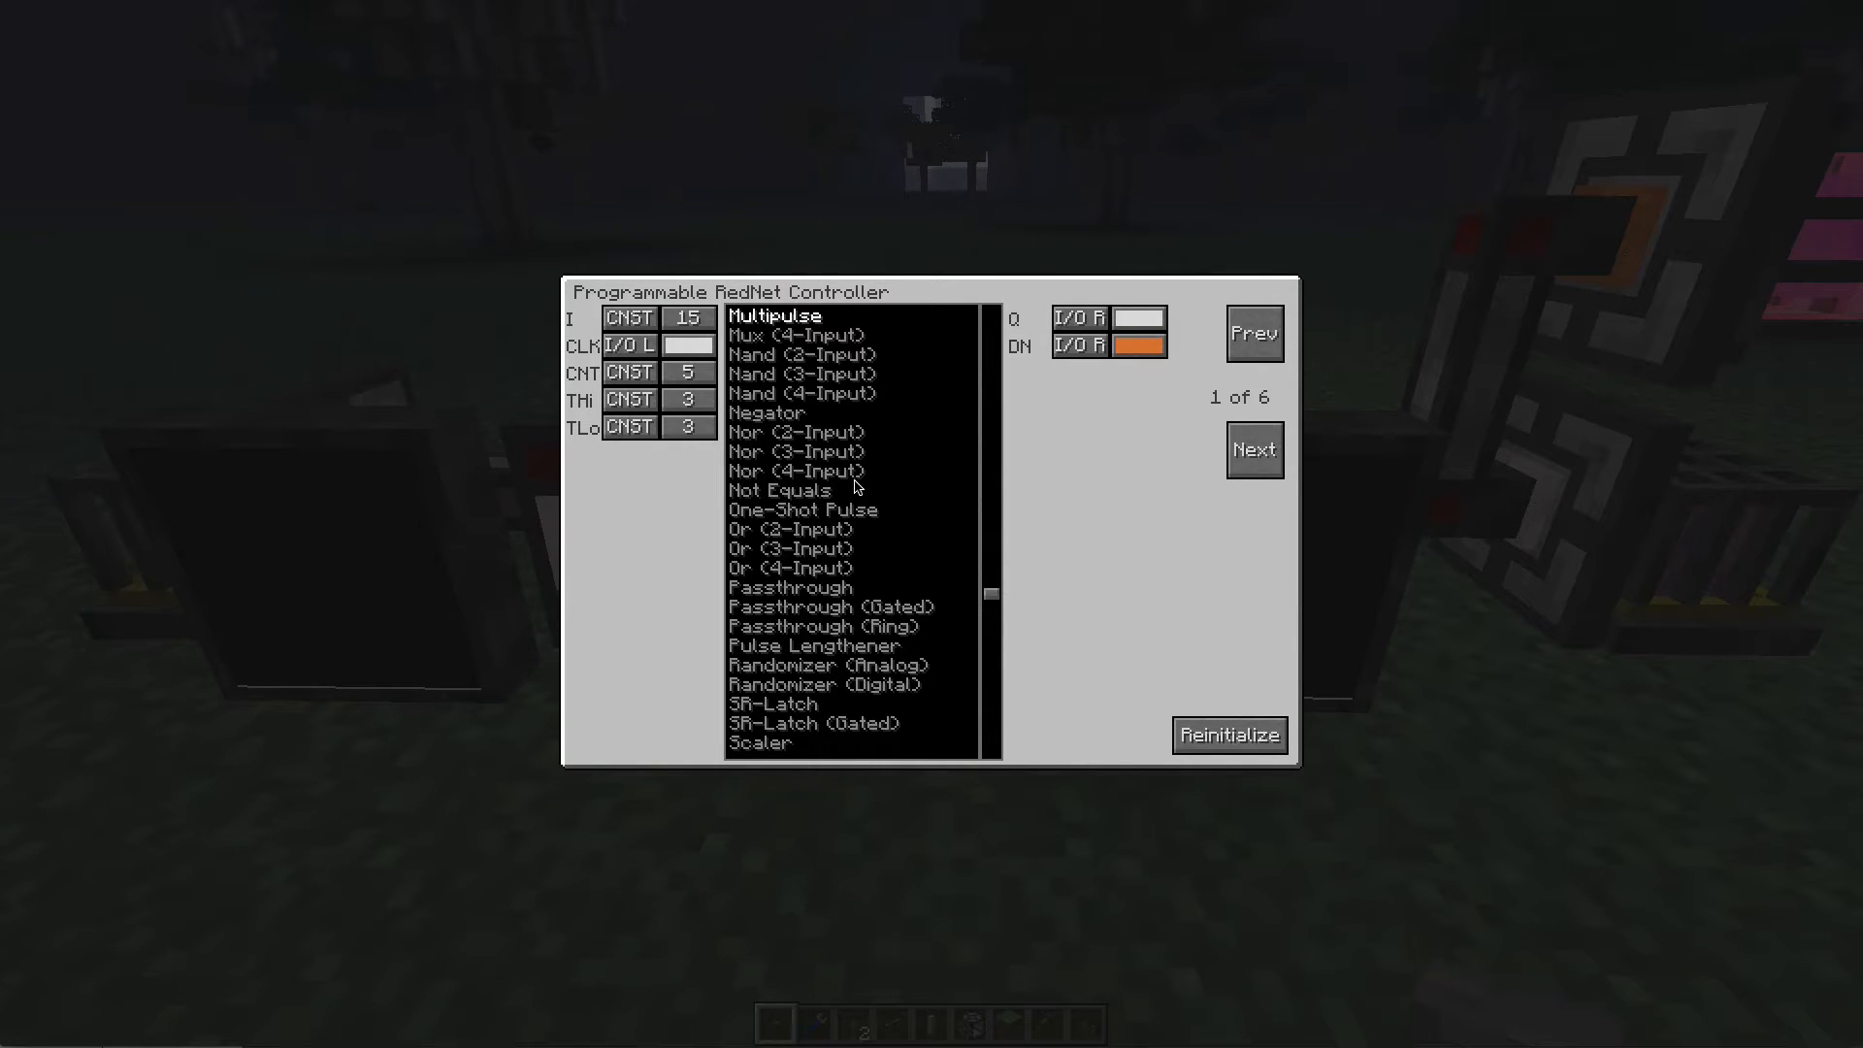
pyautogui.moveTo(1179, 447)
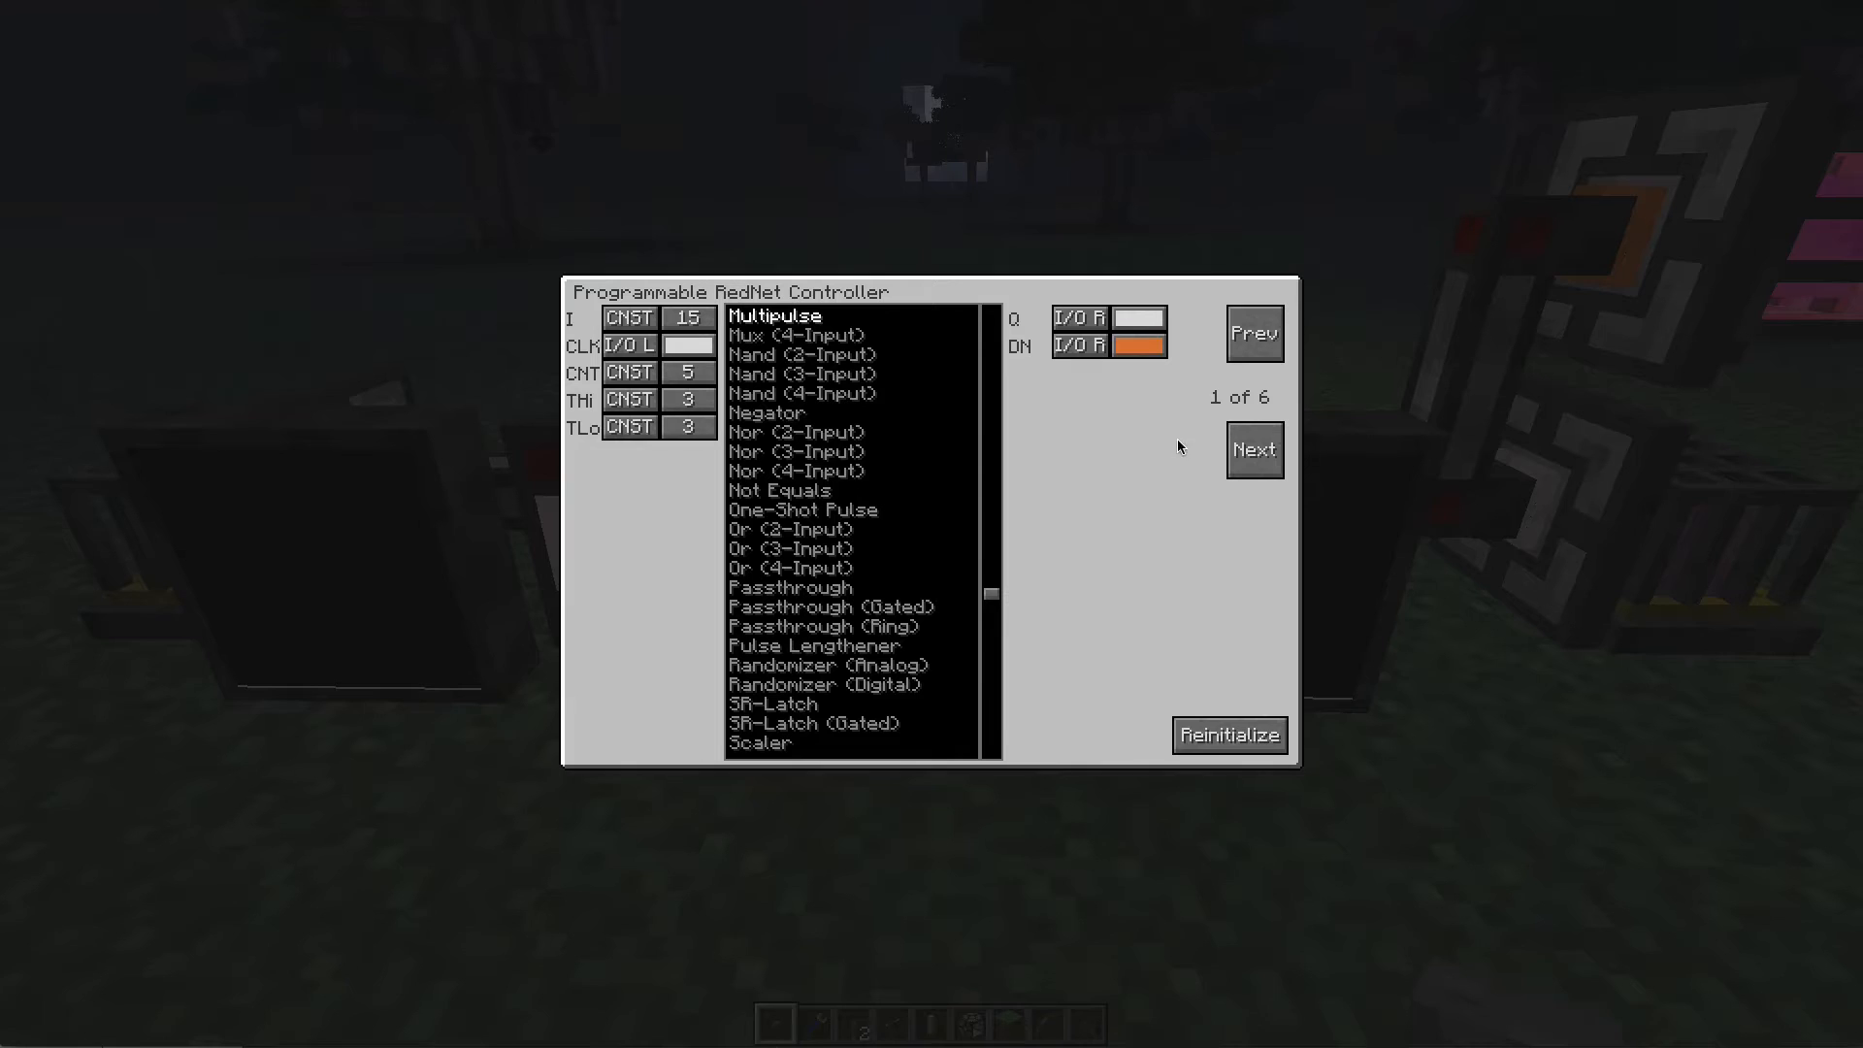
pyautogui.moveTo(1268, 403)
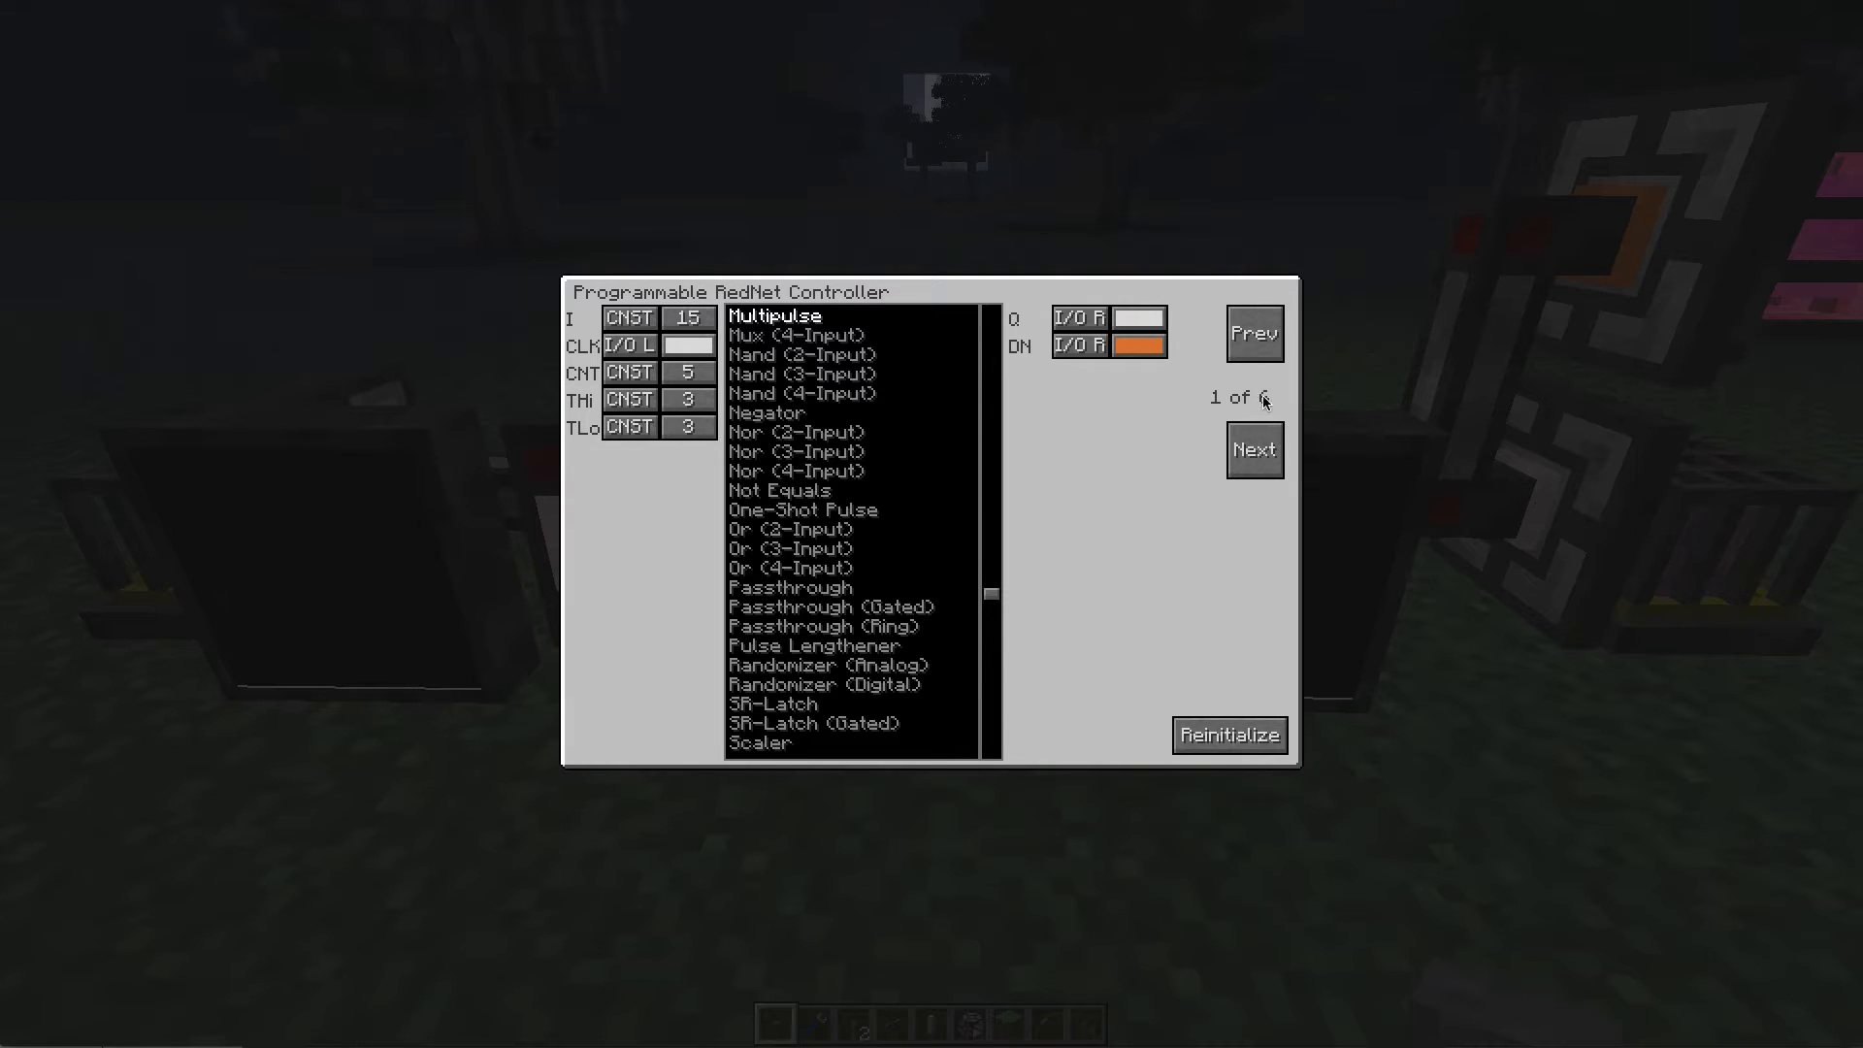
pyautogui.moveTo(1188, 424)
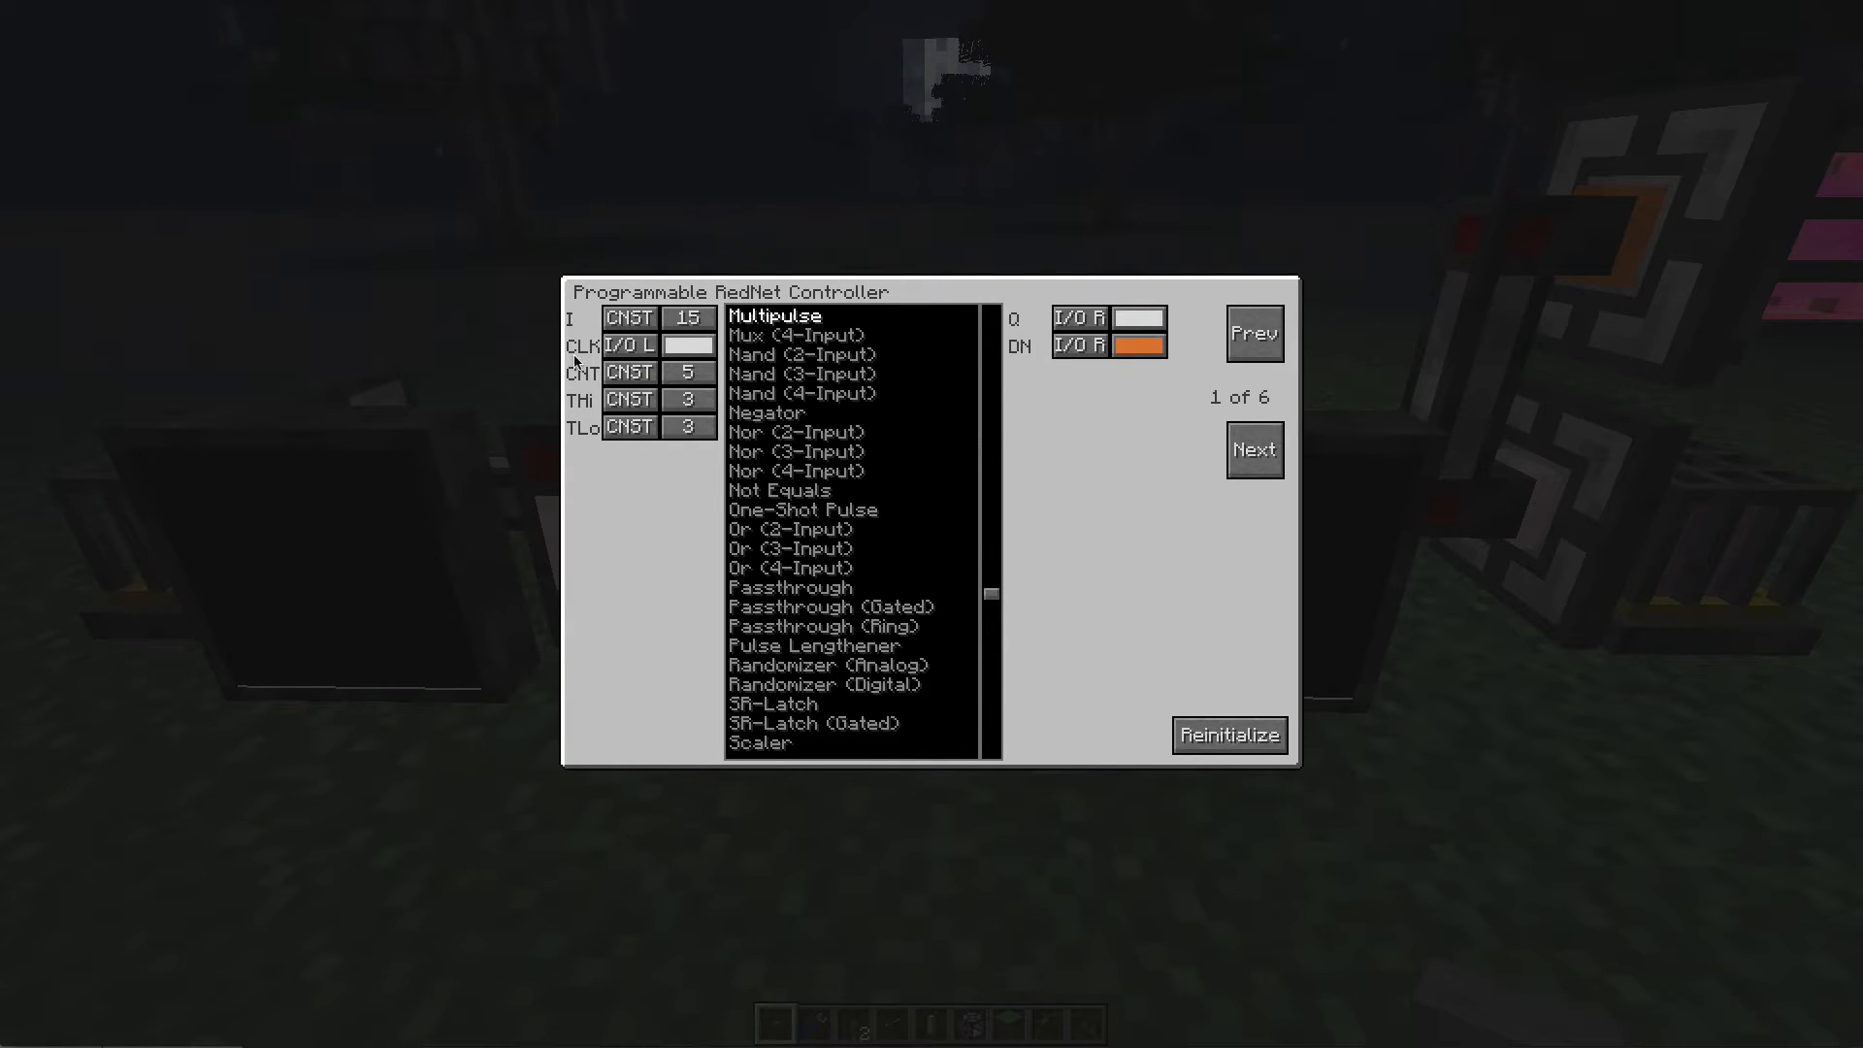
pyautogui.moveTo(603, 467)
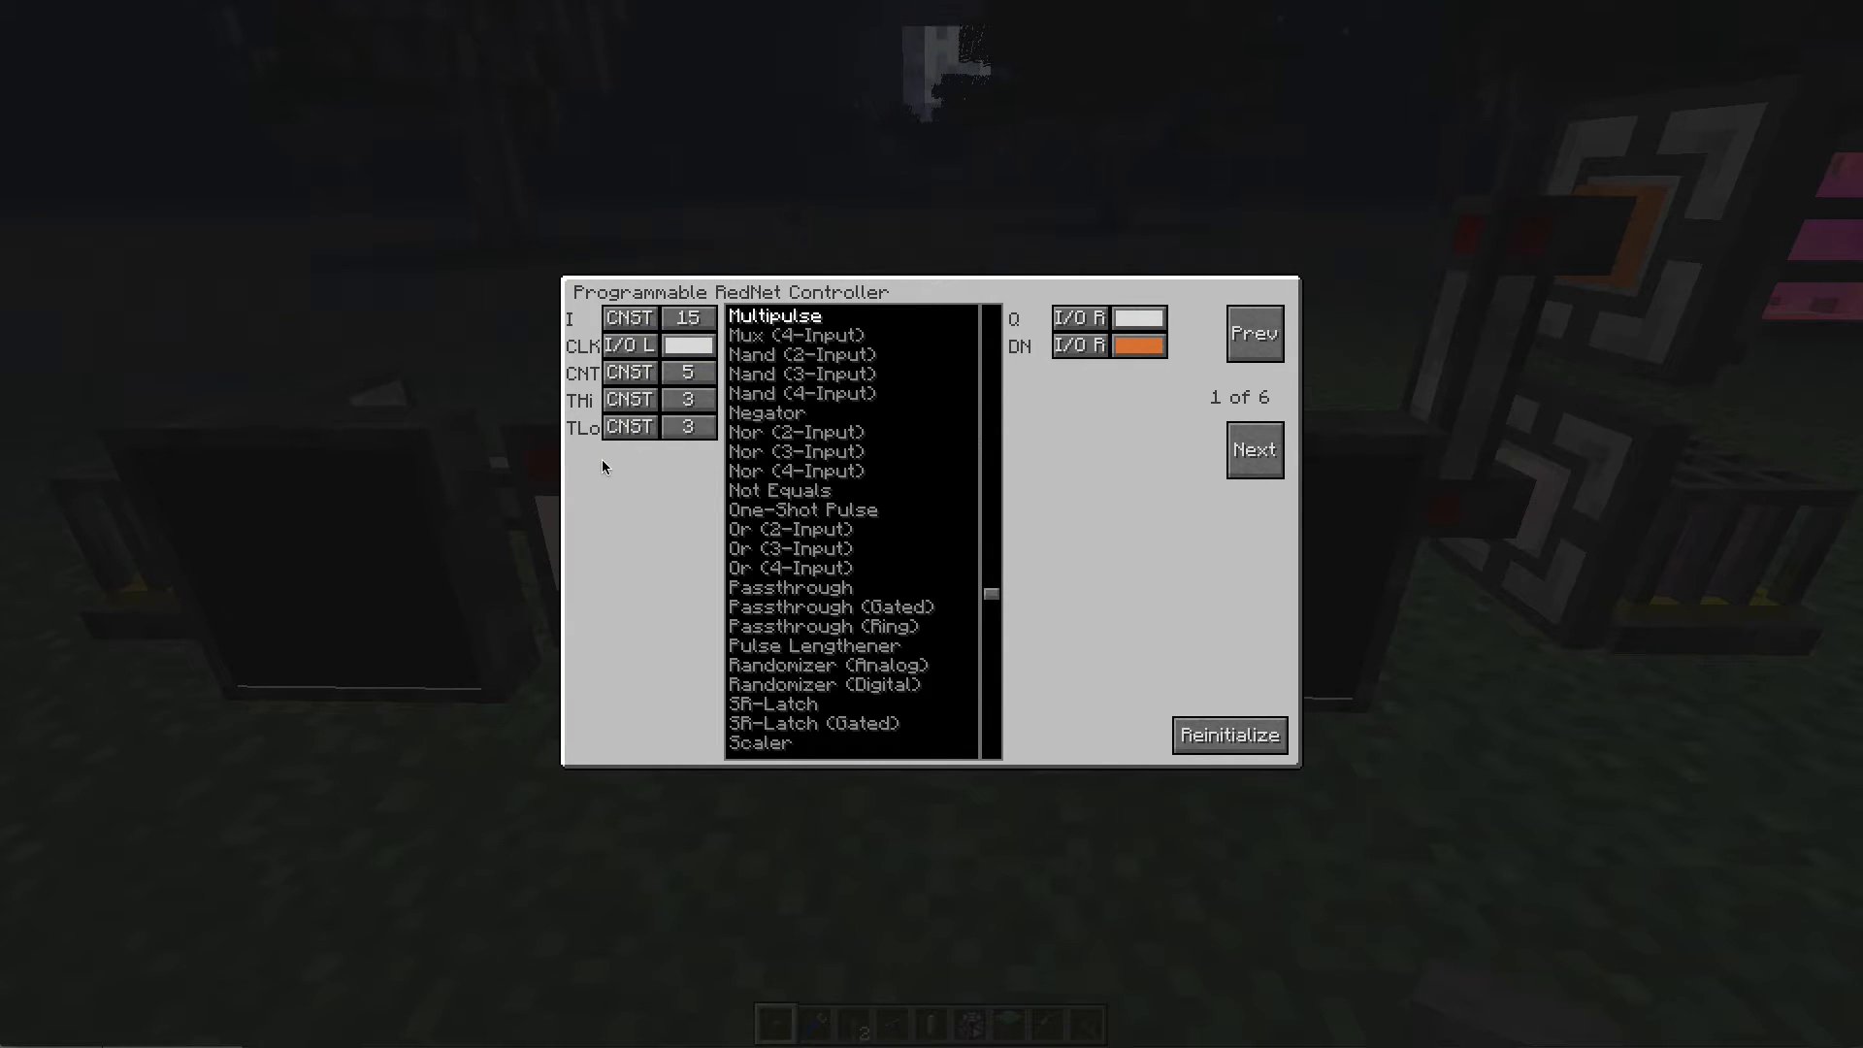
pyautogui.moveTo(1092, 426)
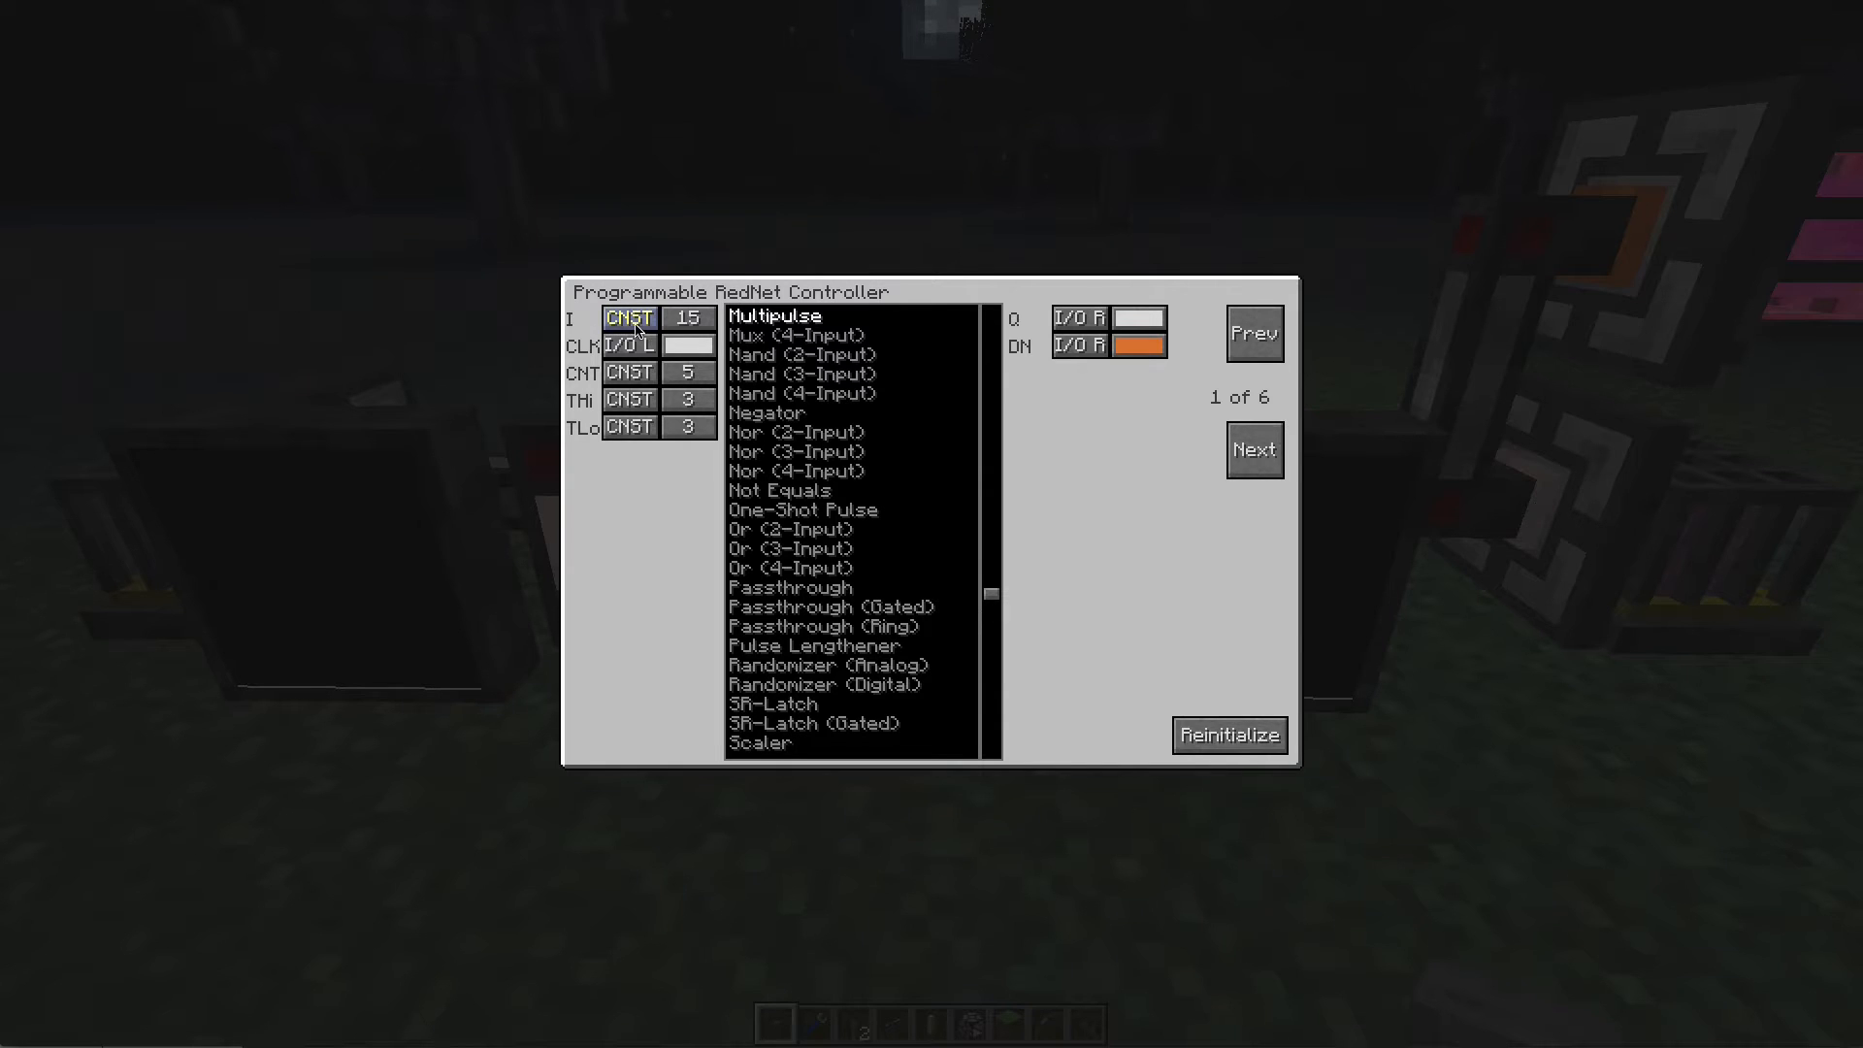
# Step: Inspect the Multipulse constants, confirming I 15, CNT 5, THi 3 and TLo 3
pyautogui.click(688, 317)
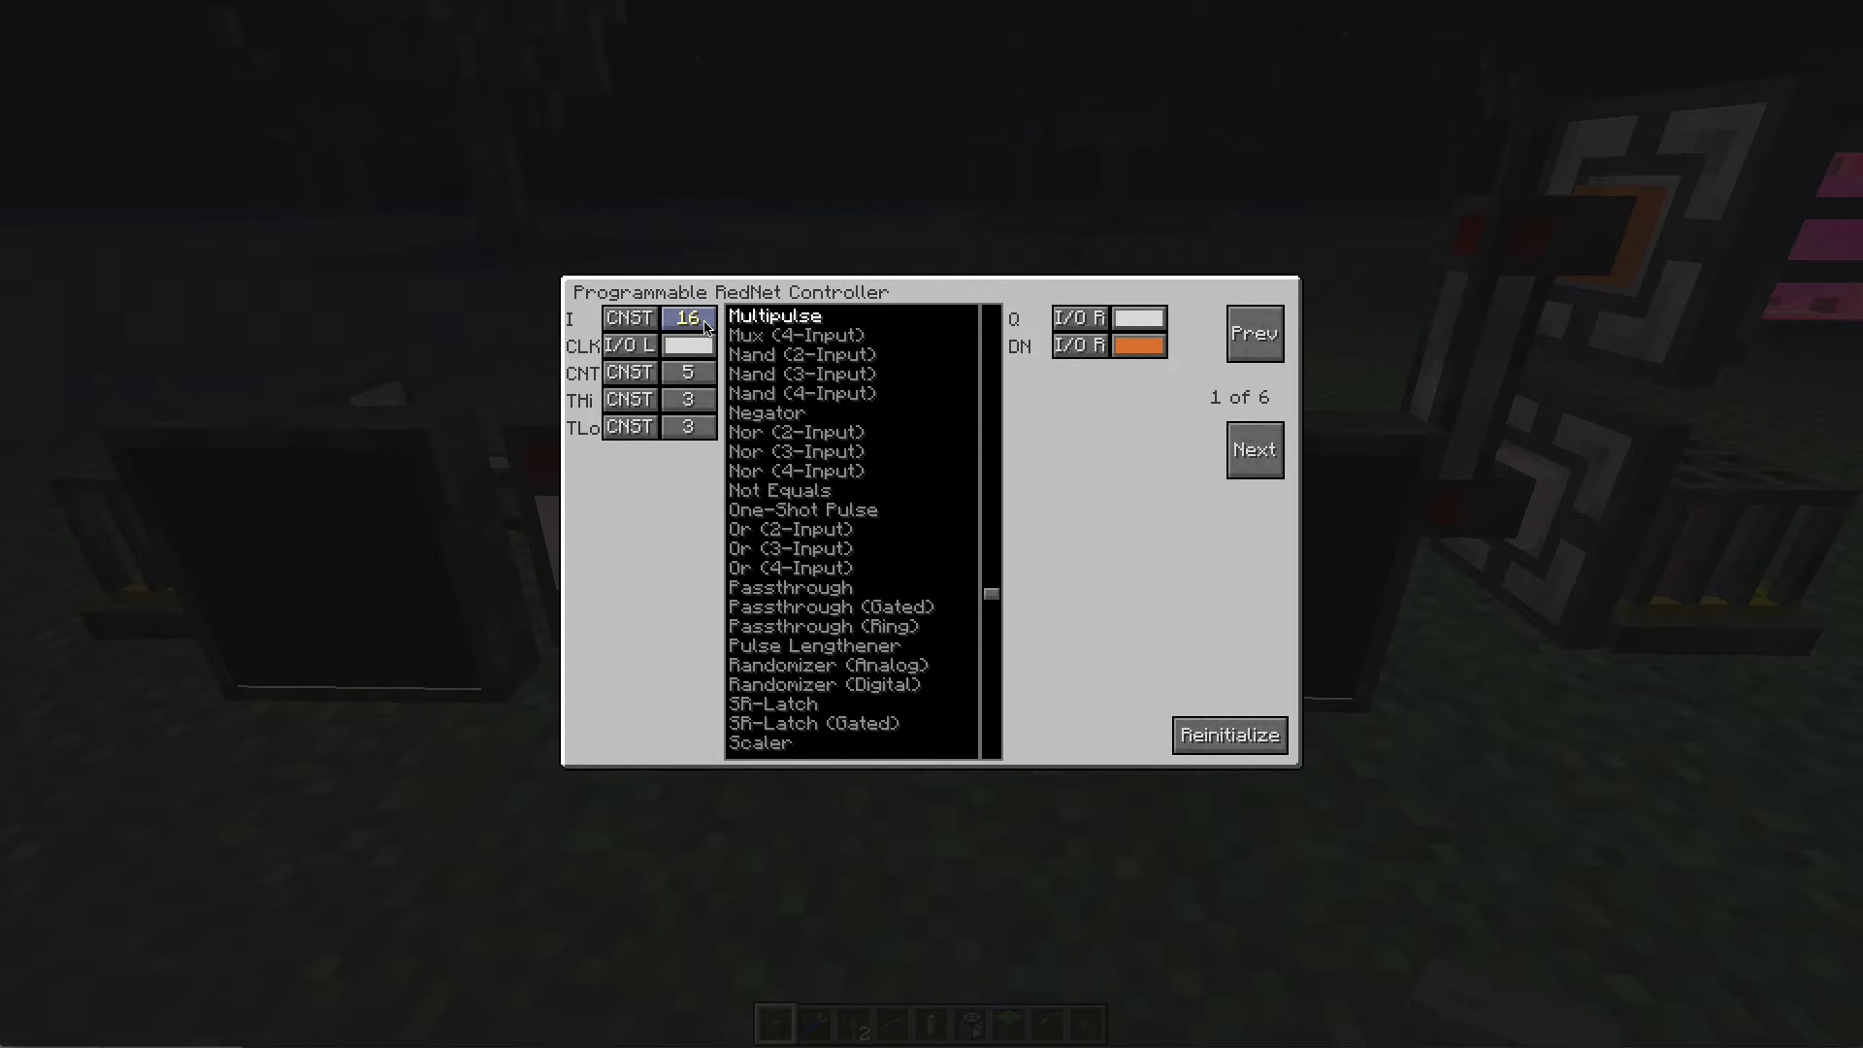
pyautogui.scroll(-3)
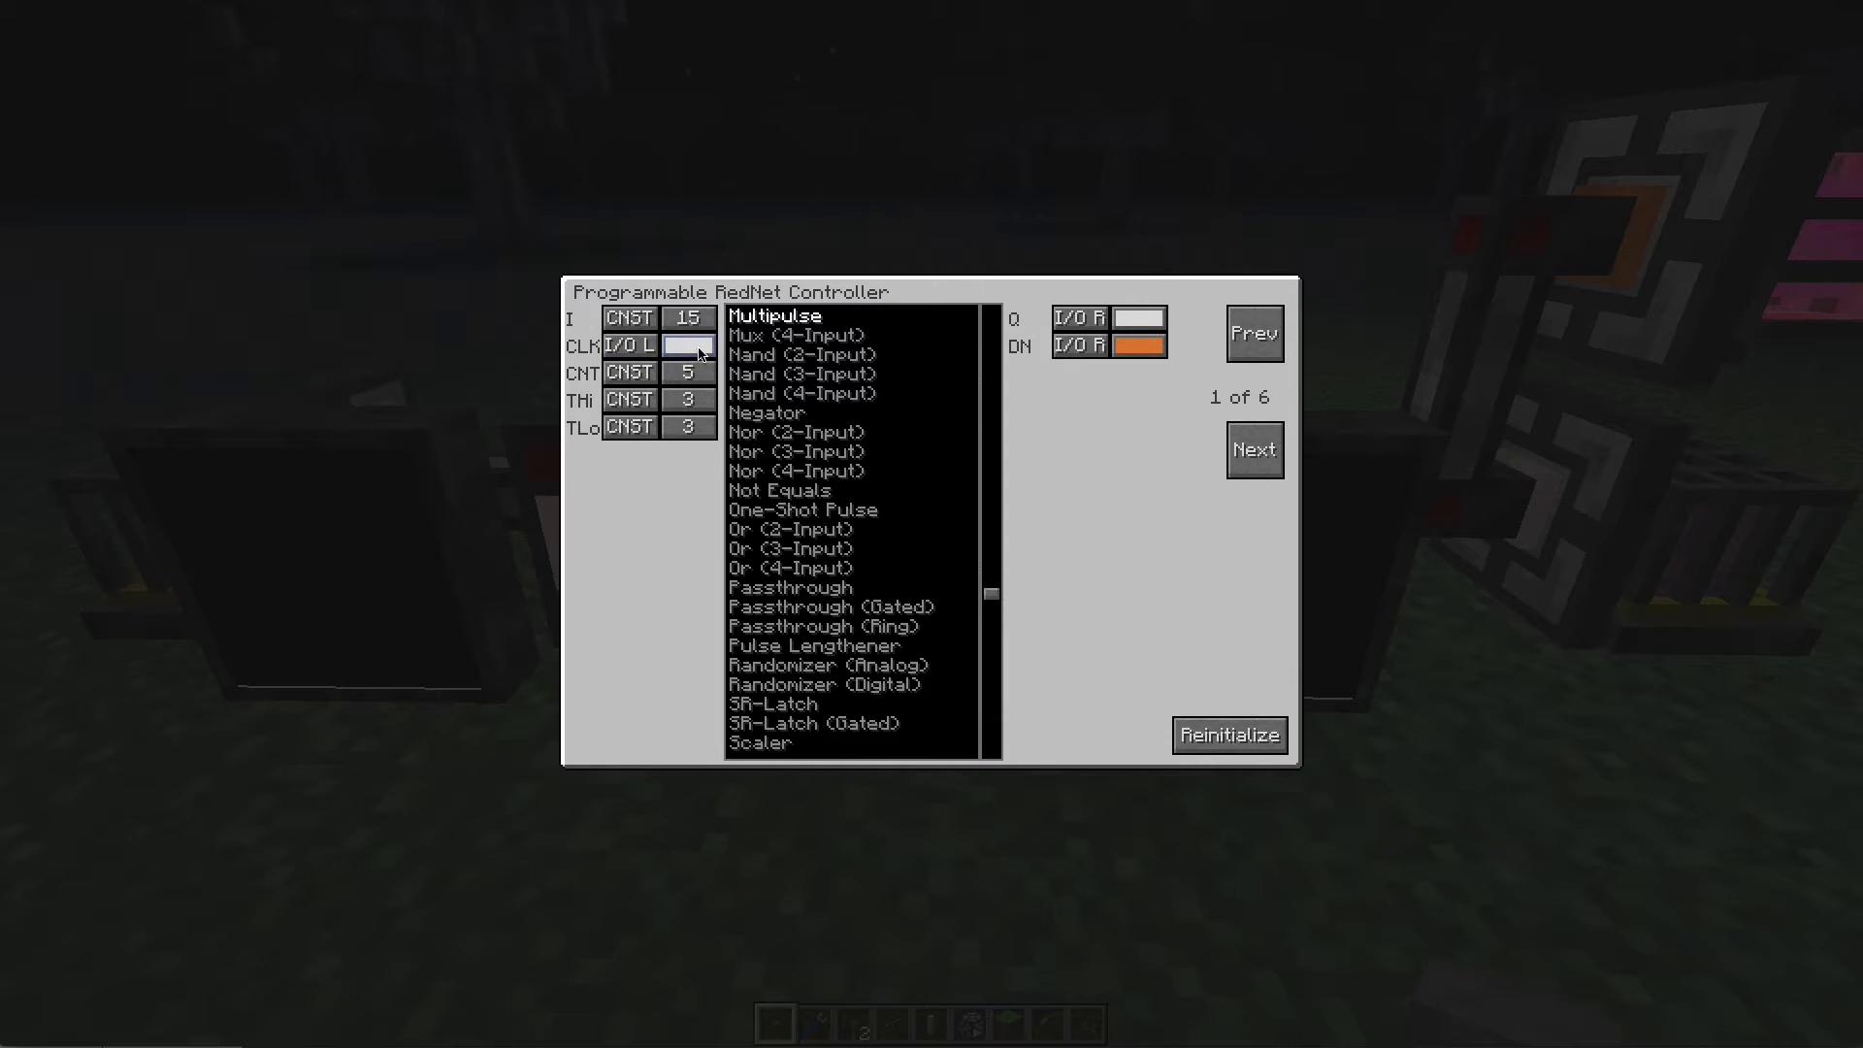
# Step: Exit the controller screen to view the RedNet Historian displays
pyautogui.press('Escape')
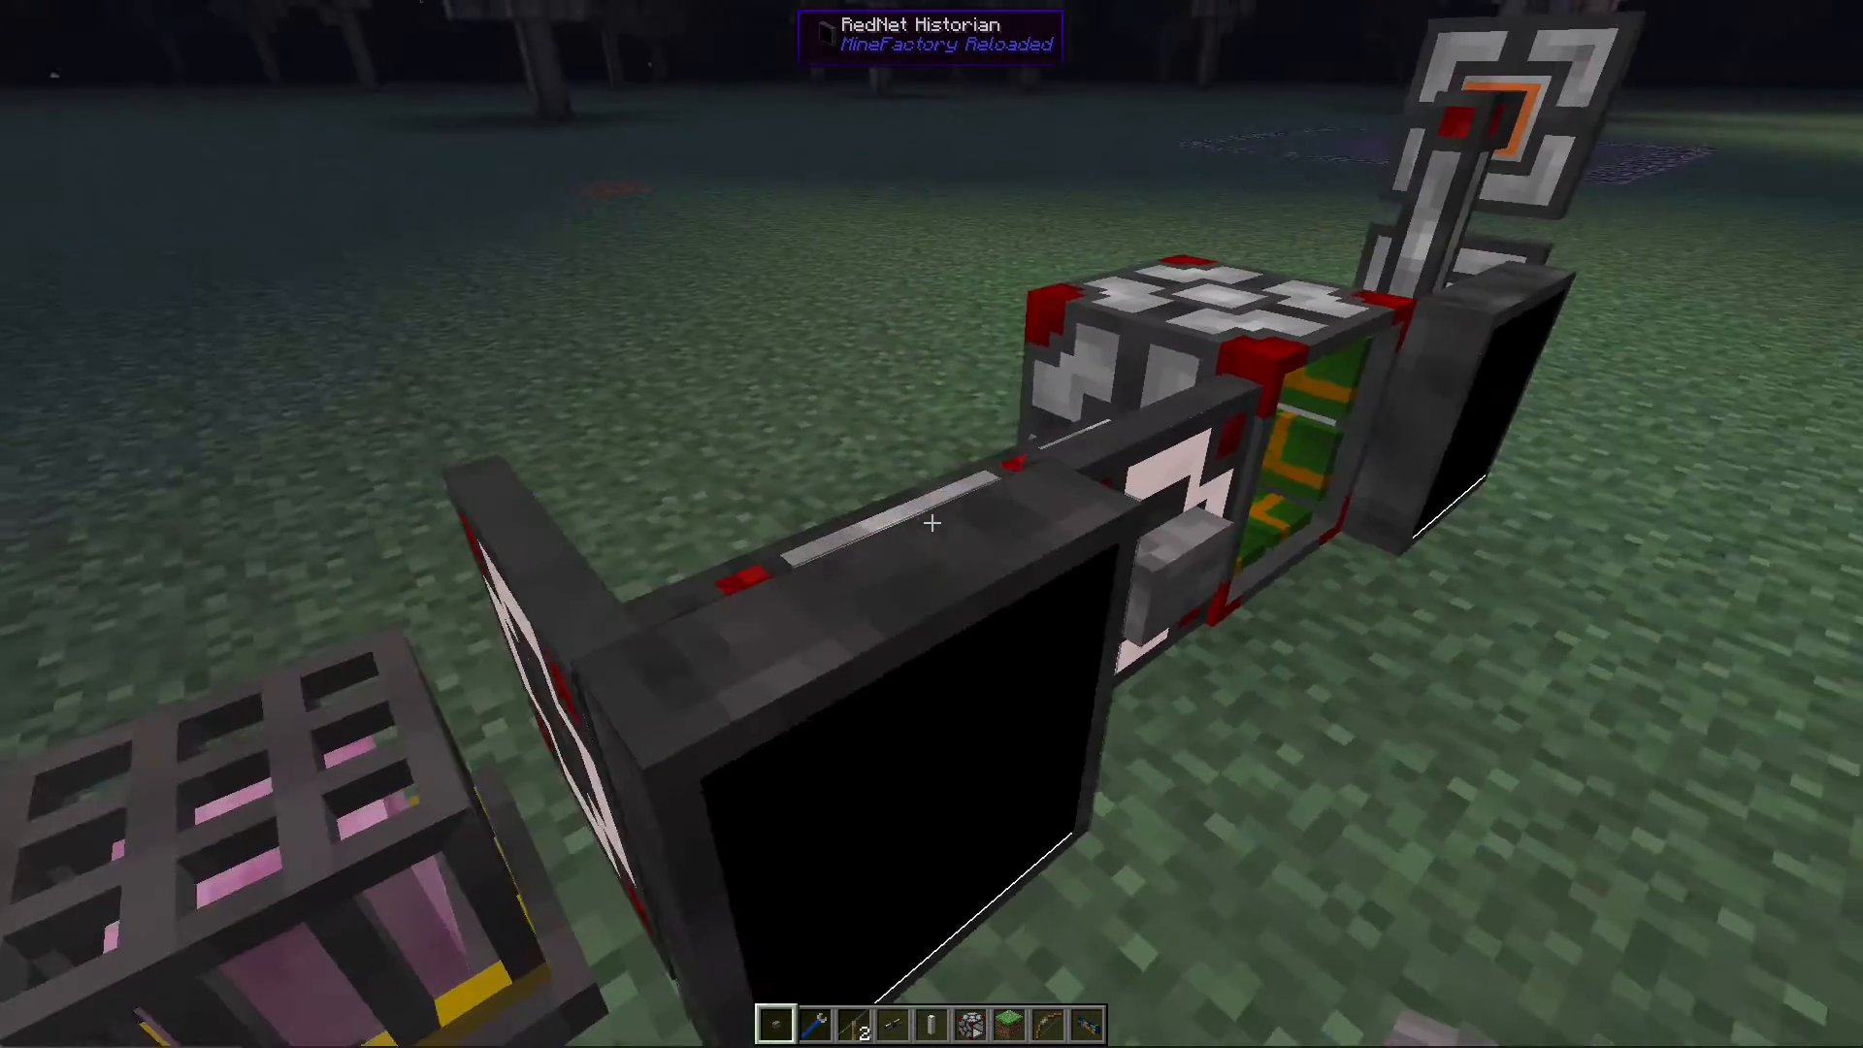
pyautogui.moveTo(932, 525)
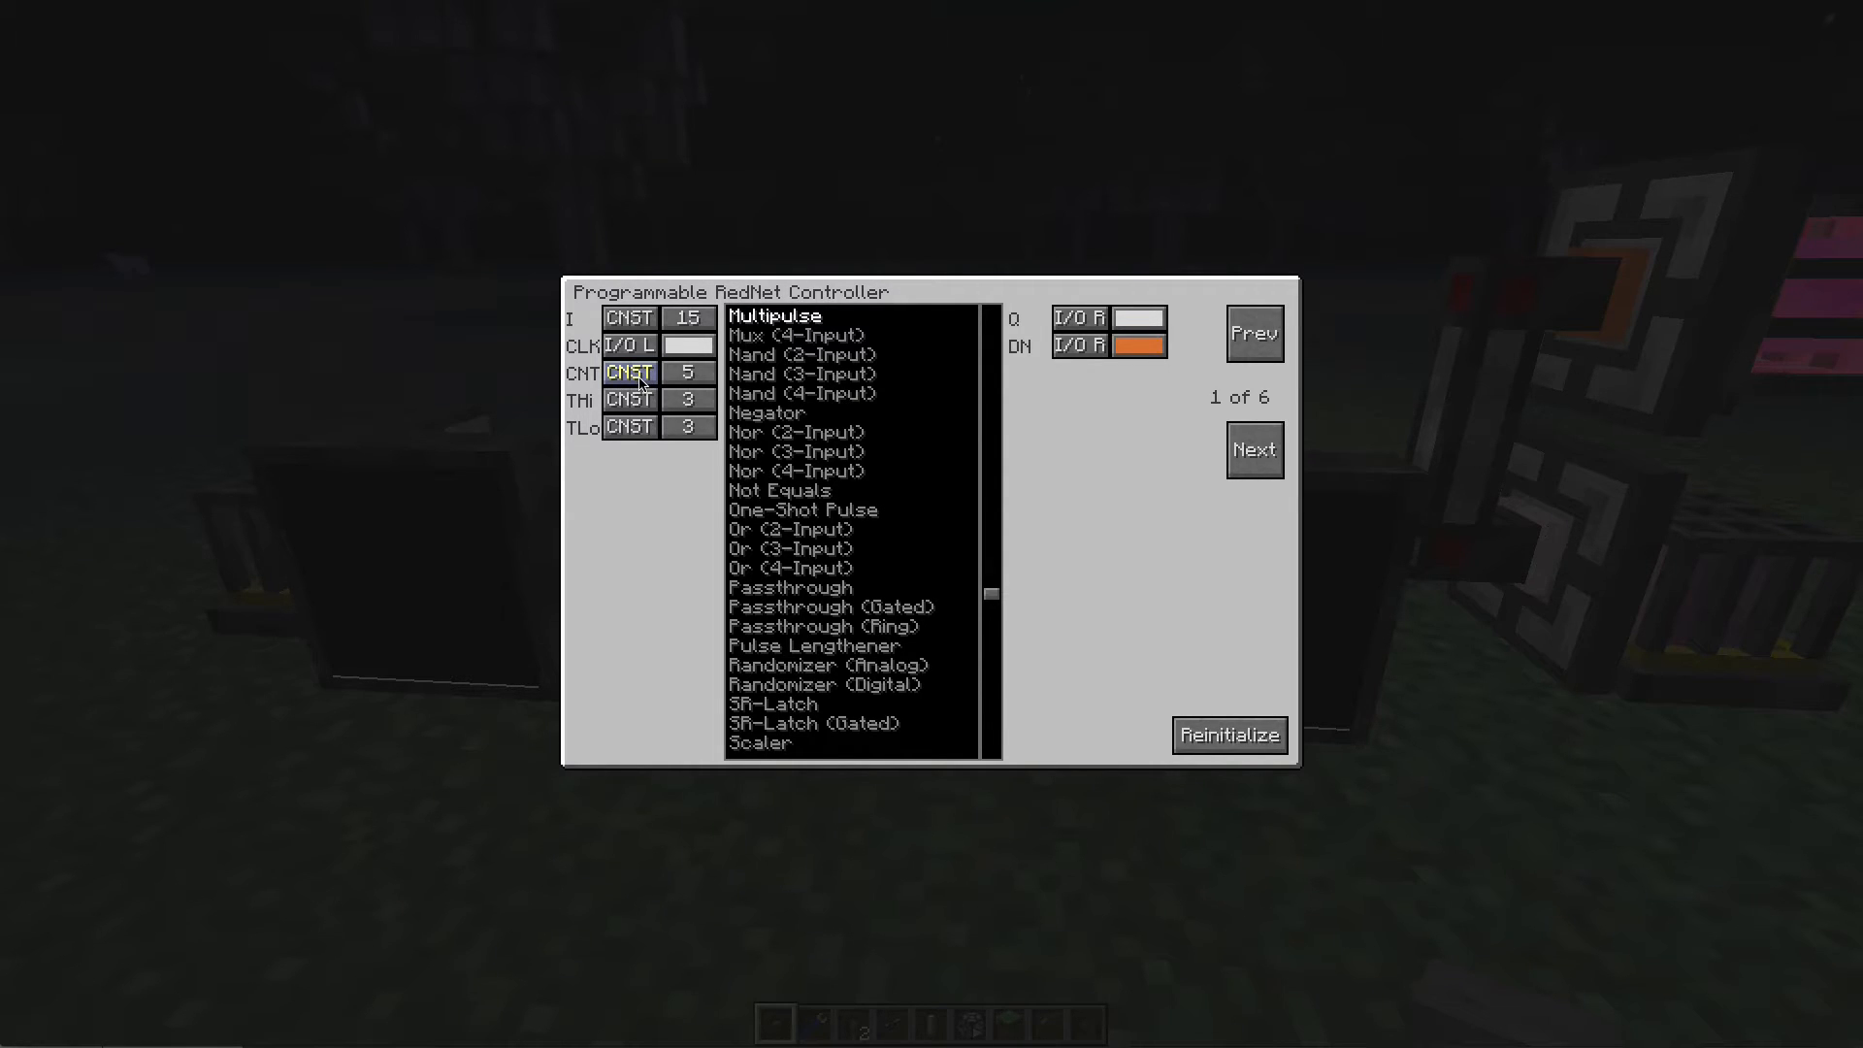
# Step: Check the CNT, THi and TLo constant fields, leaving them at 5, 3 and 3
pyautogui.click(688, 373)
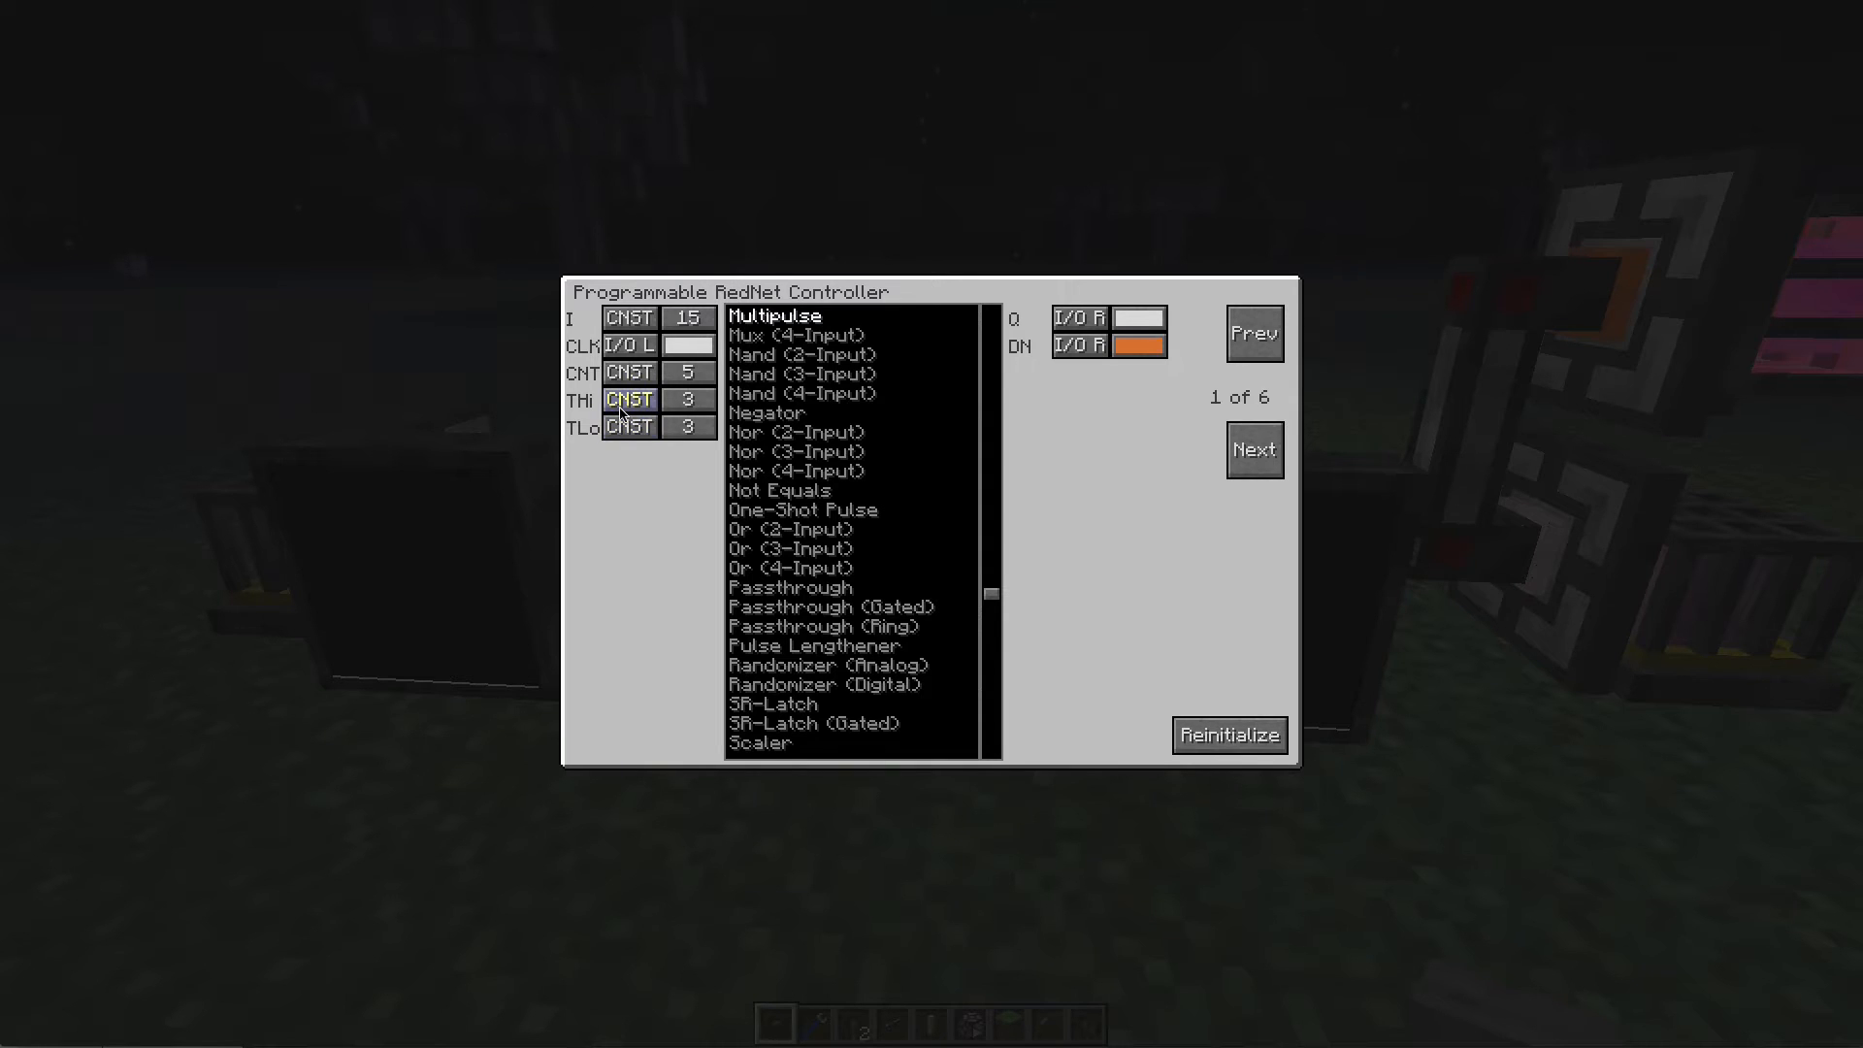
pyautogui.click(628, 427)
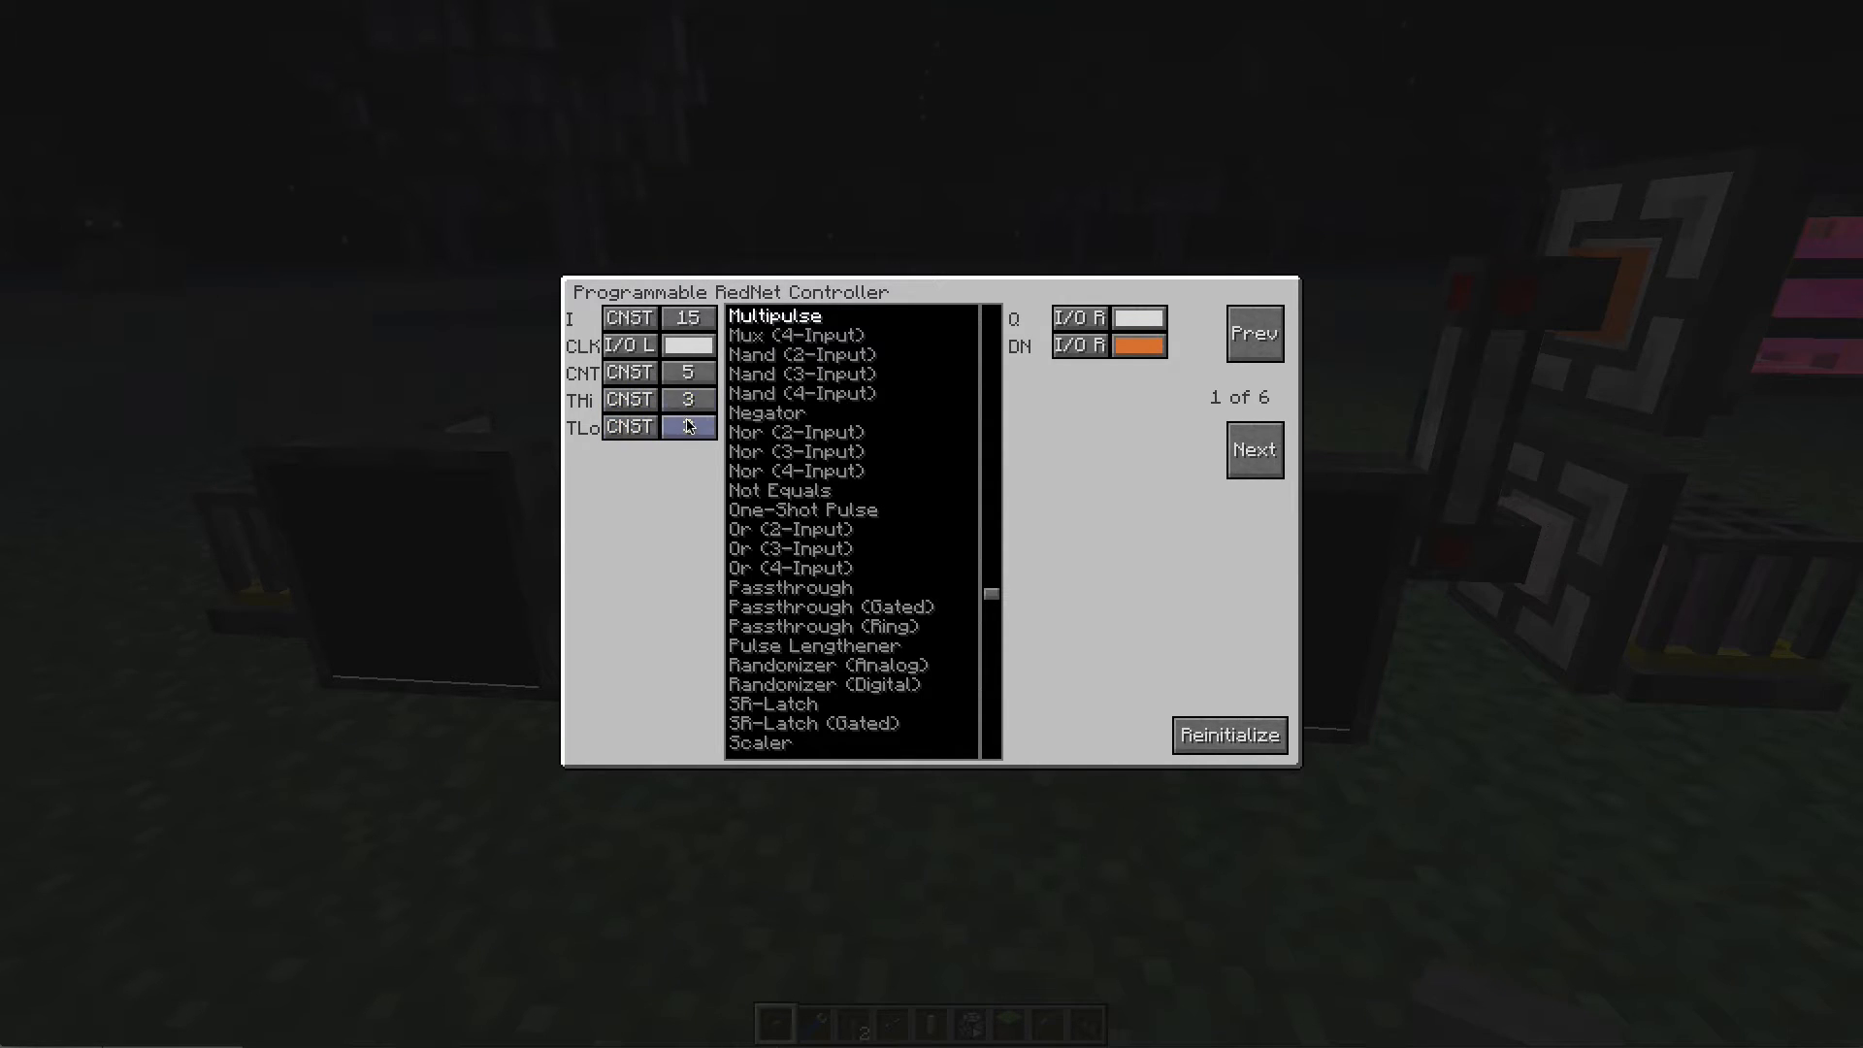
pyautogui.click(688, 399)
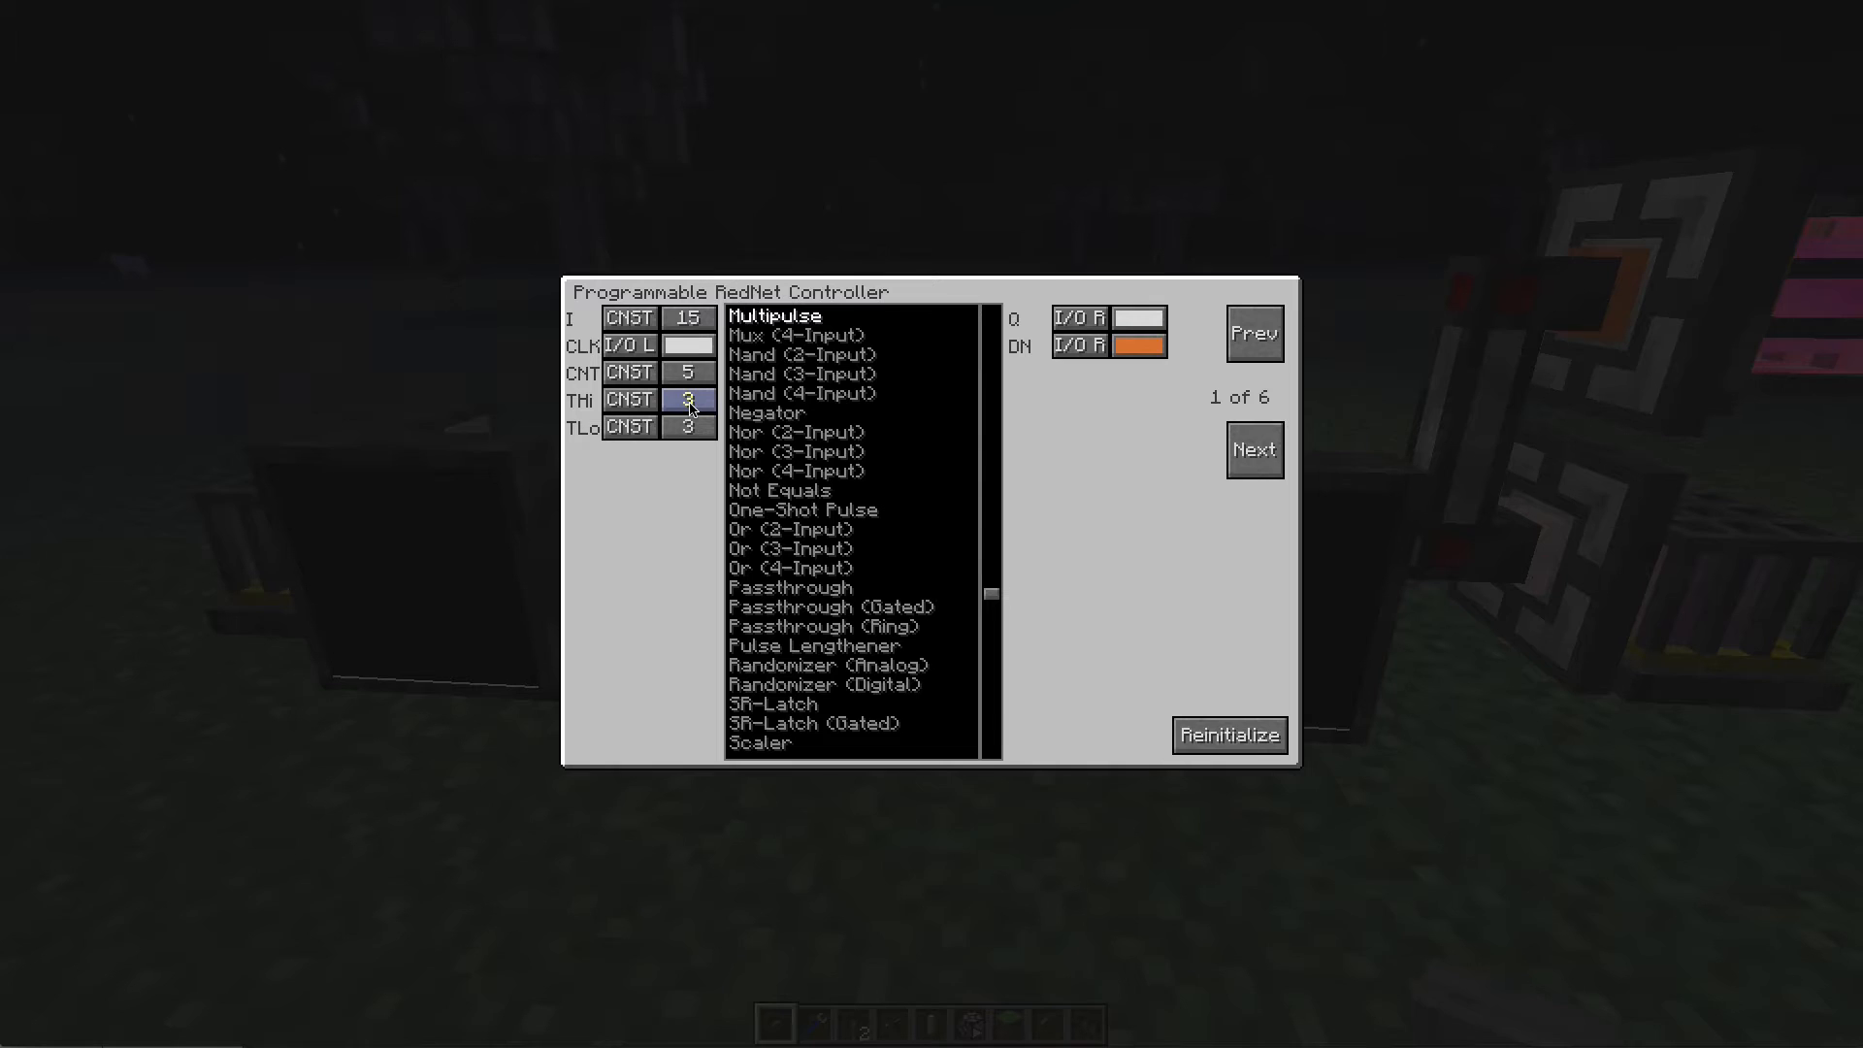
pyautogui.moveTo(706, 405)
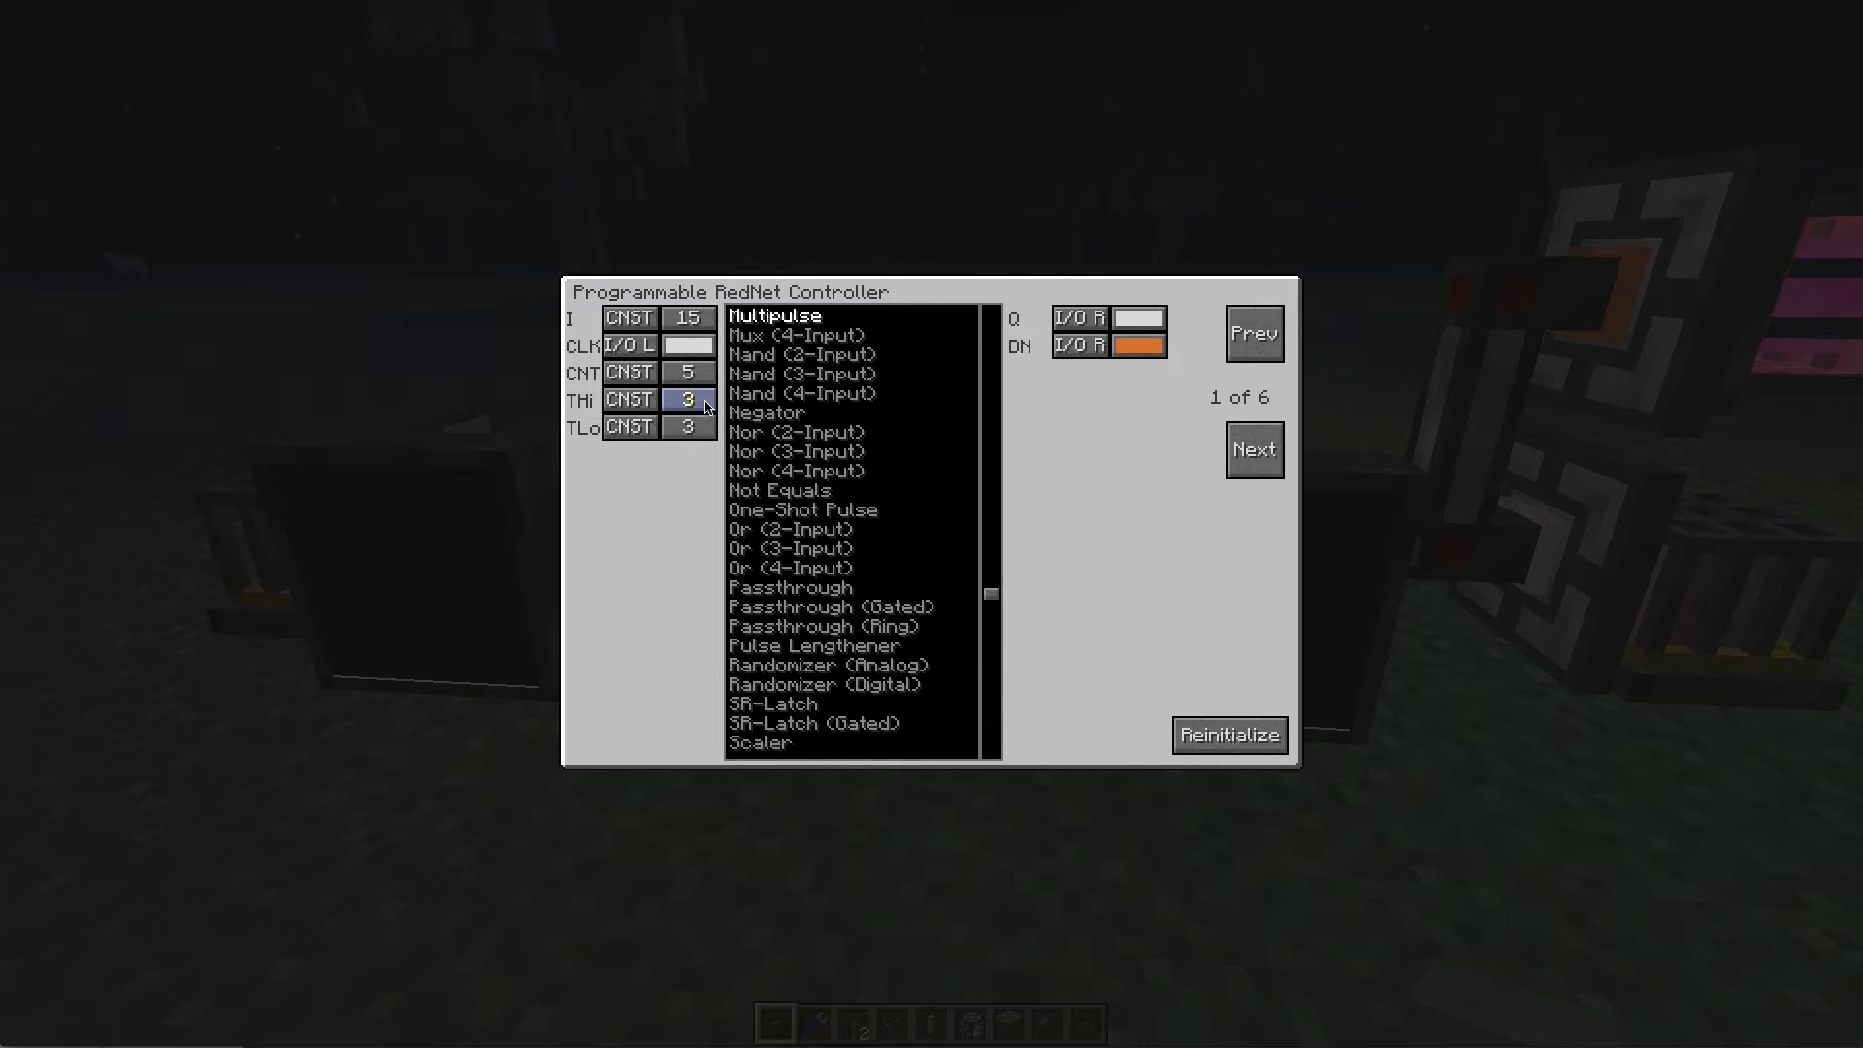
pyautogui.click(687, 426)
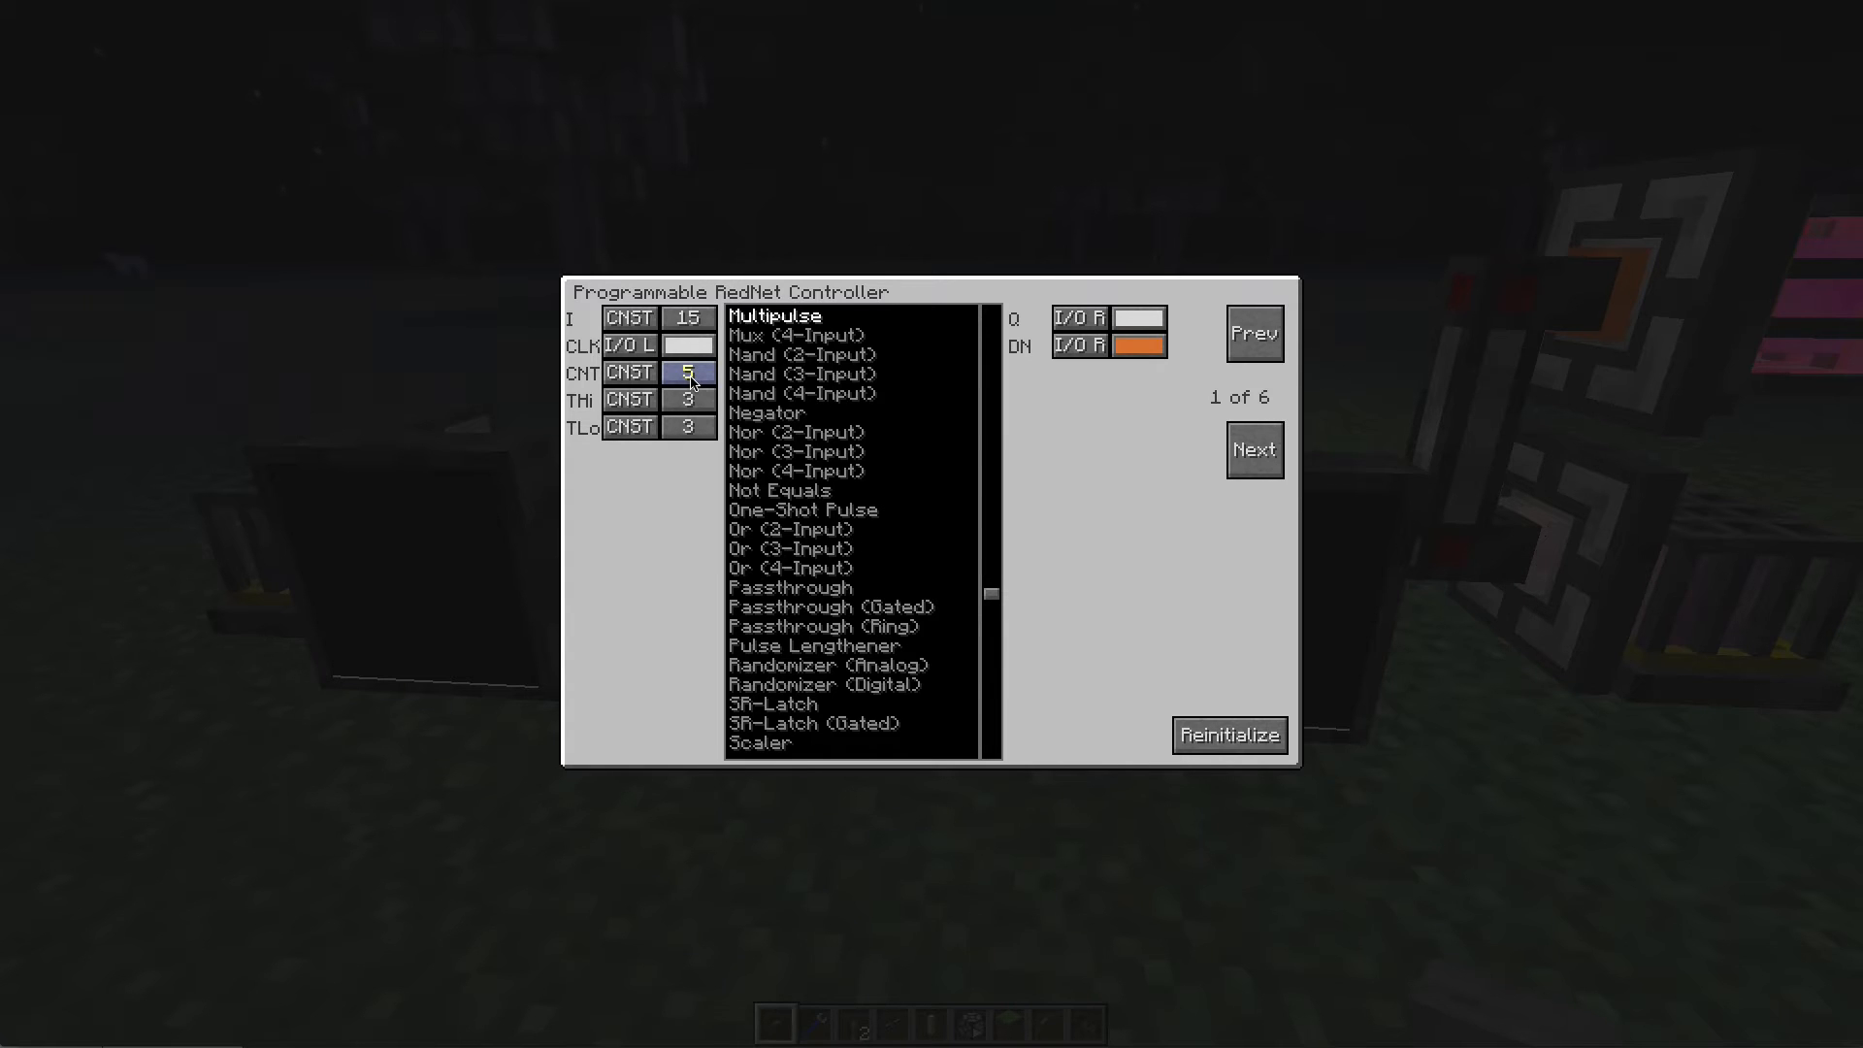
pyautogui.click(689, 426)
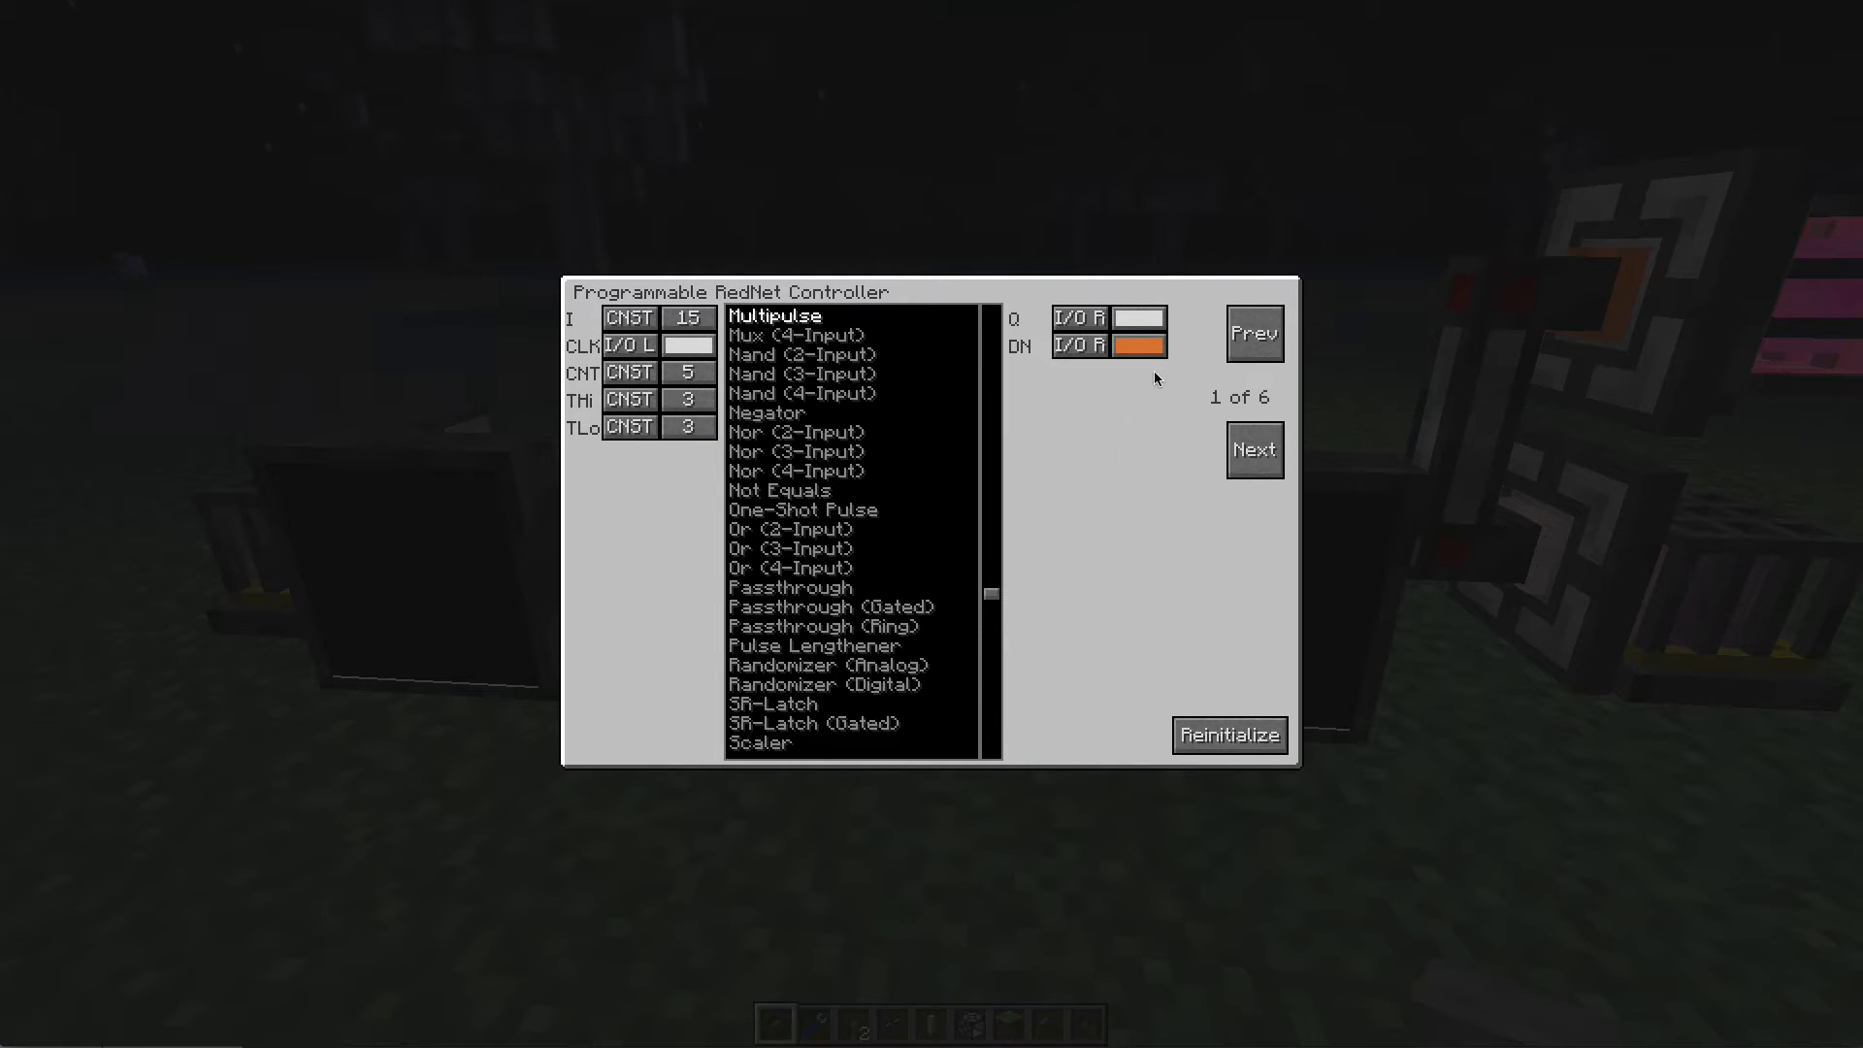
pyautogui.moveTo(1126, 363)
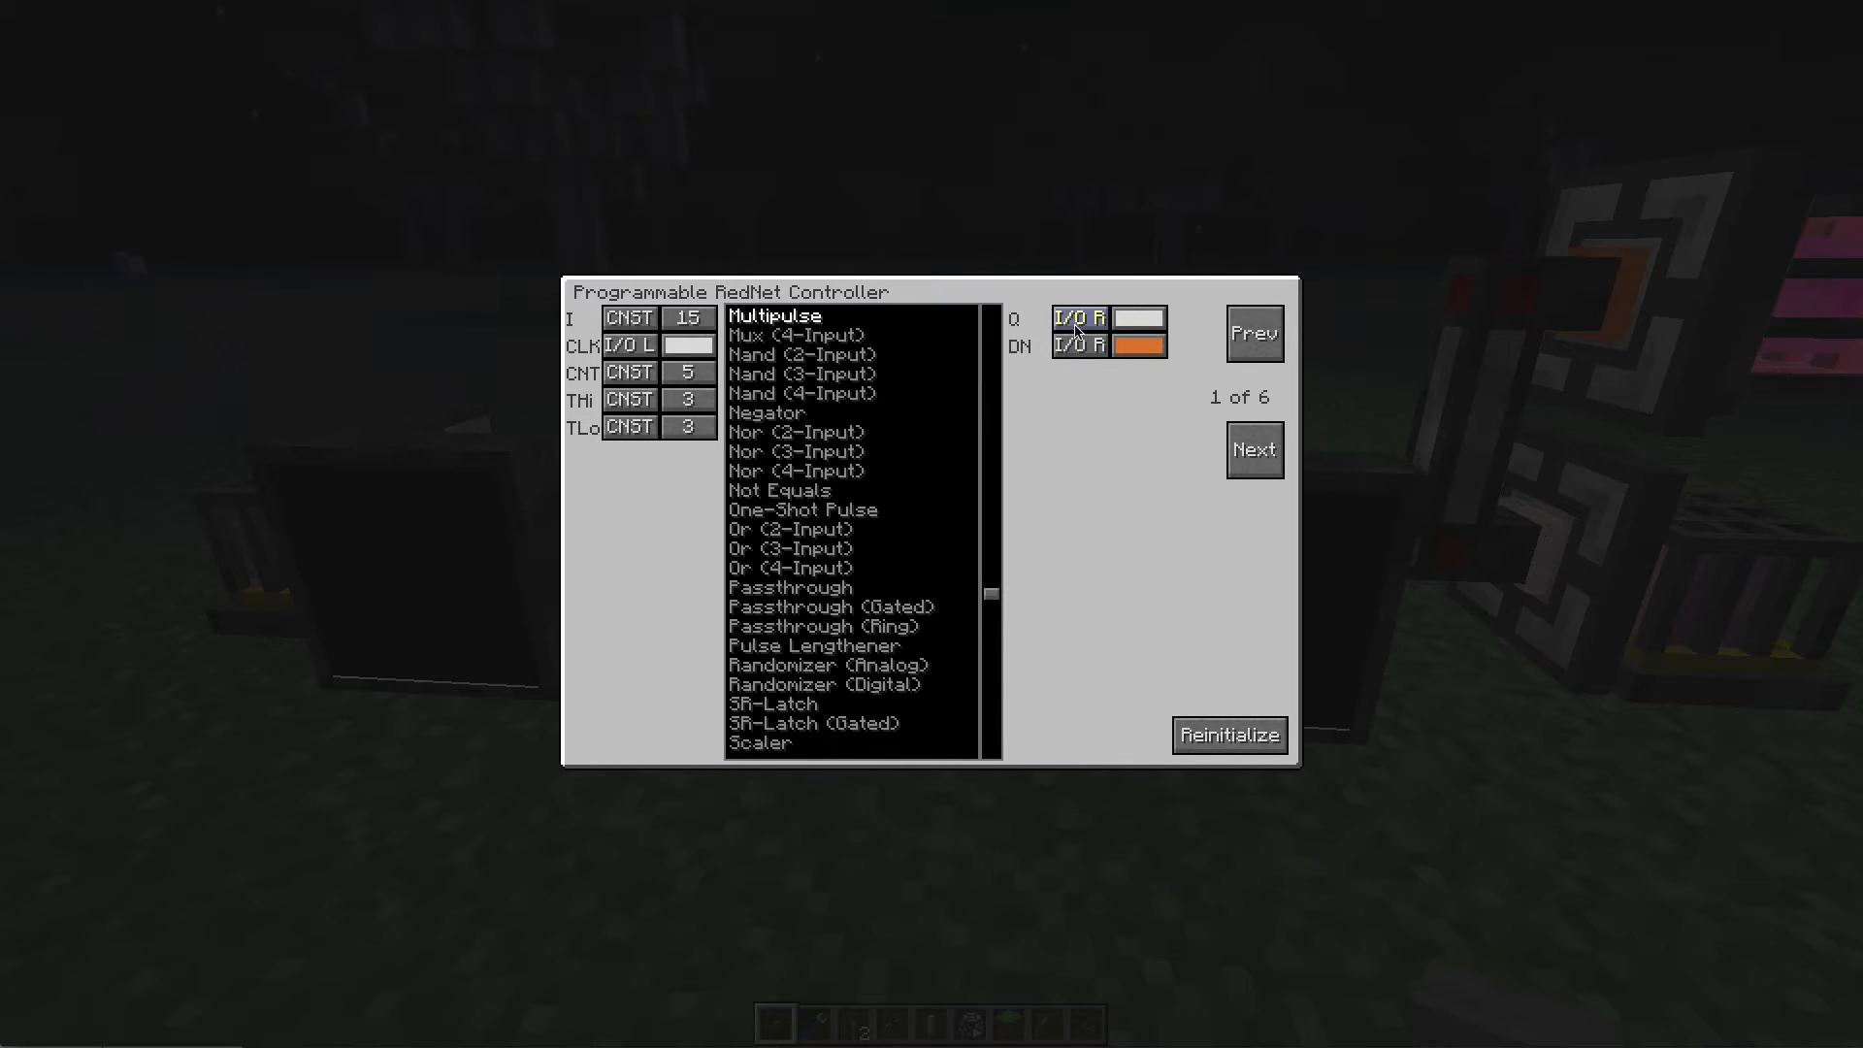
pyautogui.moveTo(1102, 333)
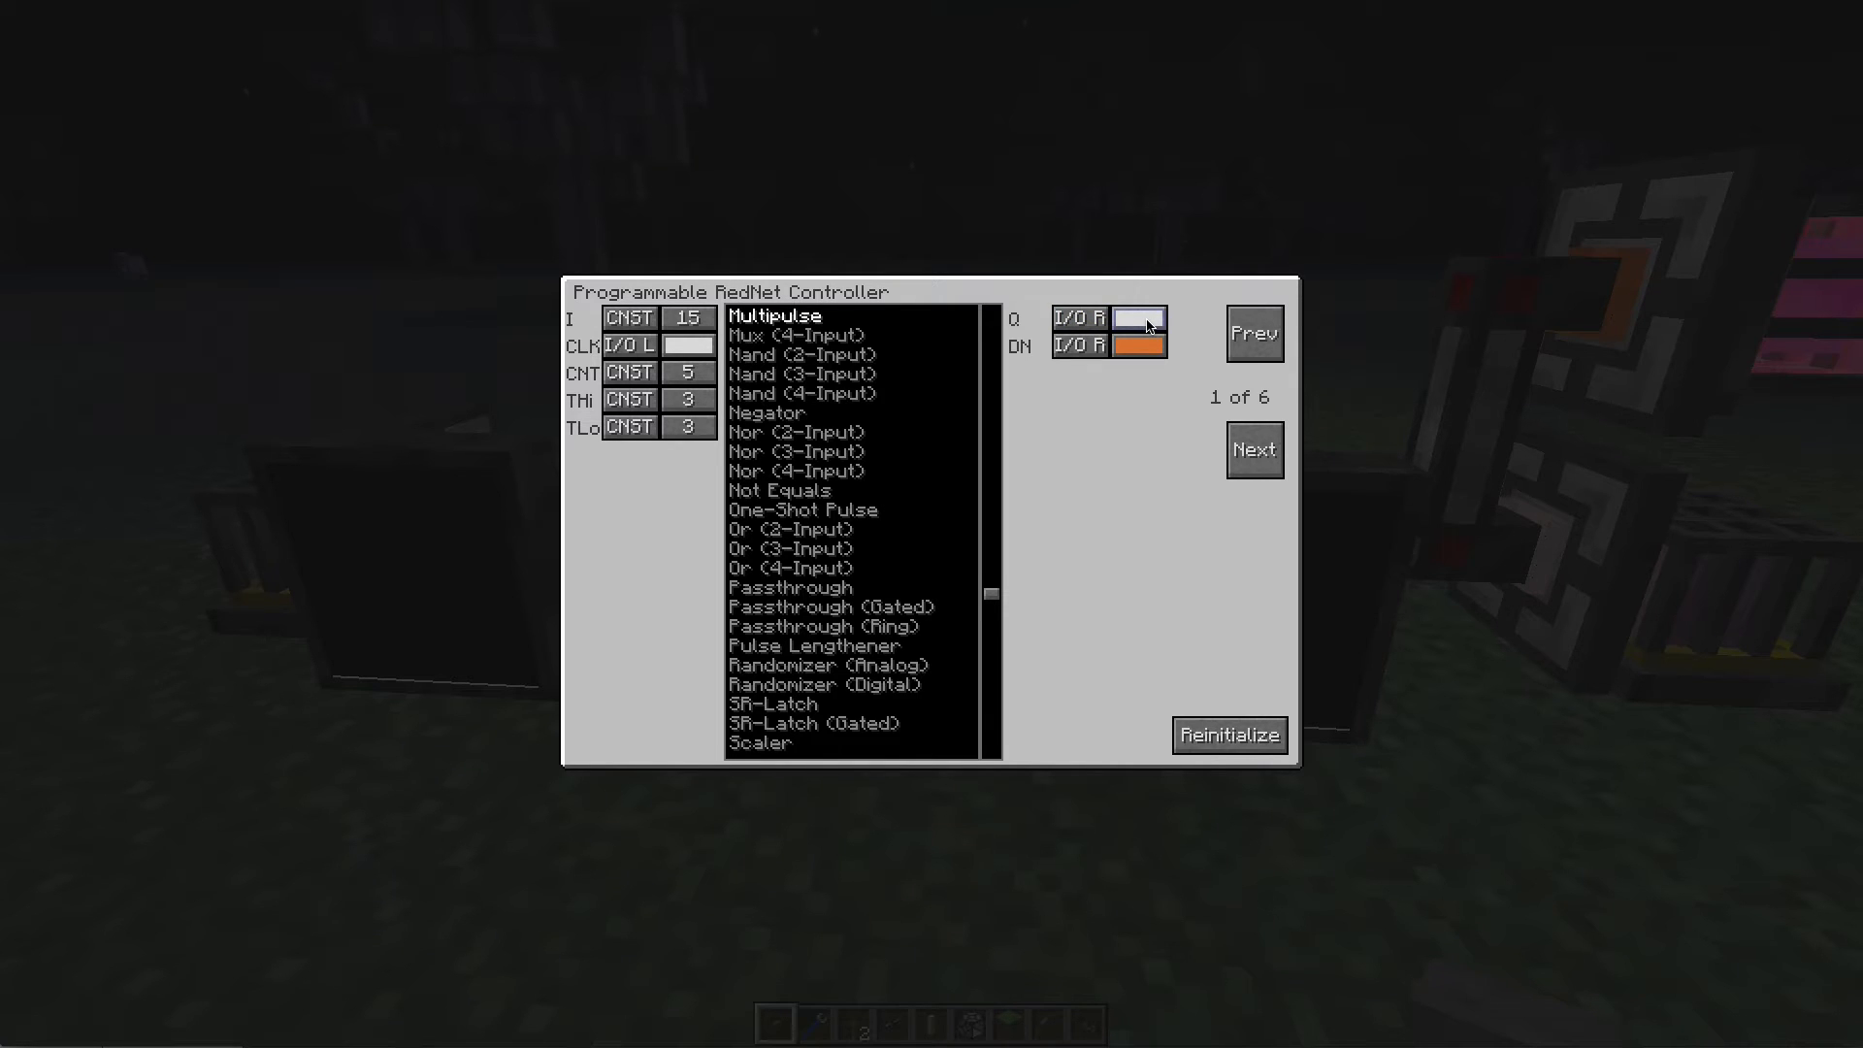
pyautogui.moveTo(1029, 344)
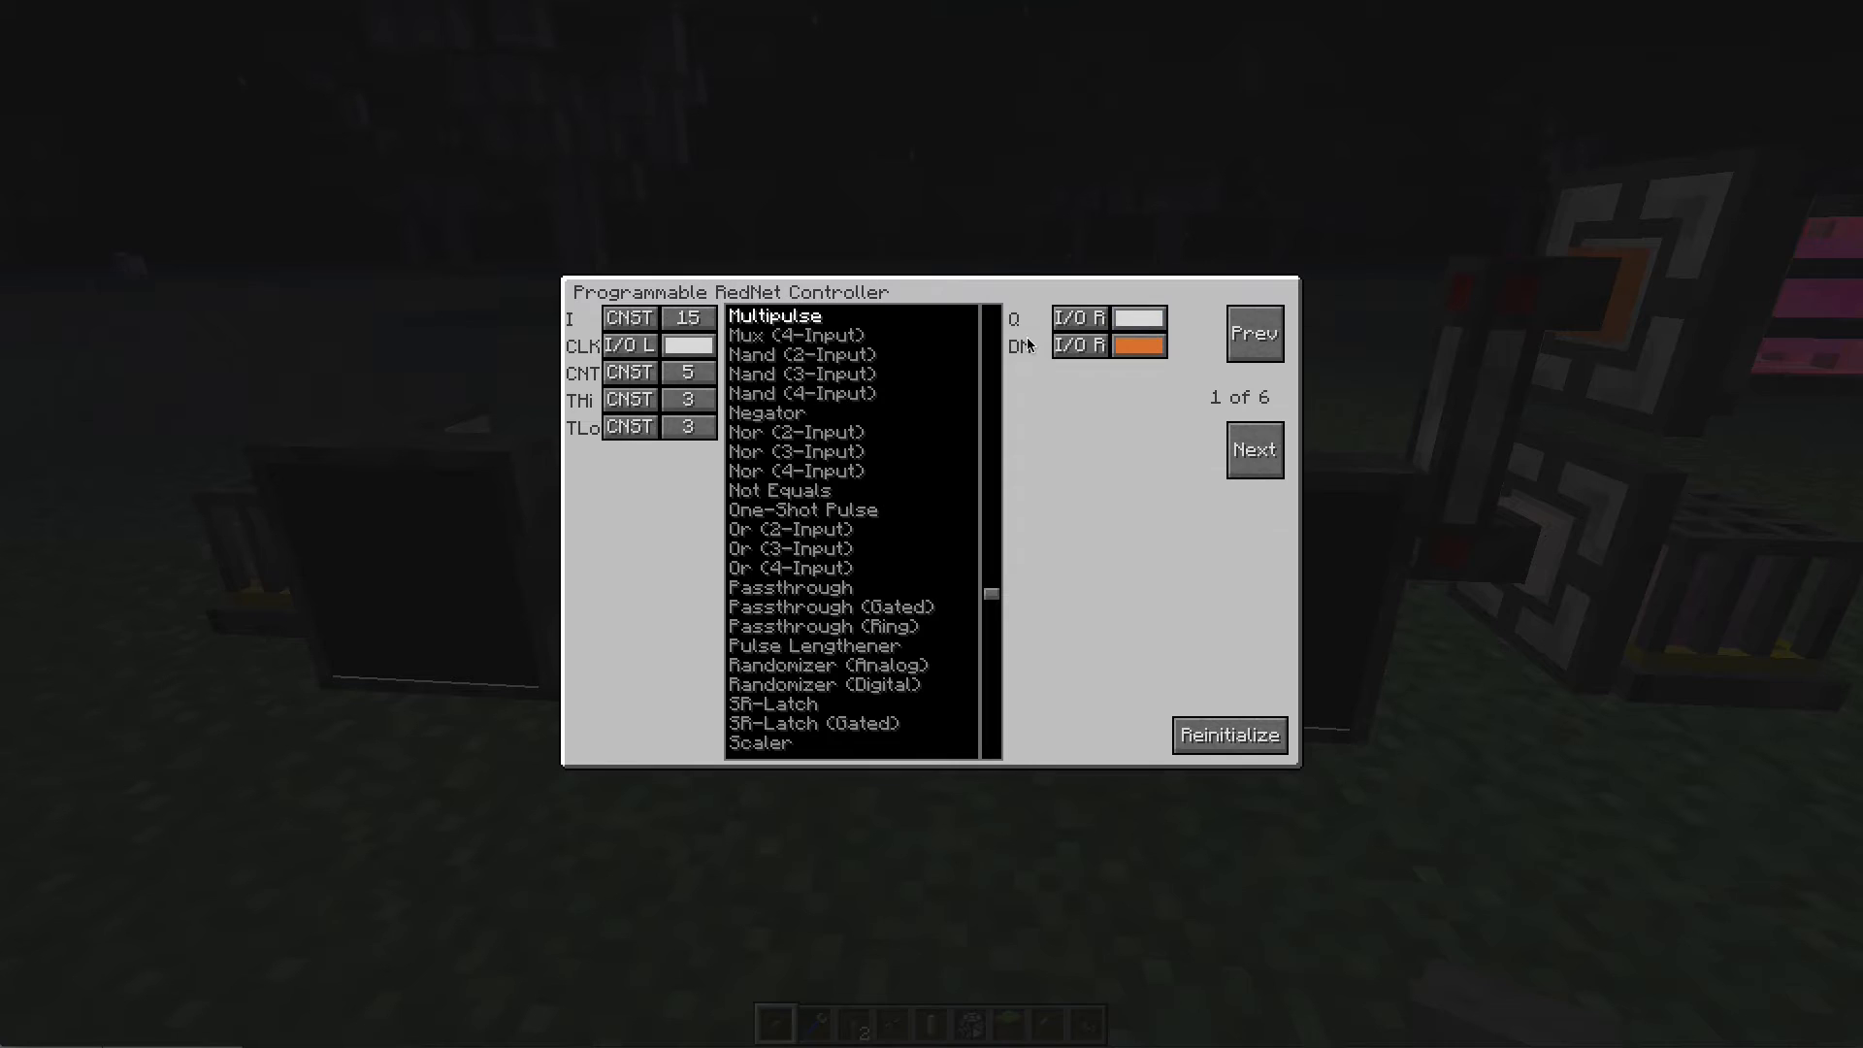
pyautogui.moveTo(1037, 356)
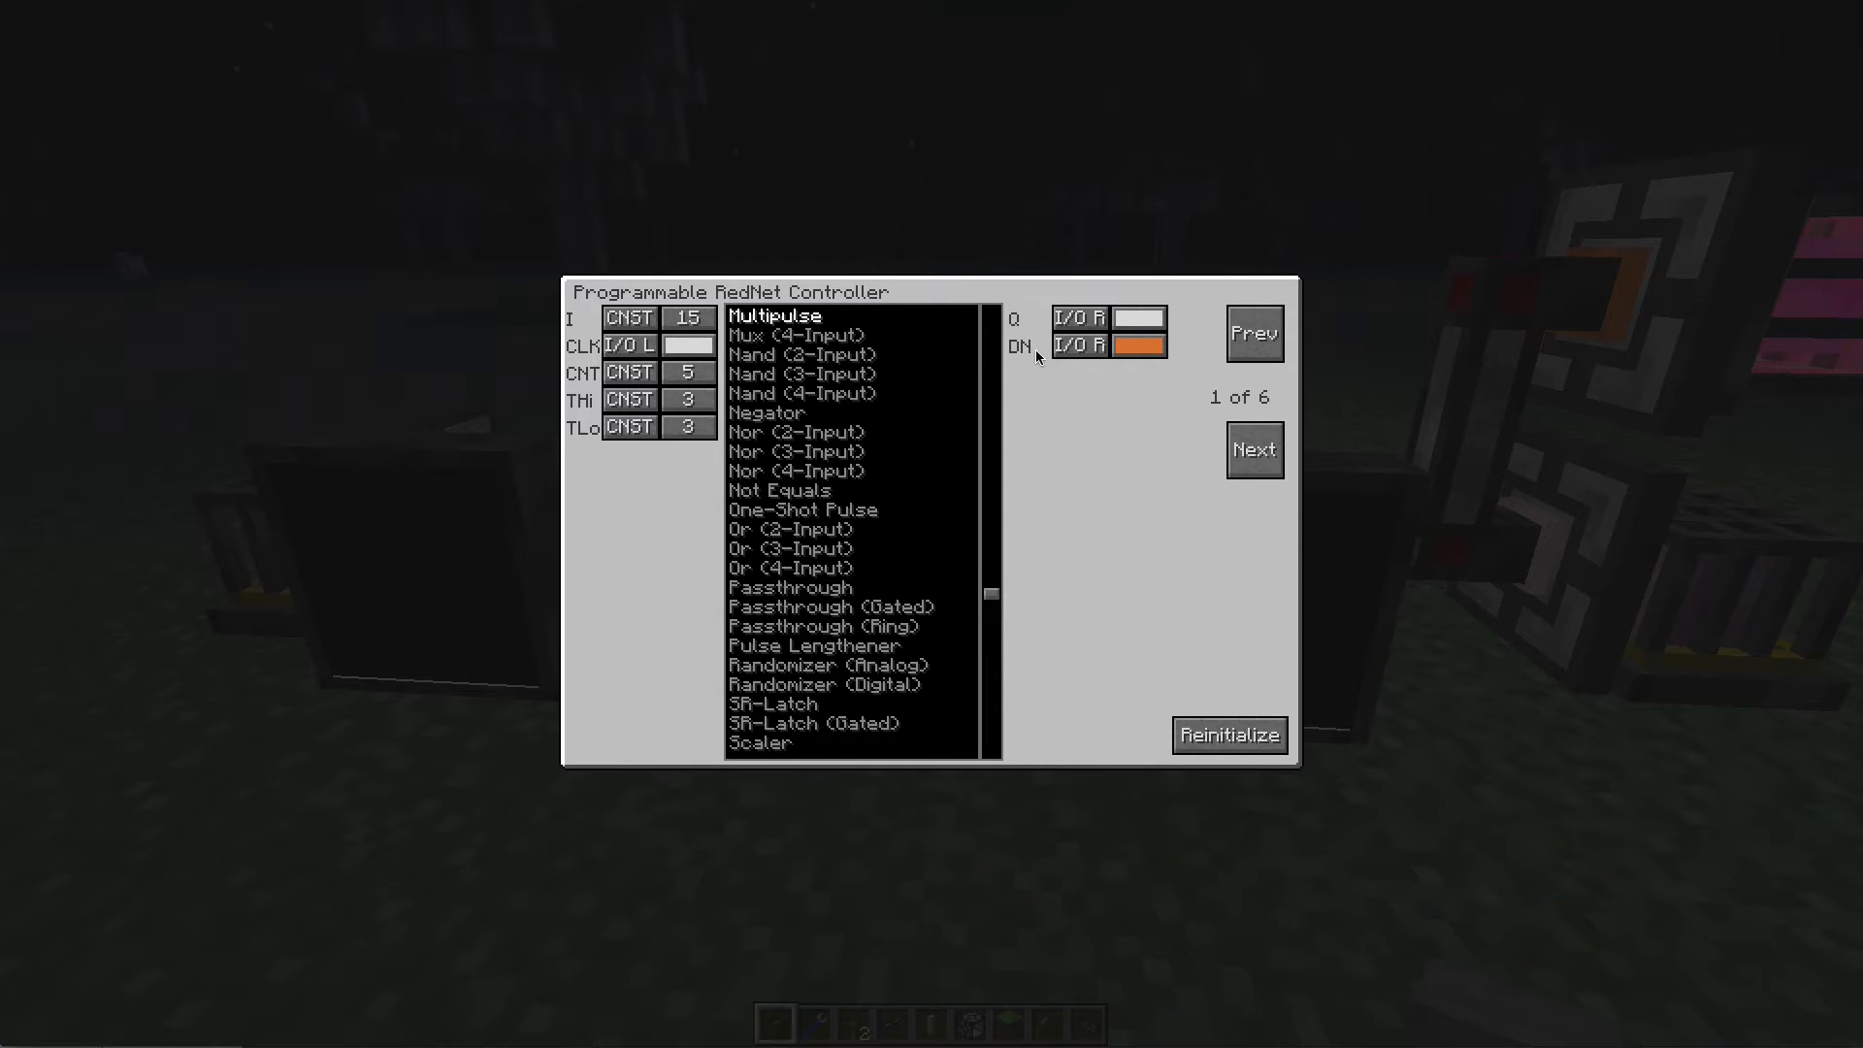
pyautogui.moveTo(1026, 356)
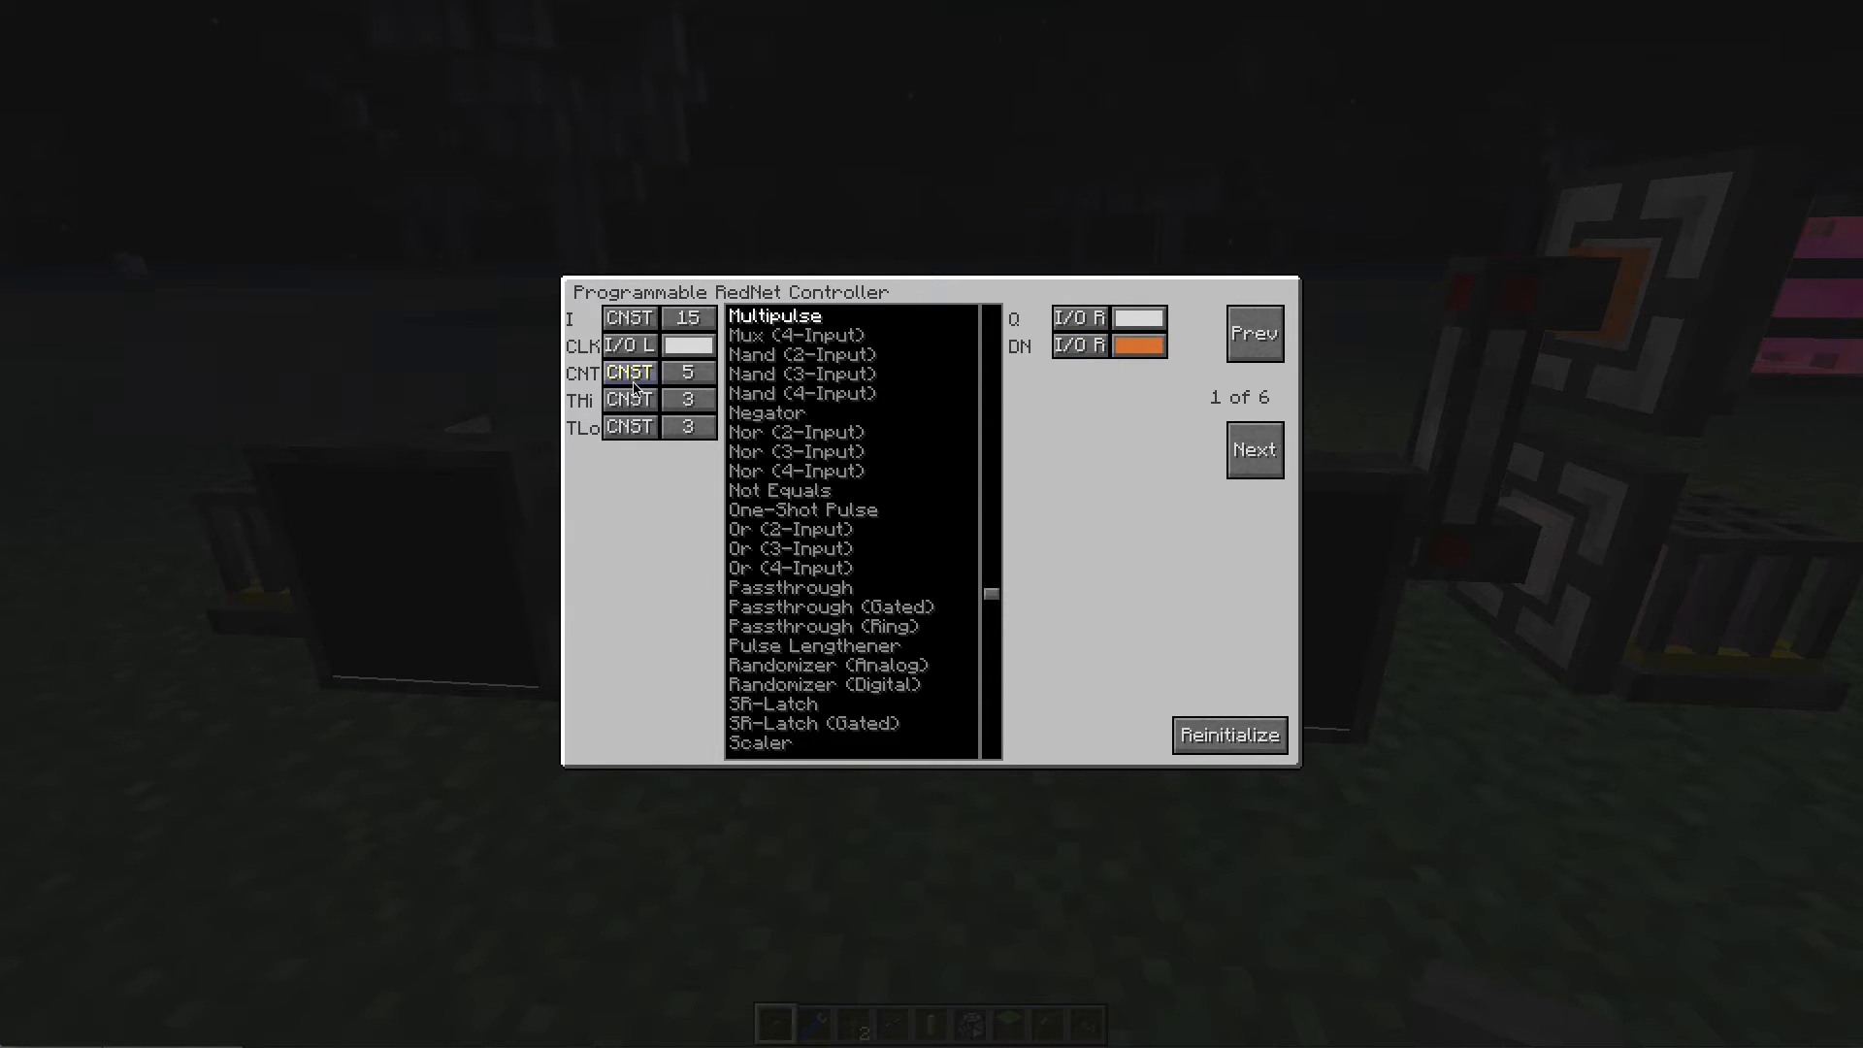
# Step: Review the CNT constant and return to the world beside the Pink Cage Lamp
pyautogui.click(687, 372)
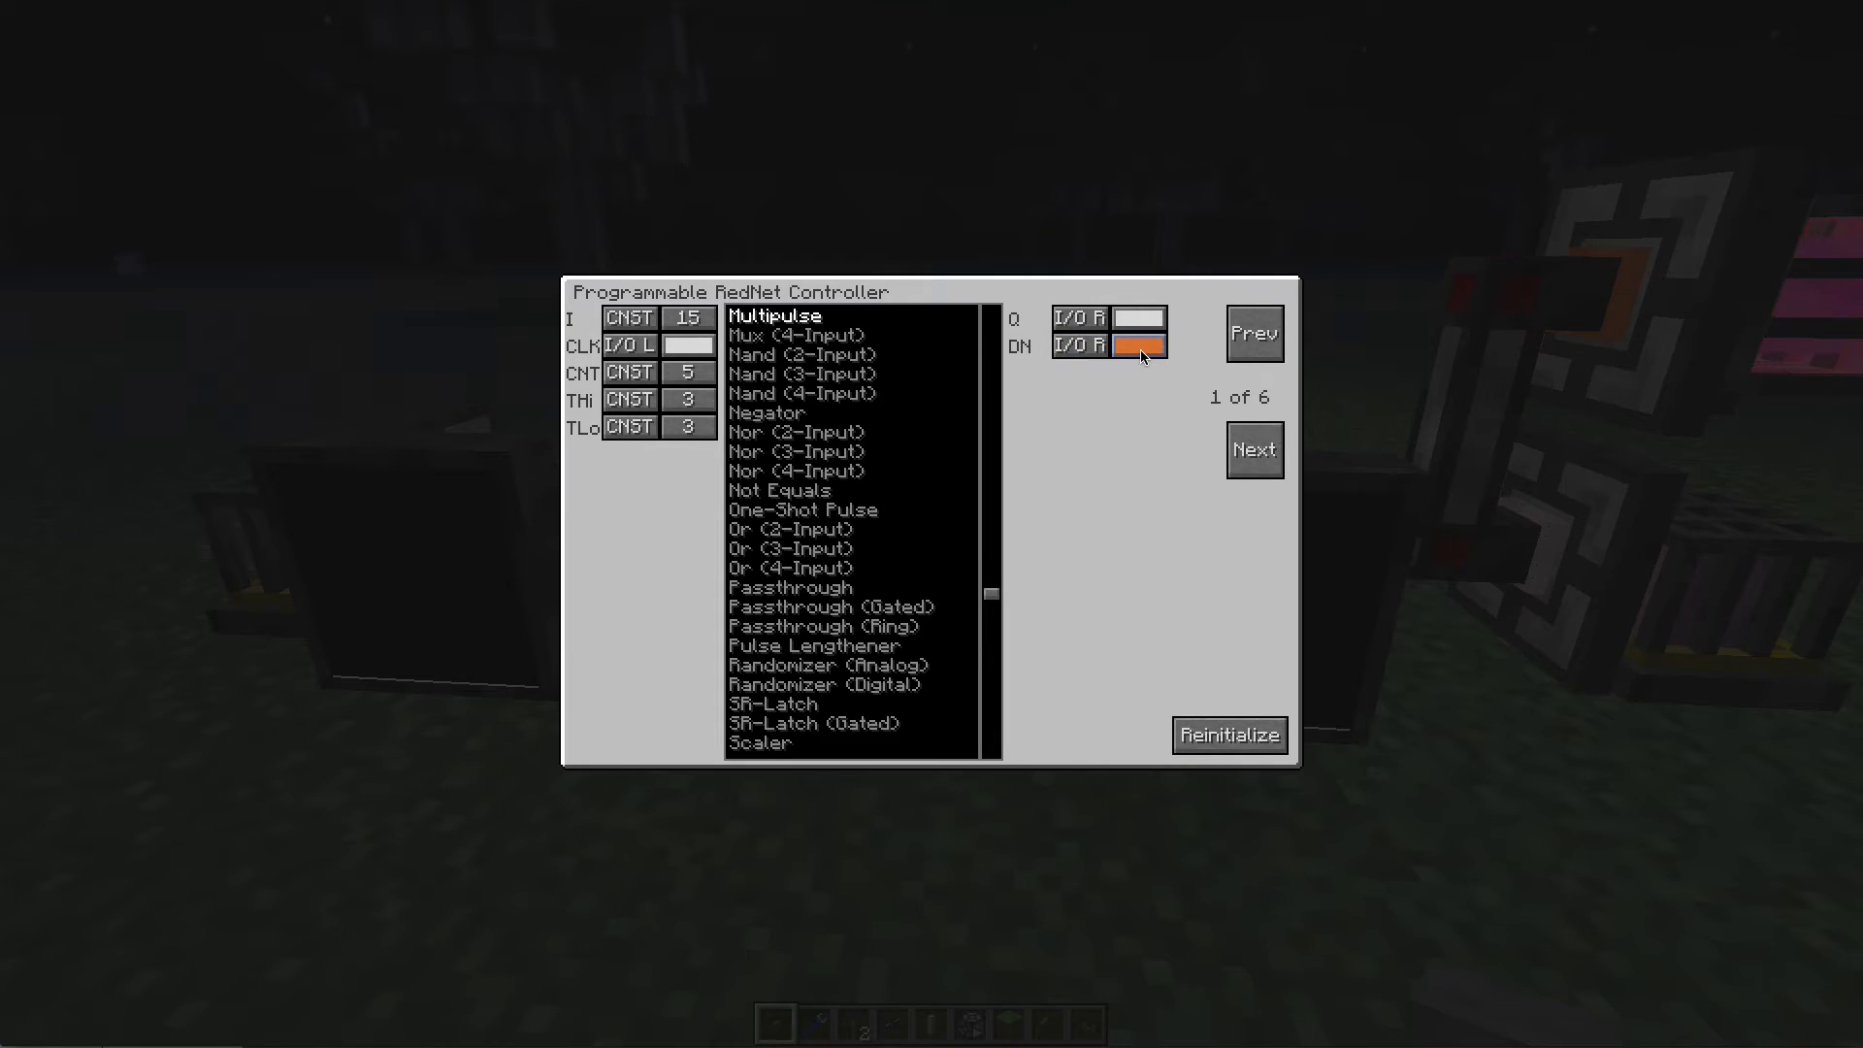
pyautogui.press('Escape')
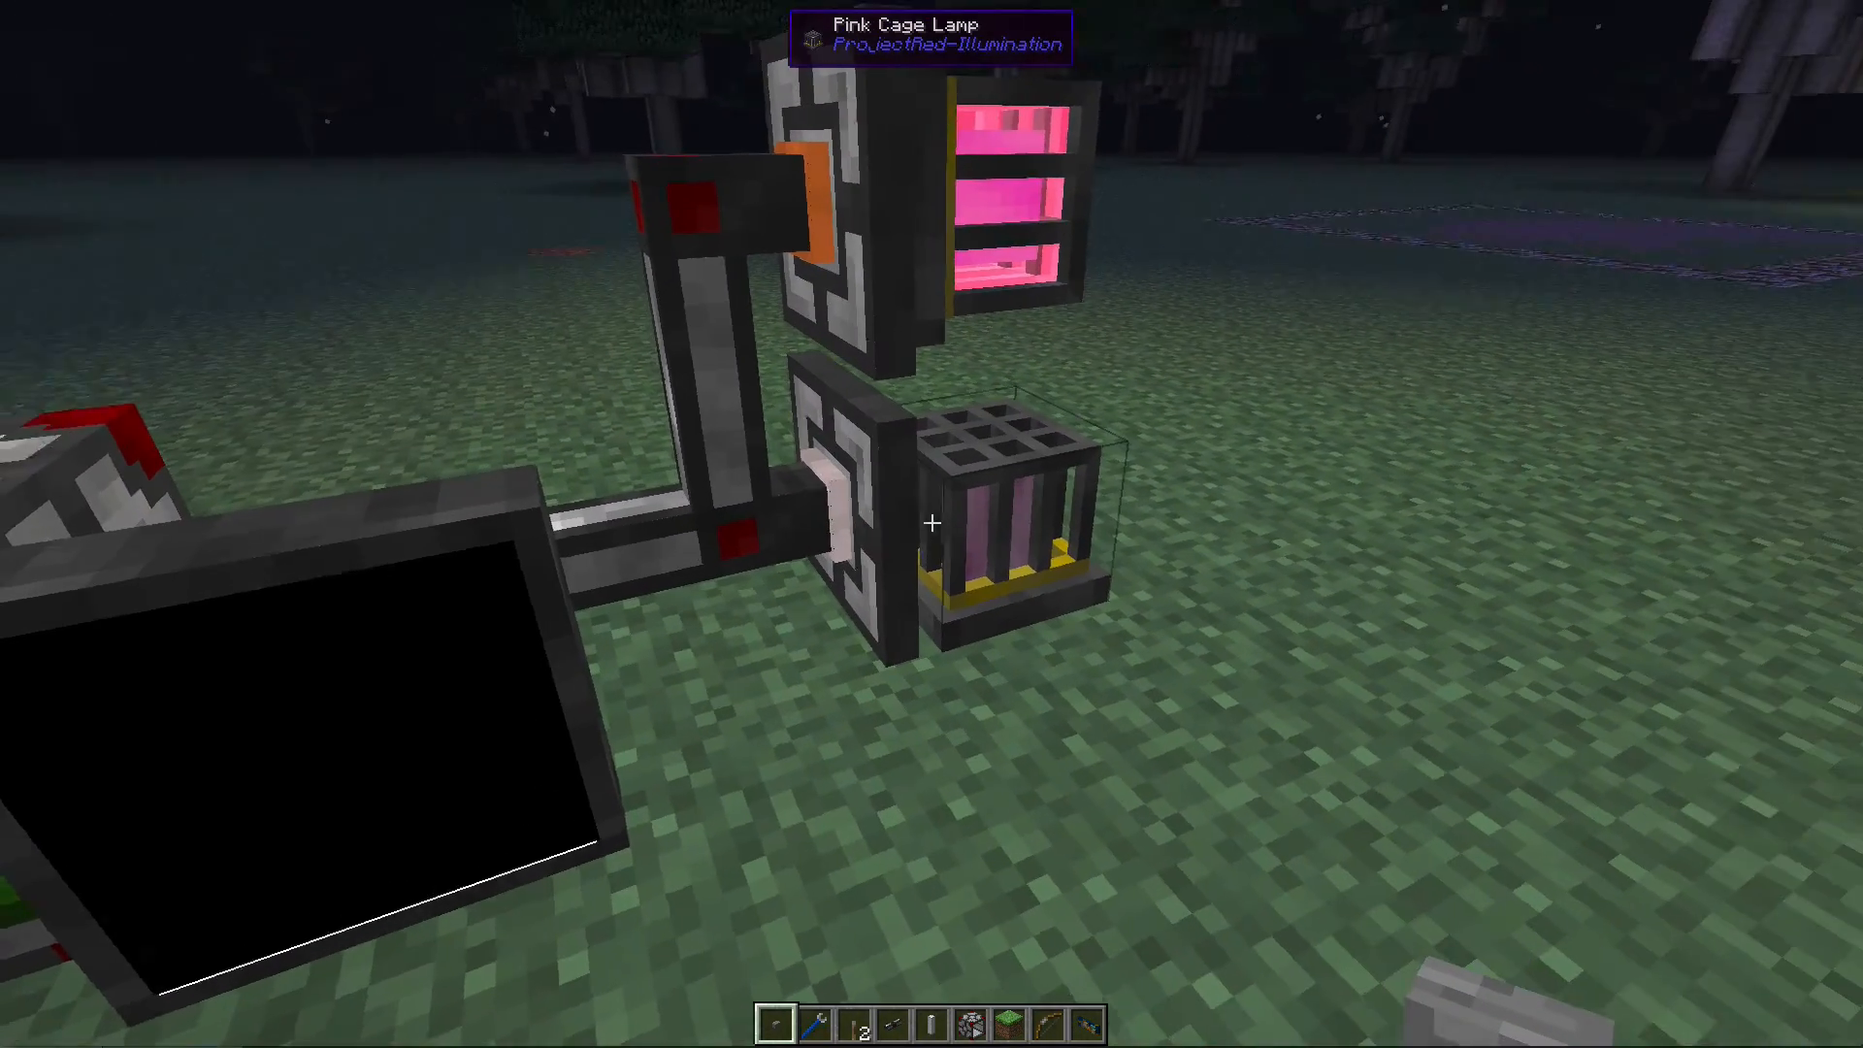
pyautogui.moveTo(931, 522)
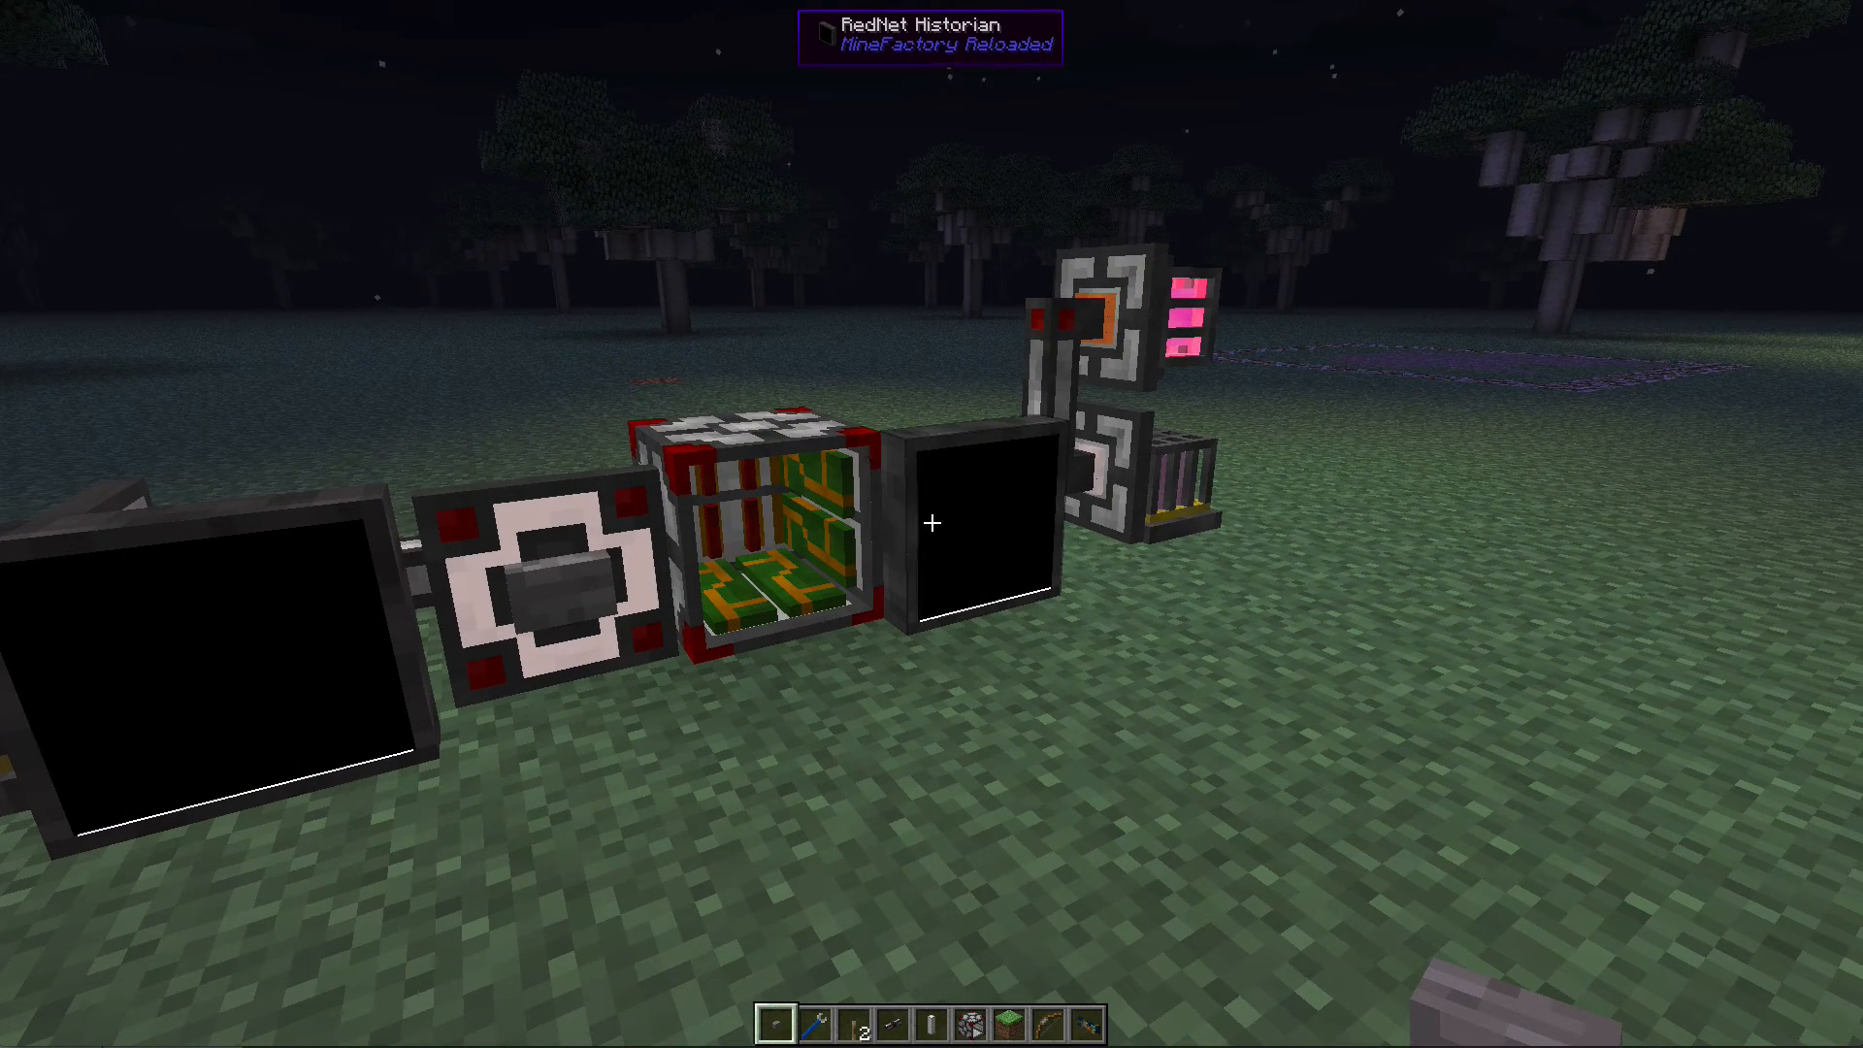
pyautogui.moveTo(931, 524)
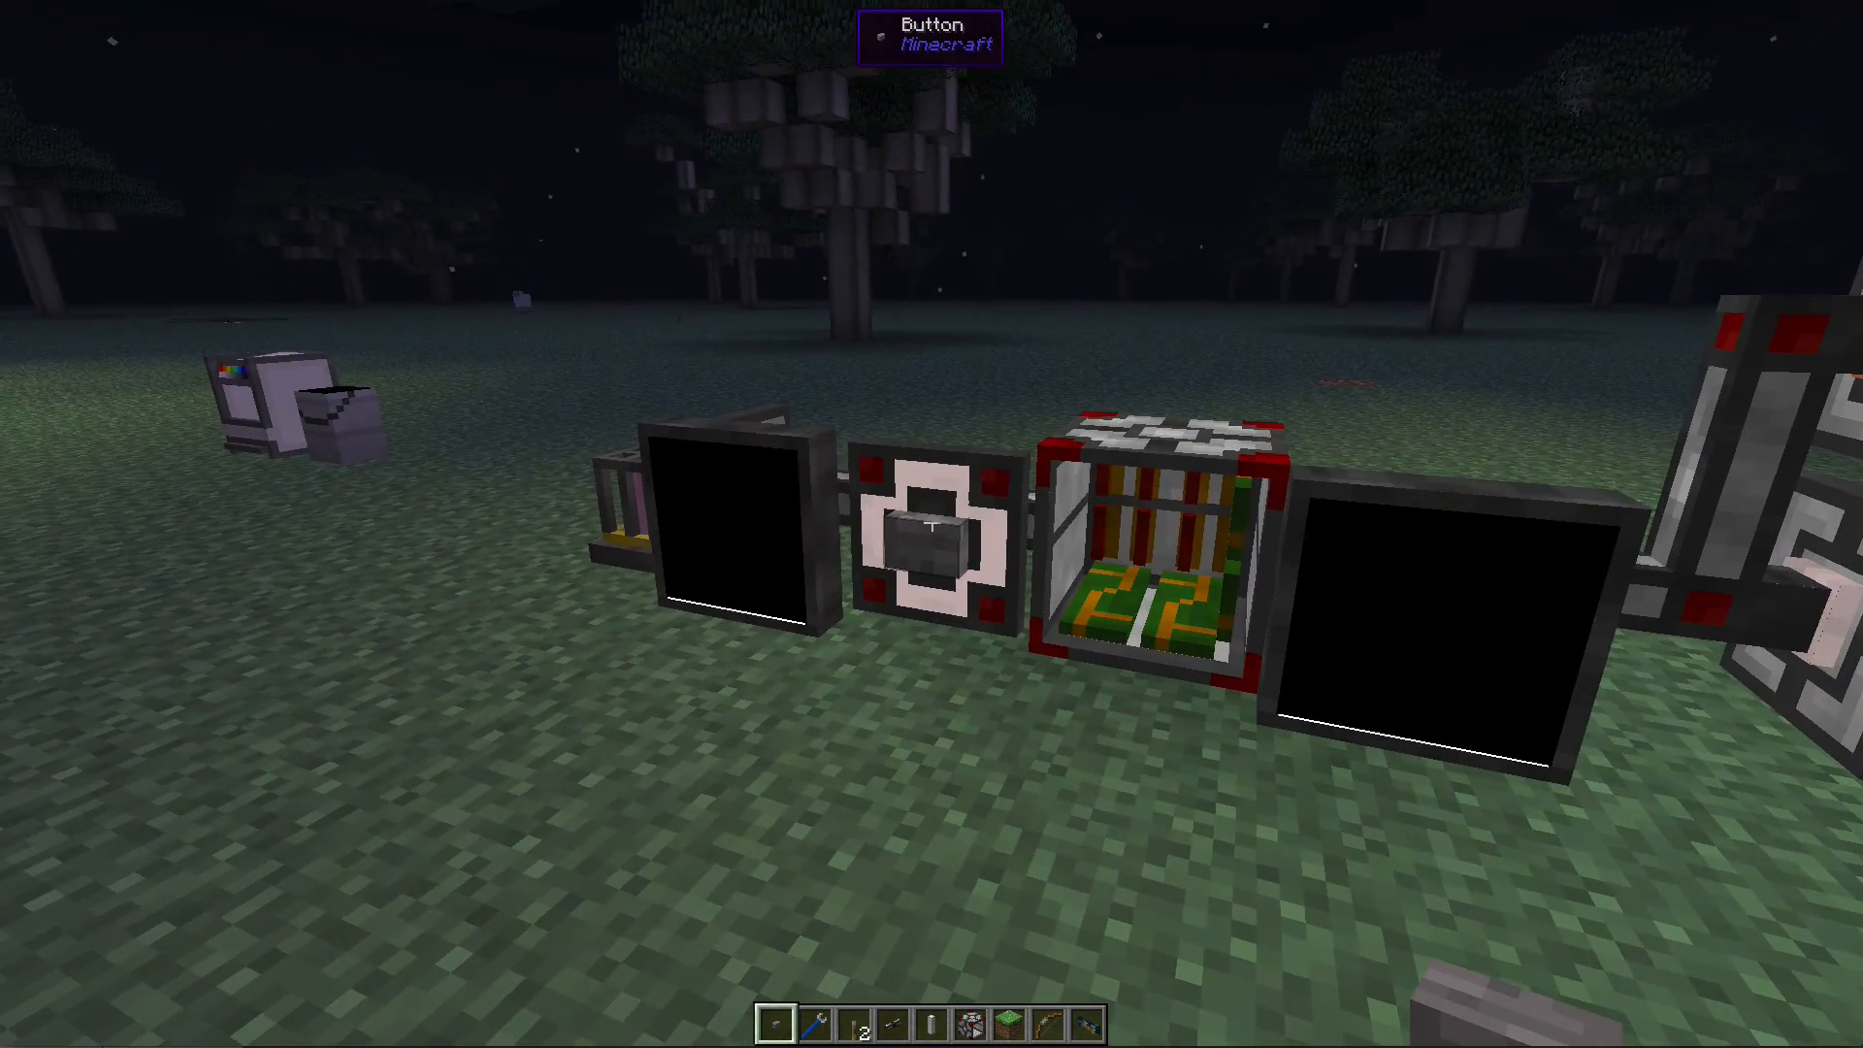
pyautogui.moveTo(932, 519)
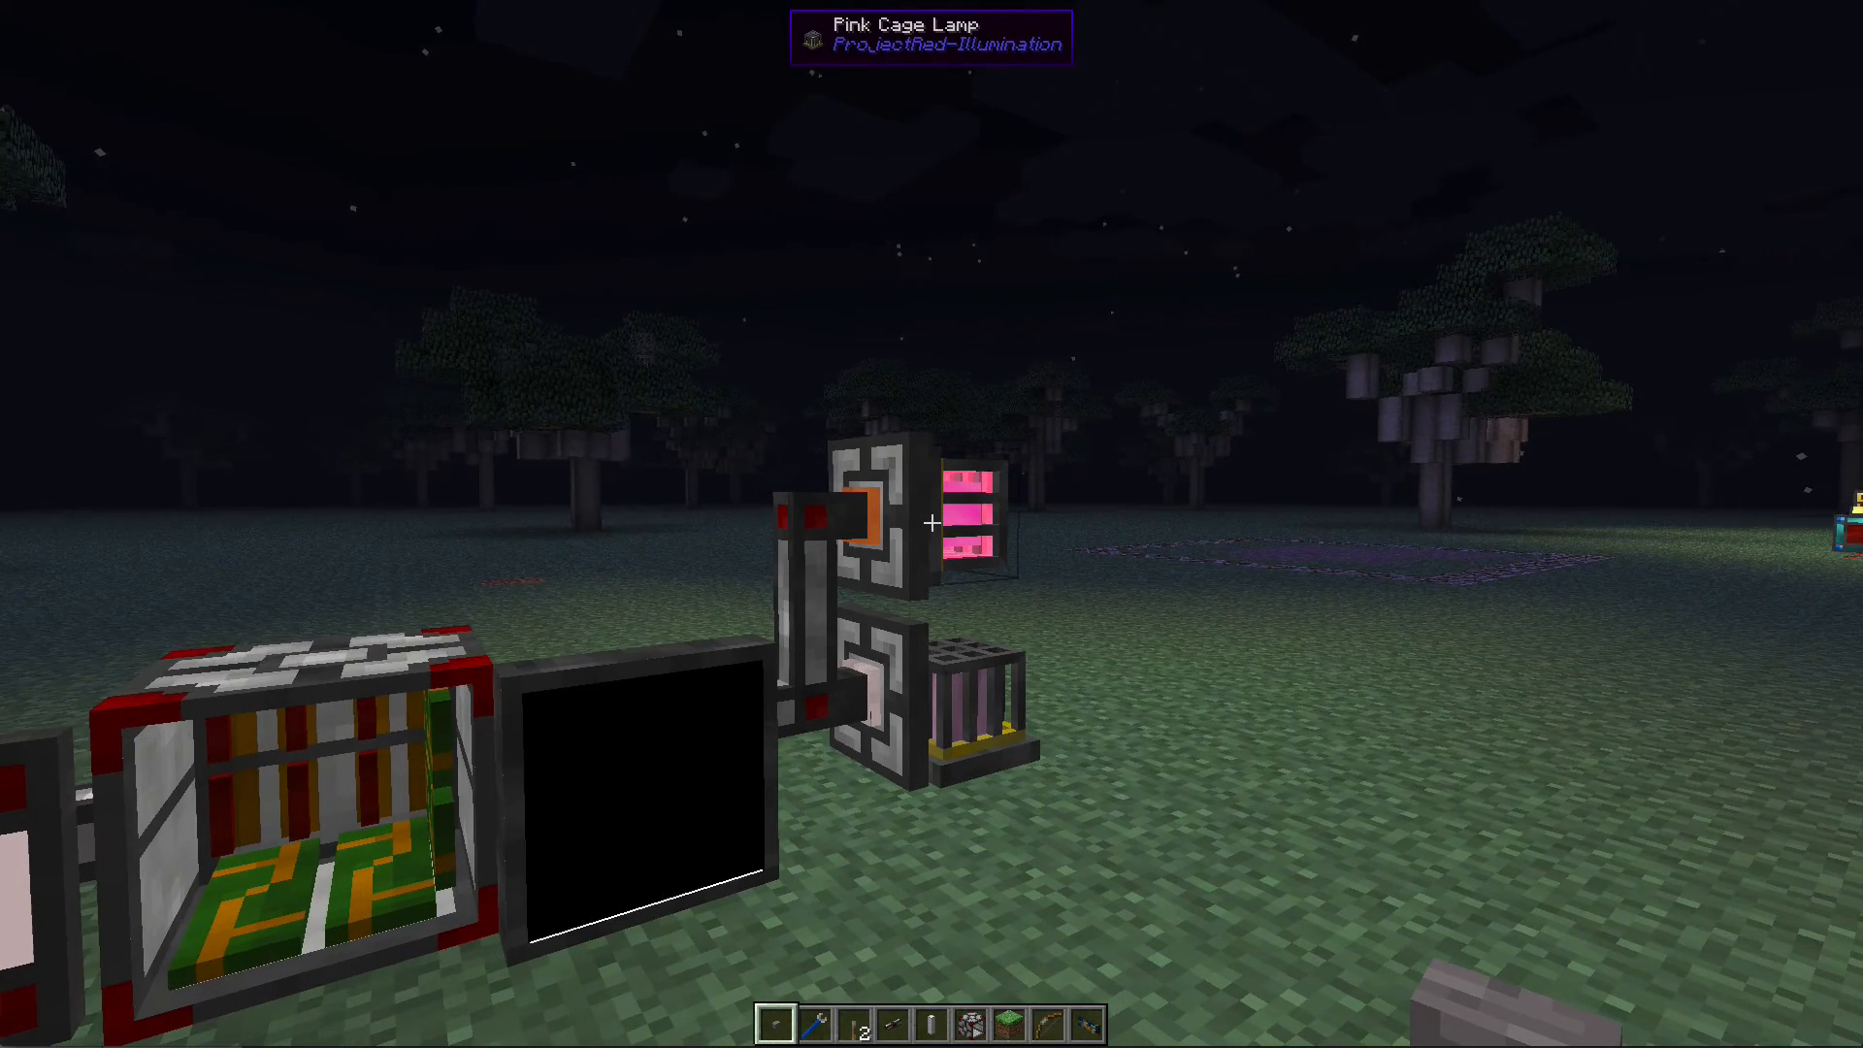
pyautogui.moveTo(932, 524)
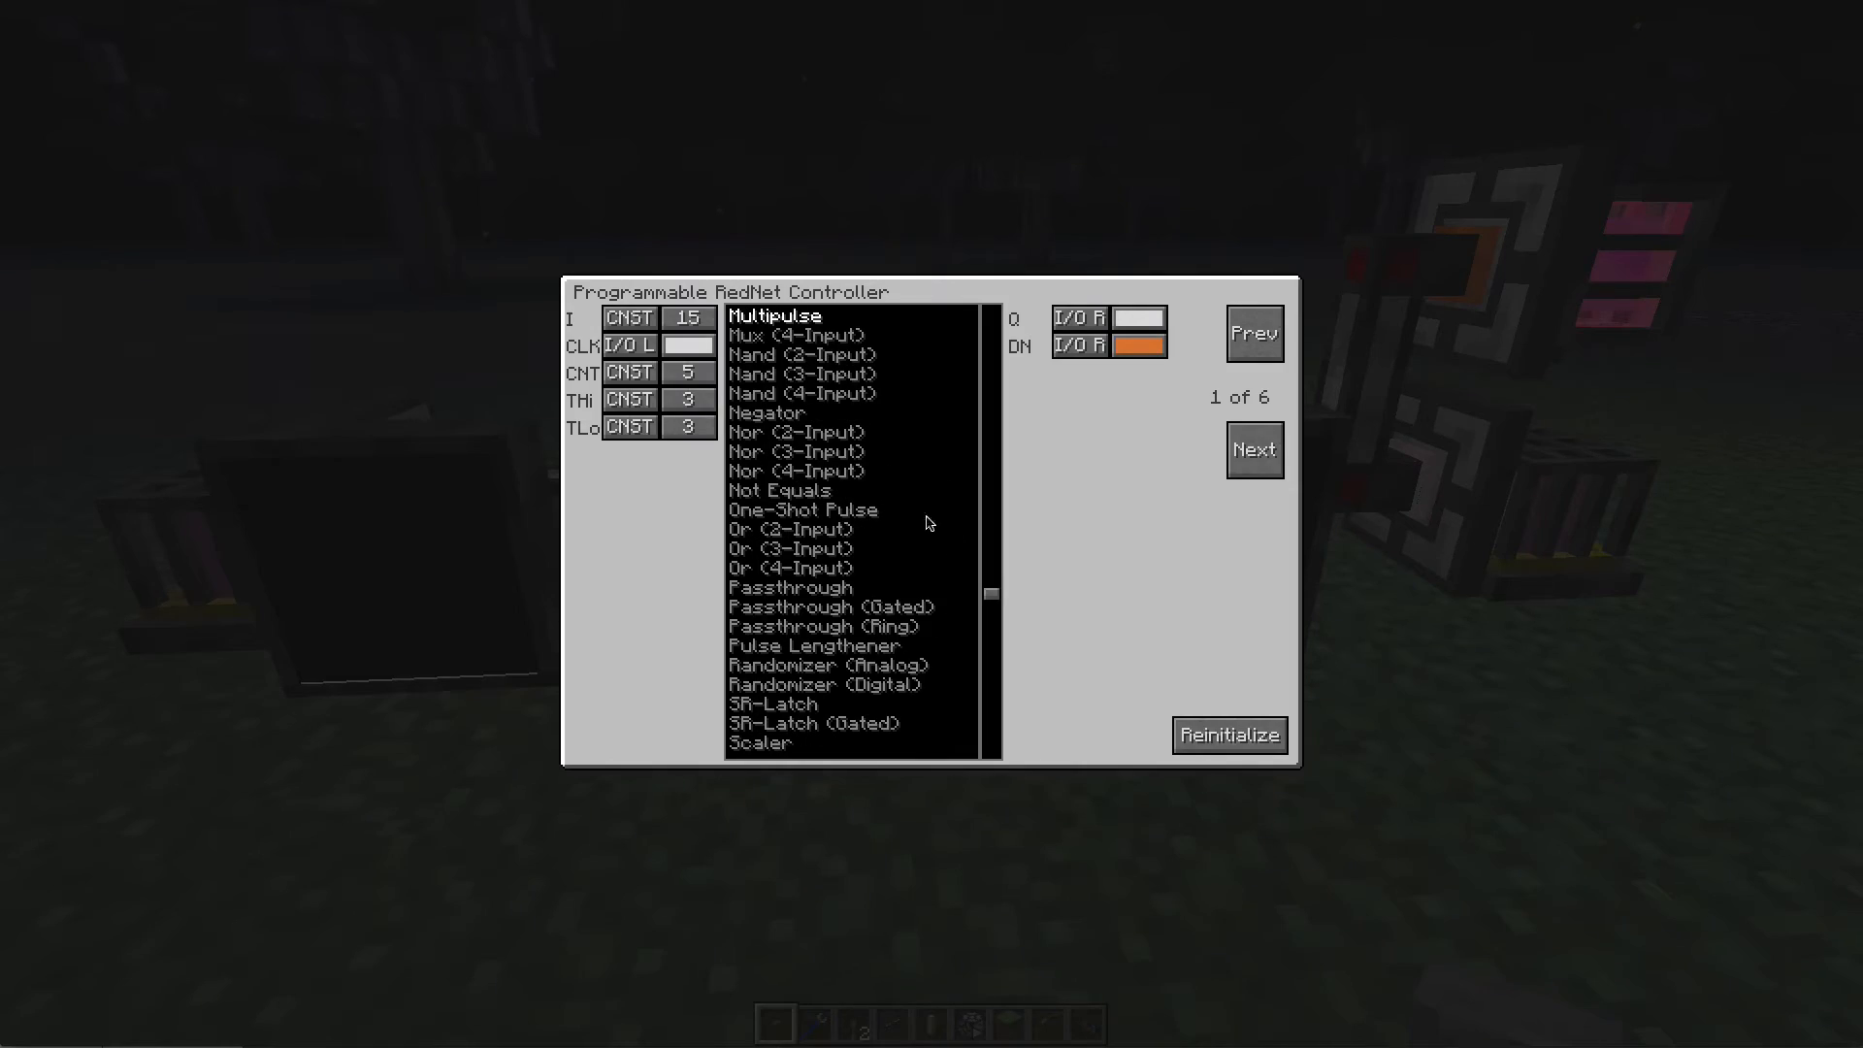
# Step: Set the Multipulse CNT constant to 10 and return to the world
pyautogui.click(688, 372)
pyautogui.write('10')
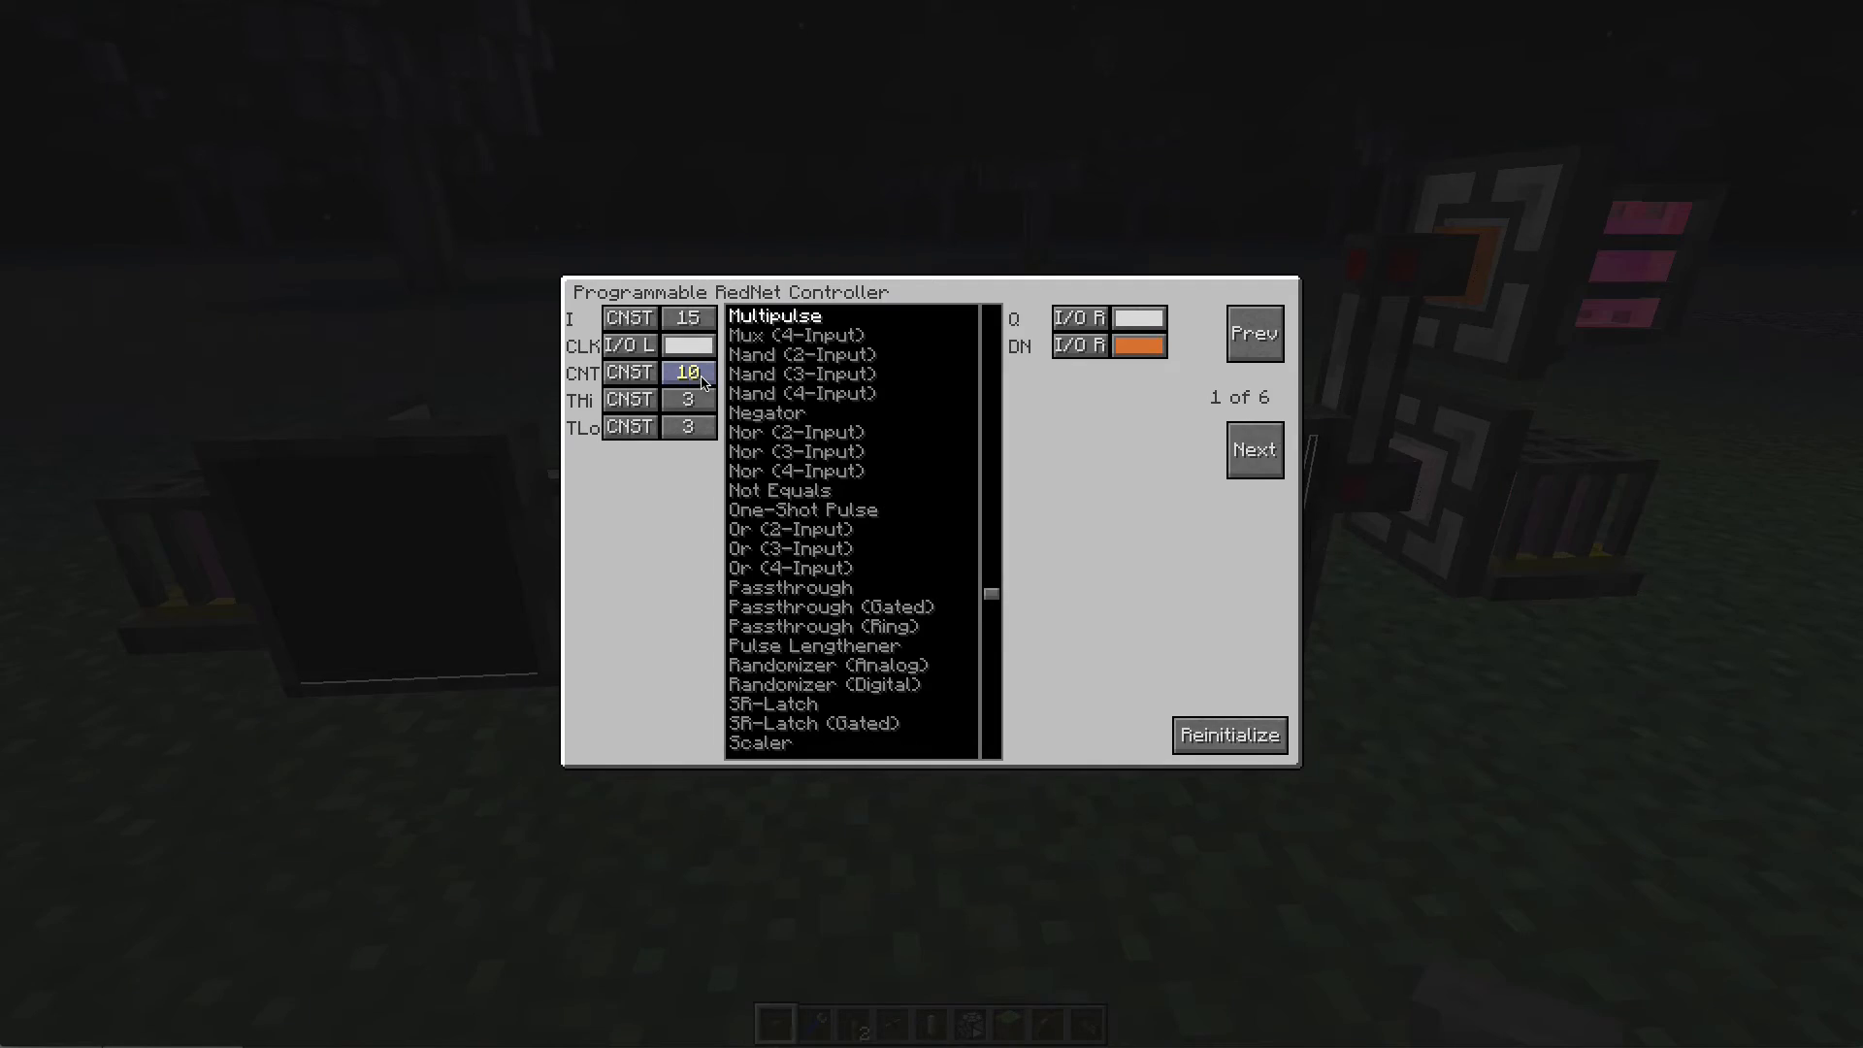
pyautogui.press('Escape')
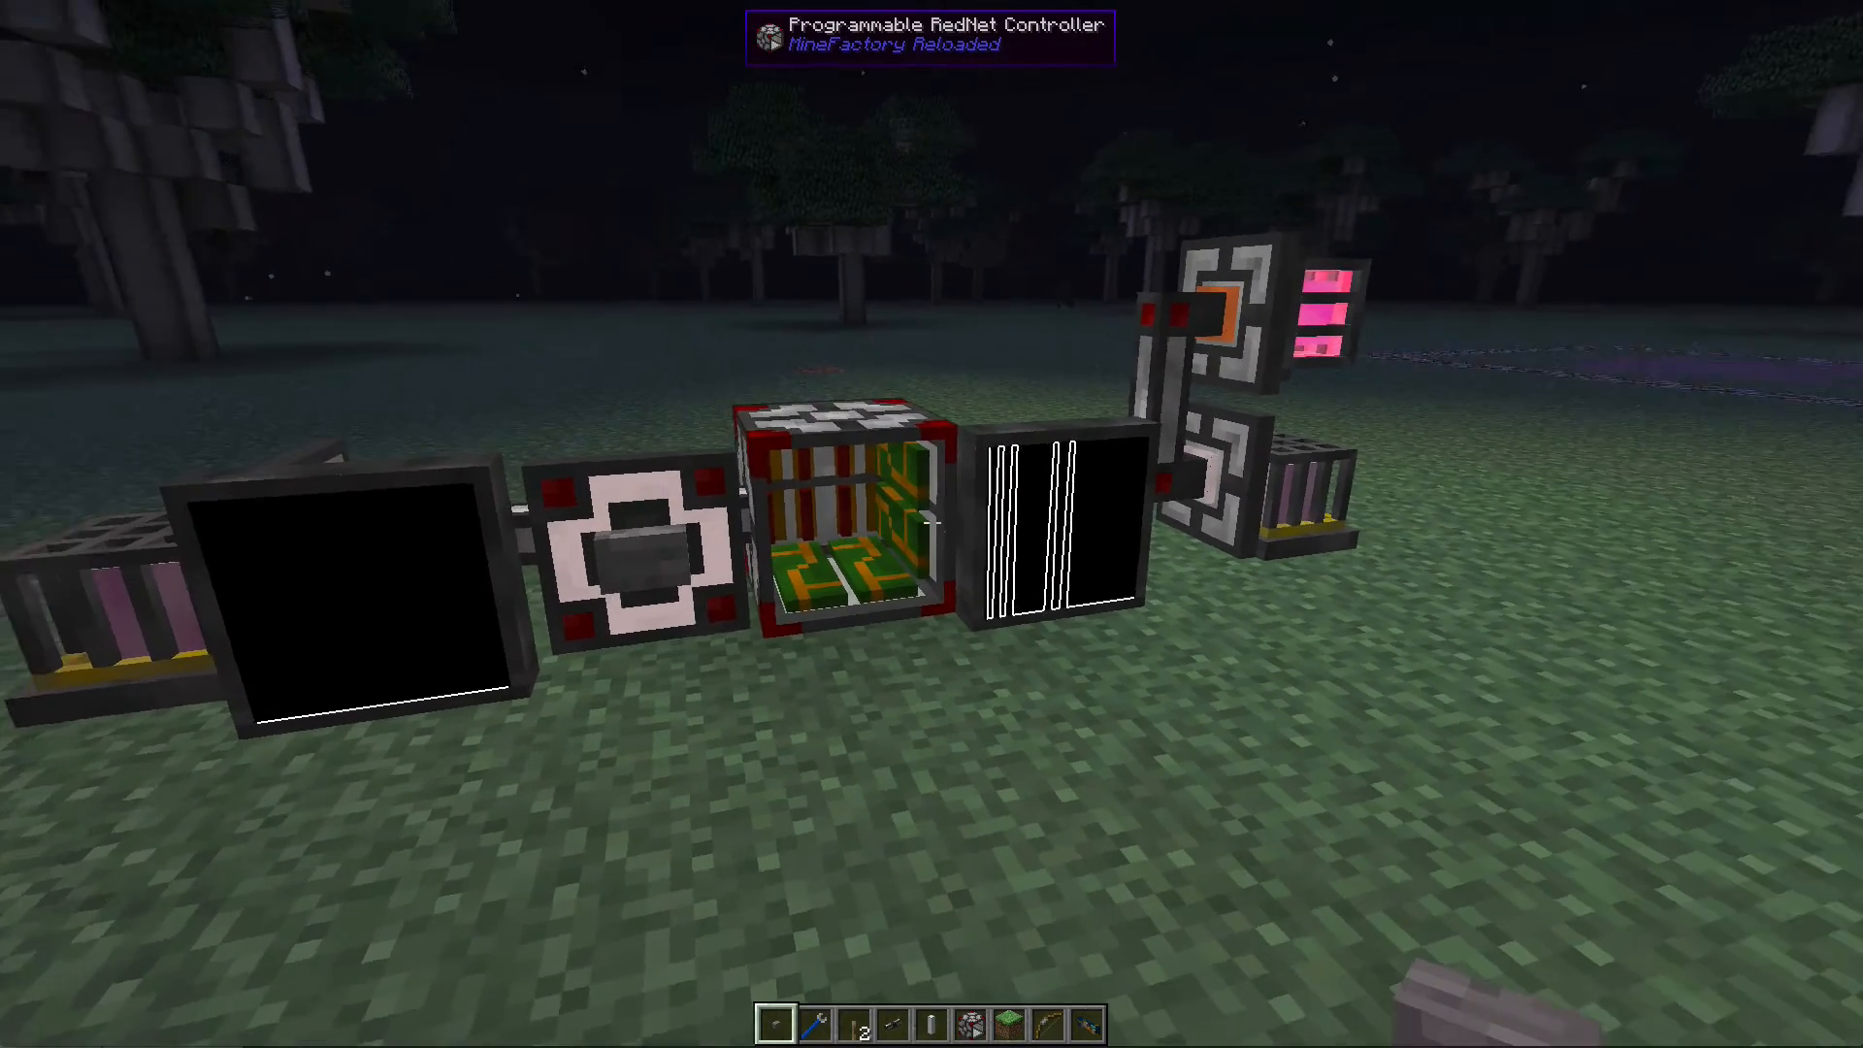
pyautogui.moveTo(931, 522)
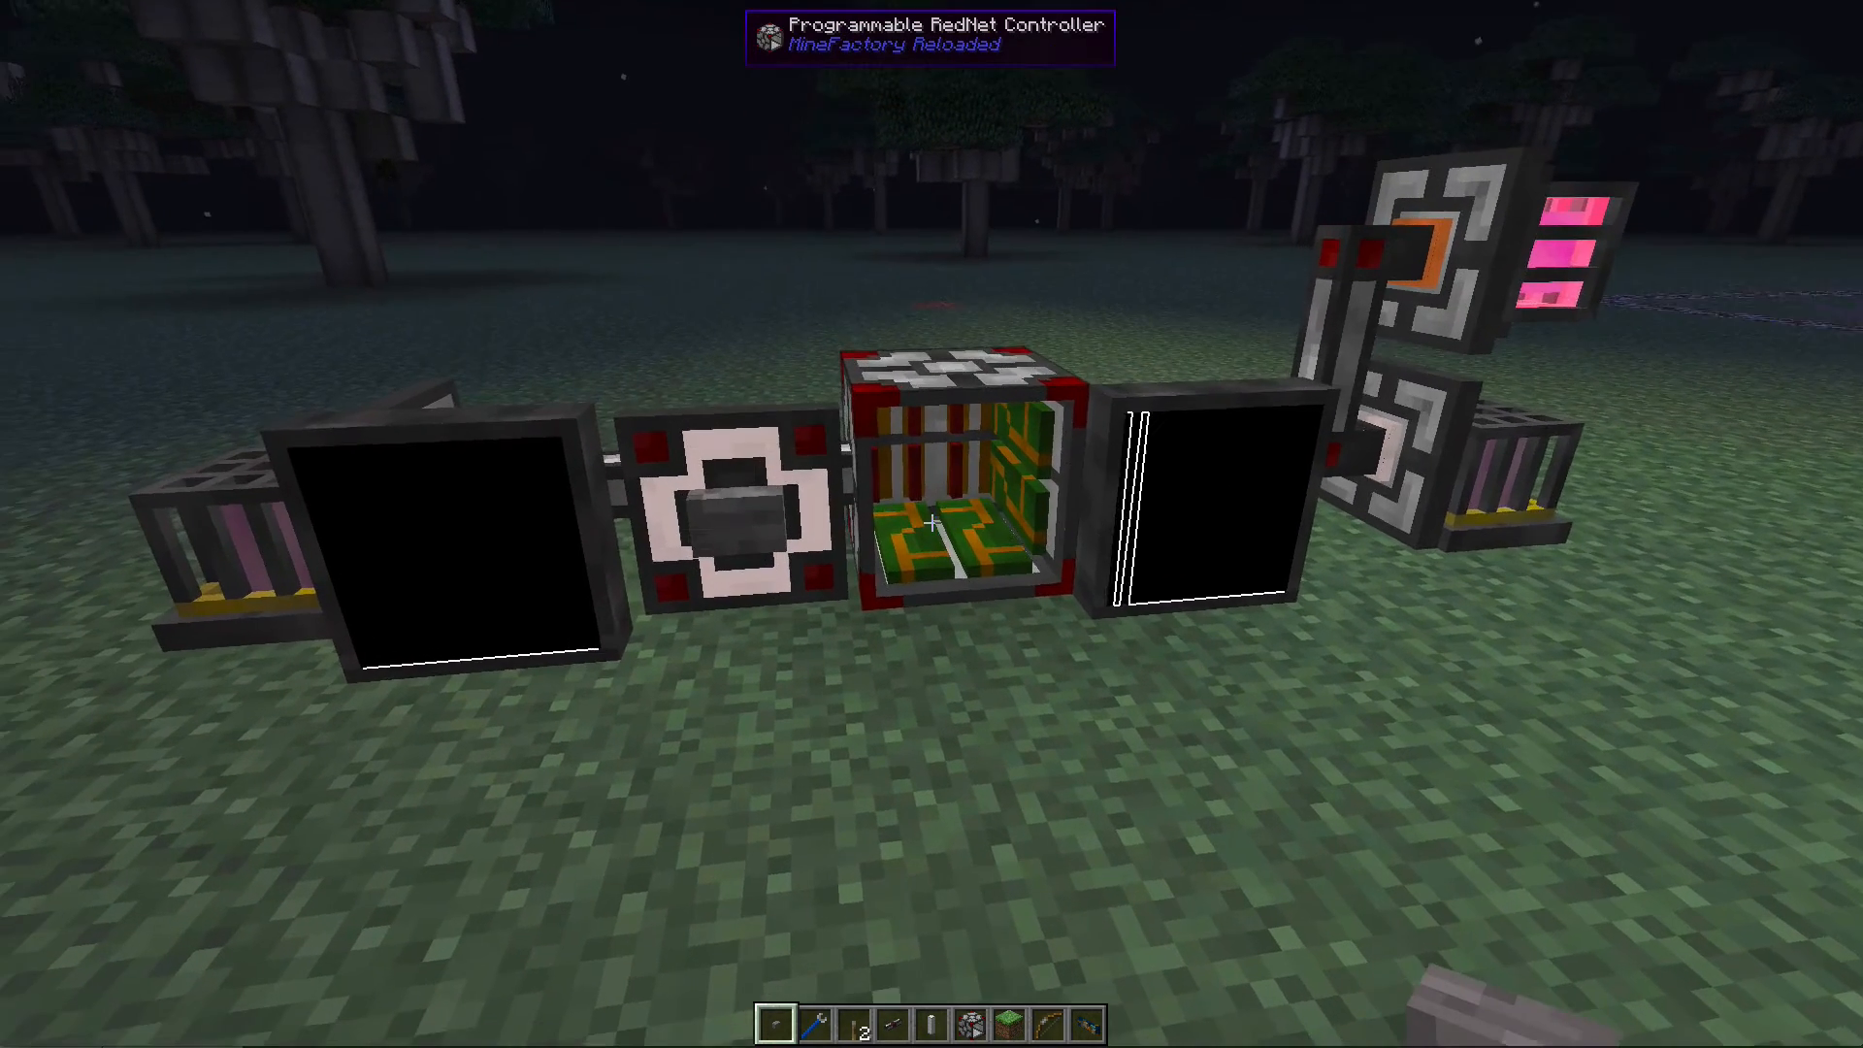
# Step: Set the Multipulse TLo constant to 20 and return to the world
pyautogui.rightClick(954, 513)
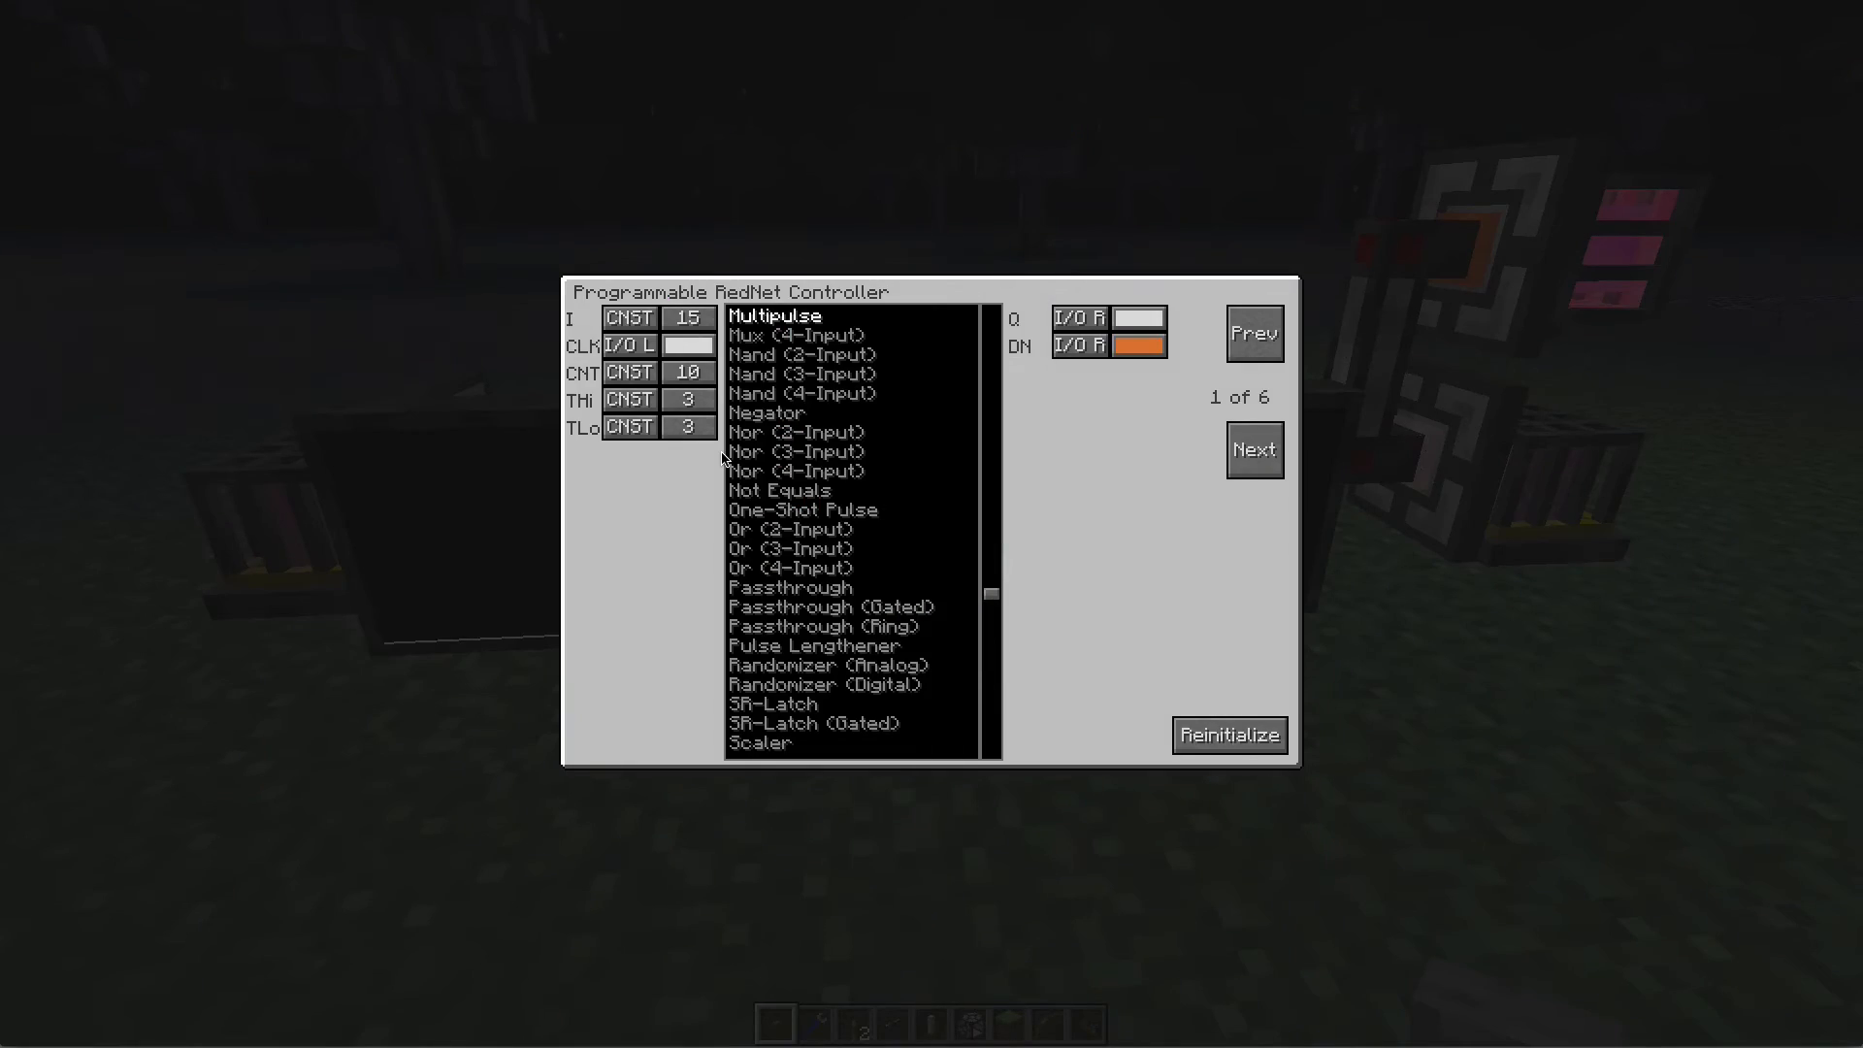
pyautogui.click(688, 399)
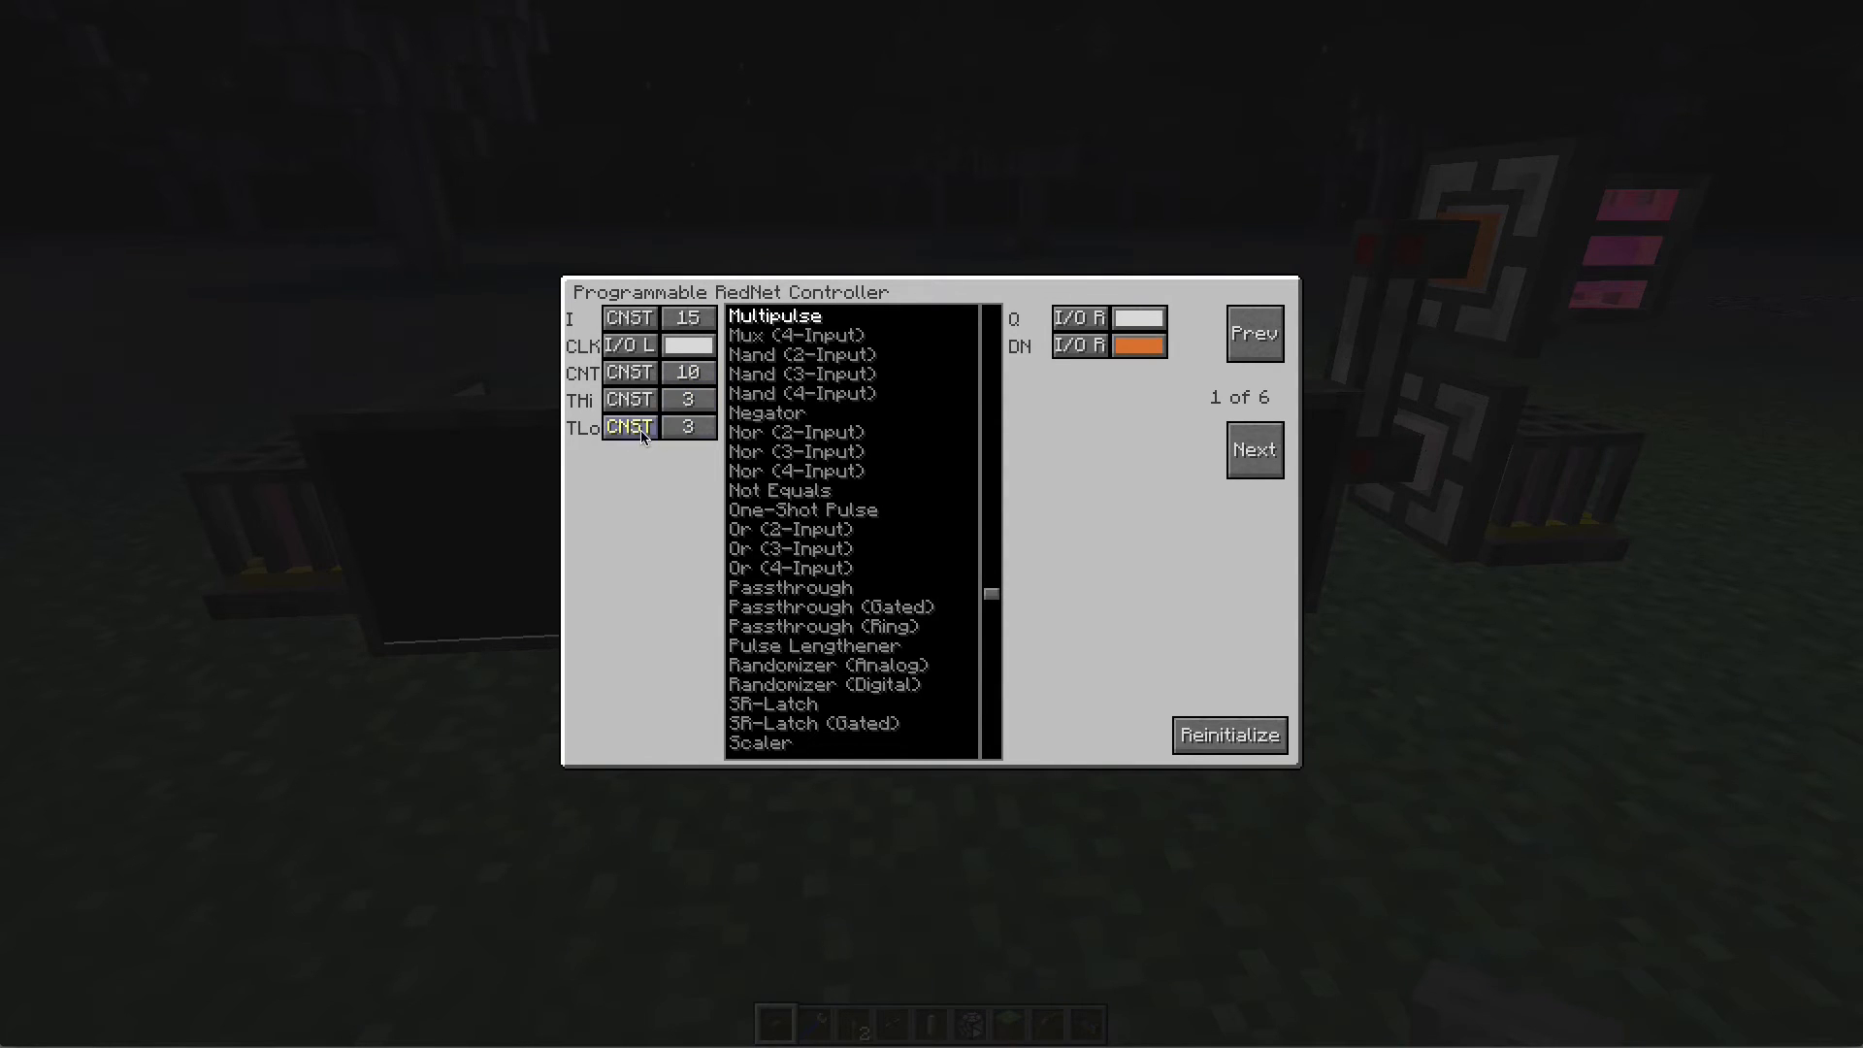
pyautogui.click(686, 427)
pyautogui.write('20')
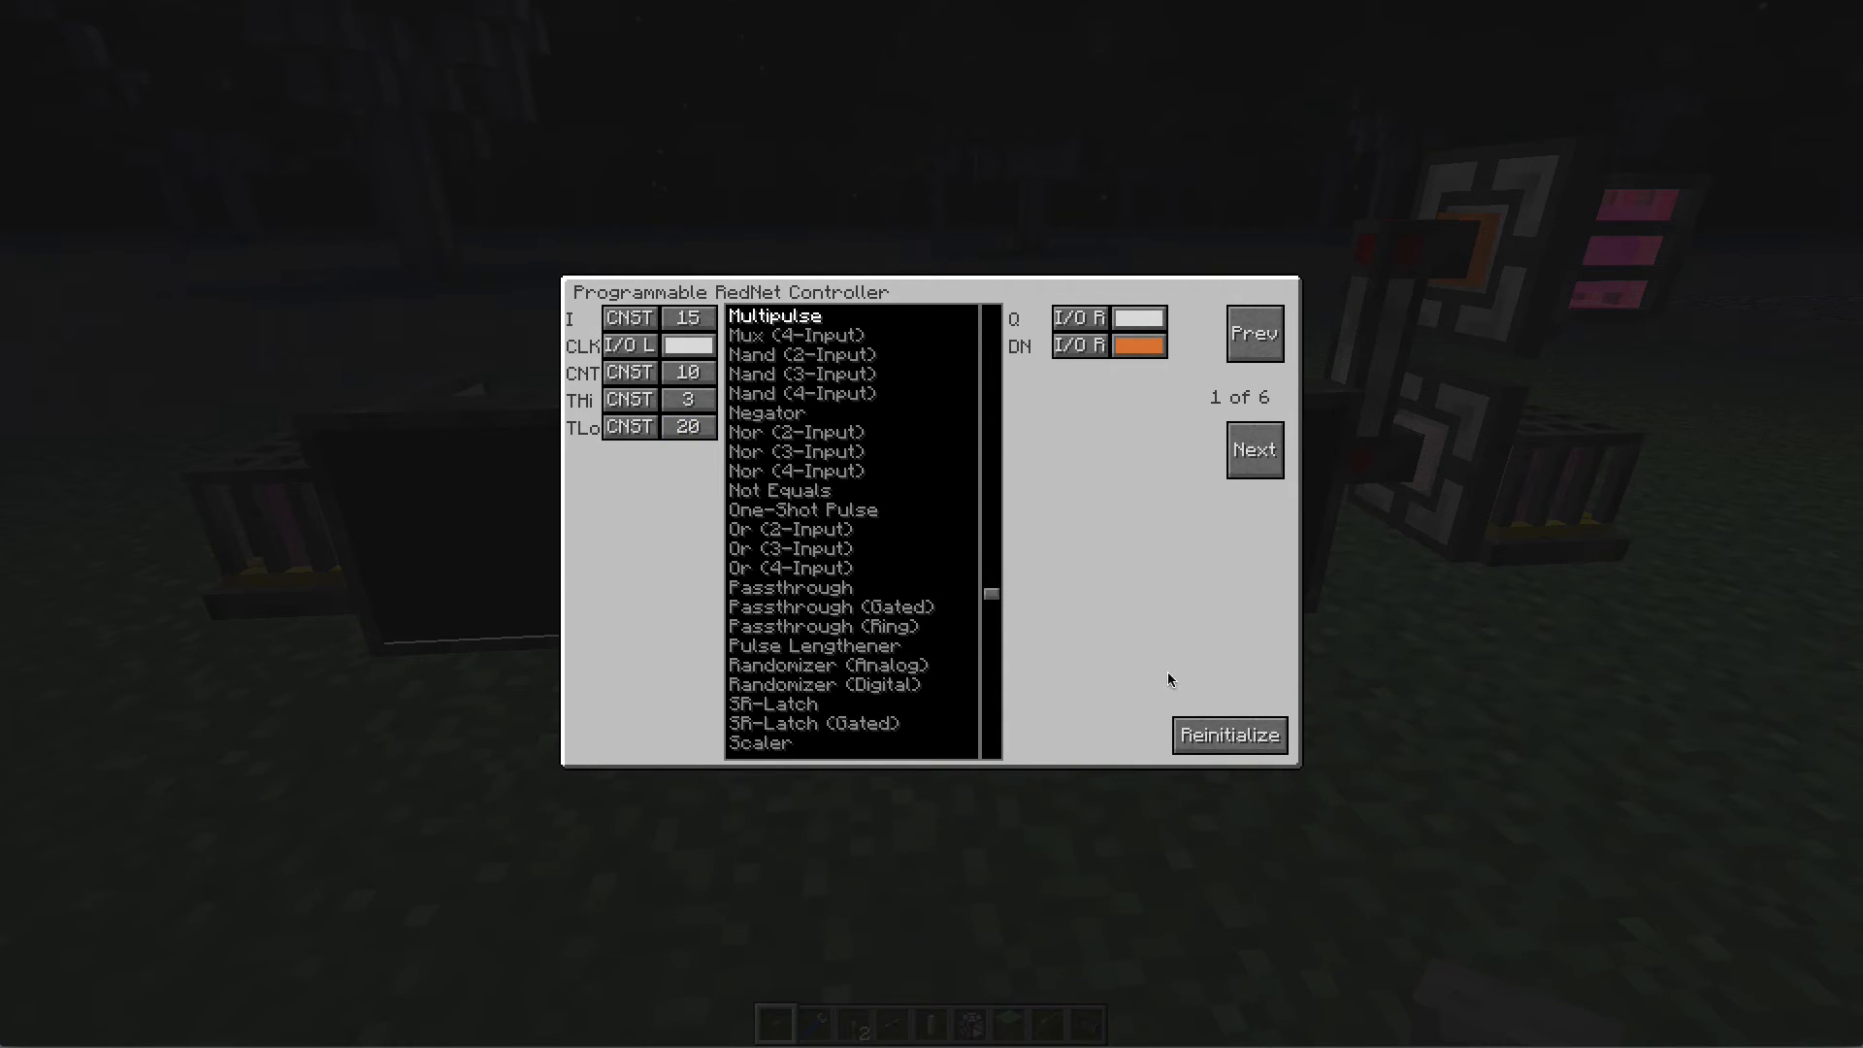
pyautogui.press('Escape')
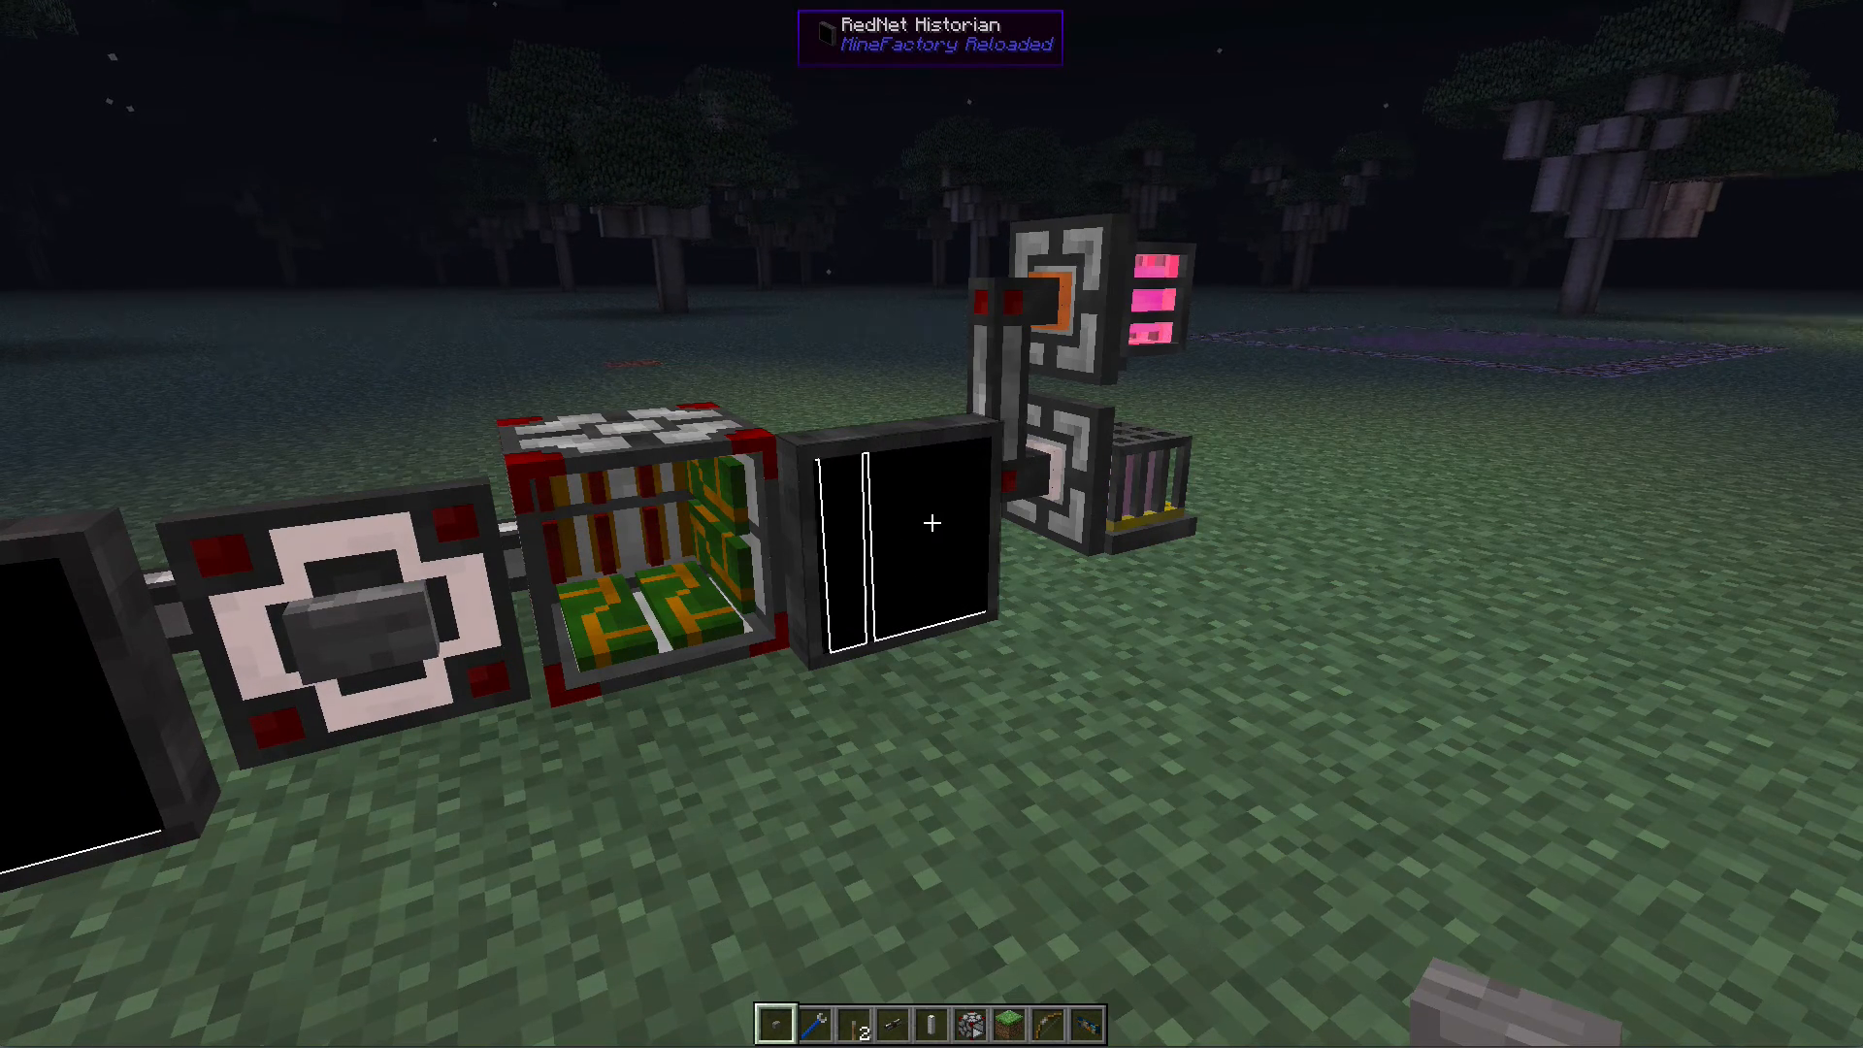
pyautogui.moveTo(931, 524)
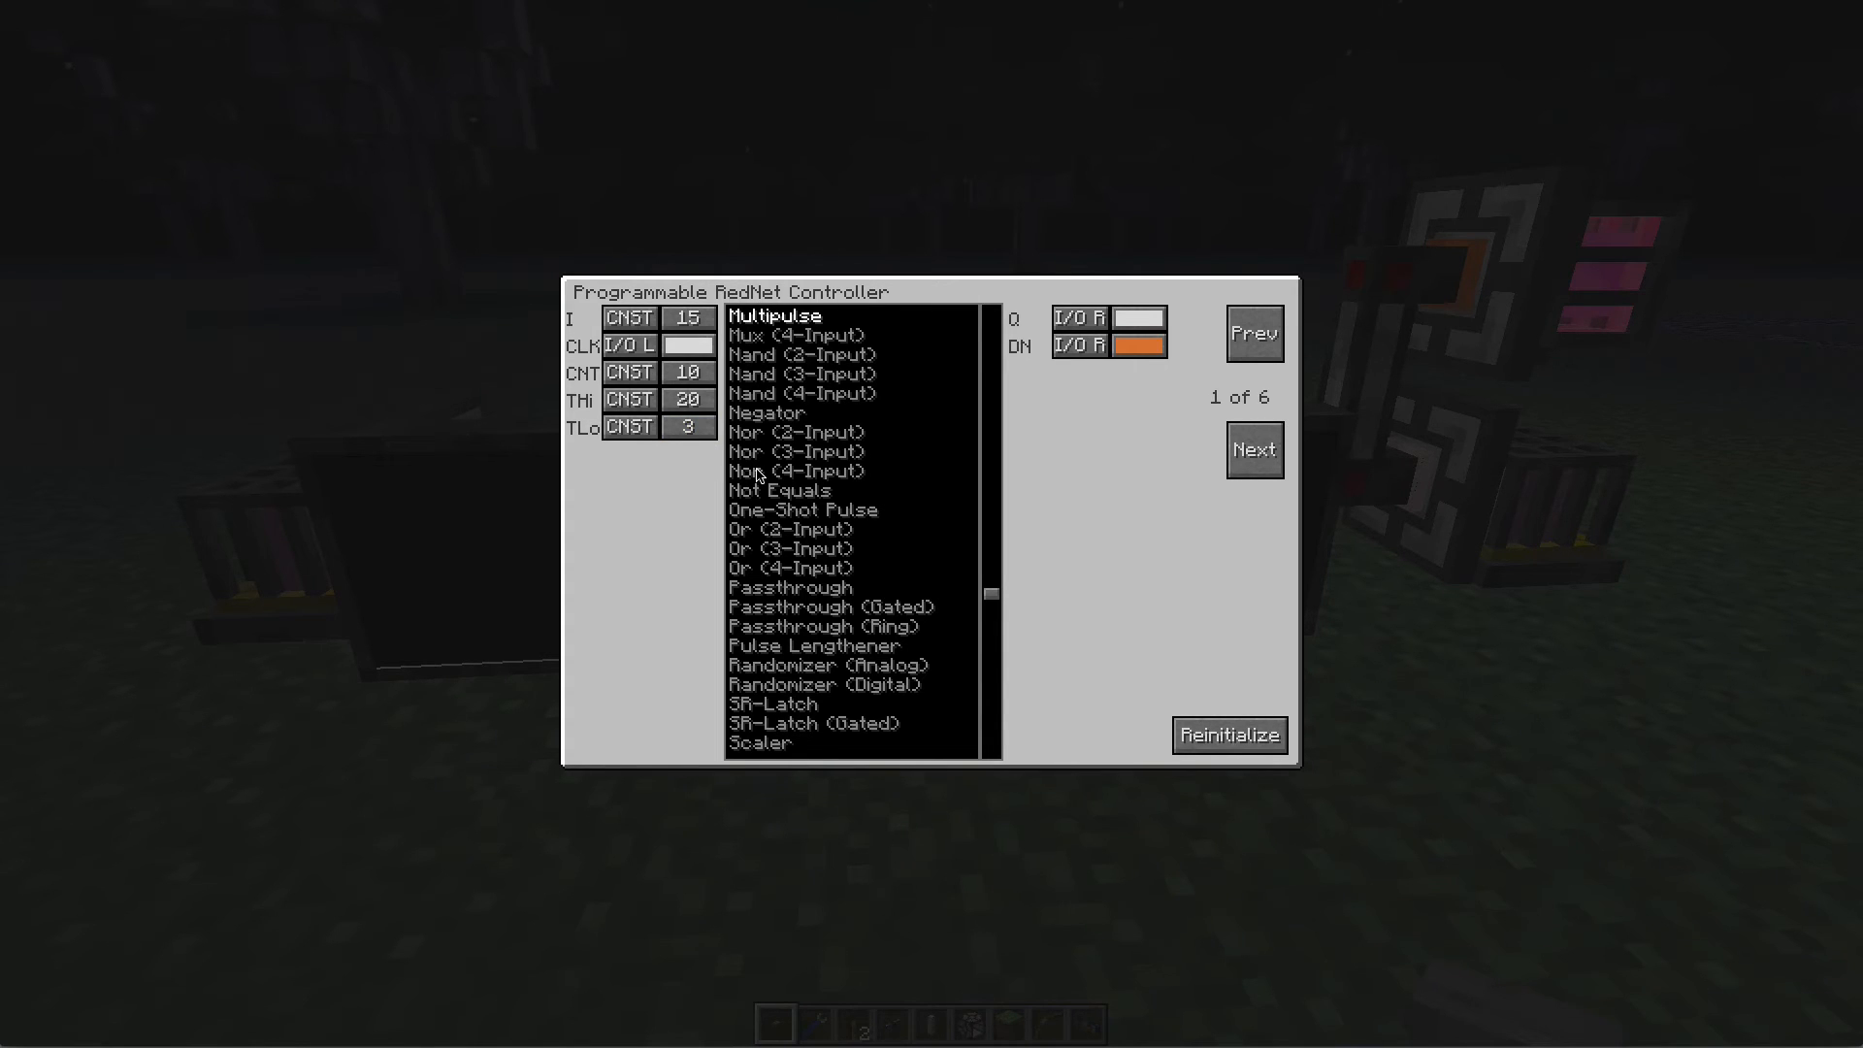
# Step: Exit the controller with THi 20 and TLo 3 applied
pyautogui.press('Escape')
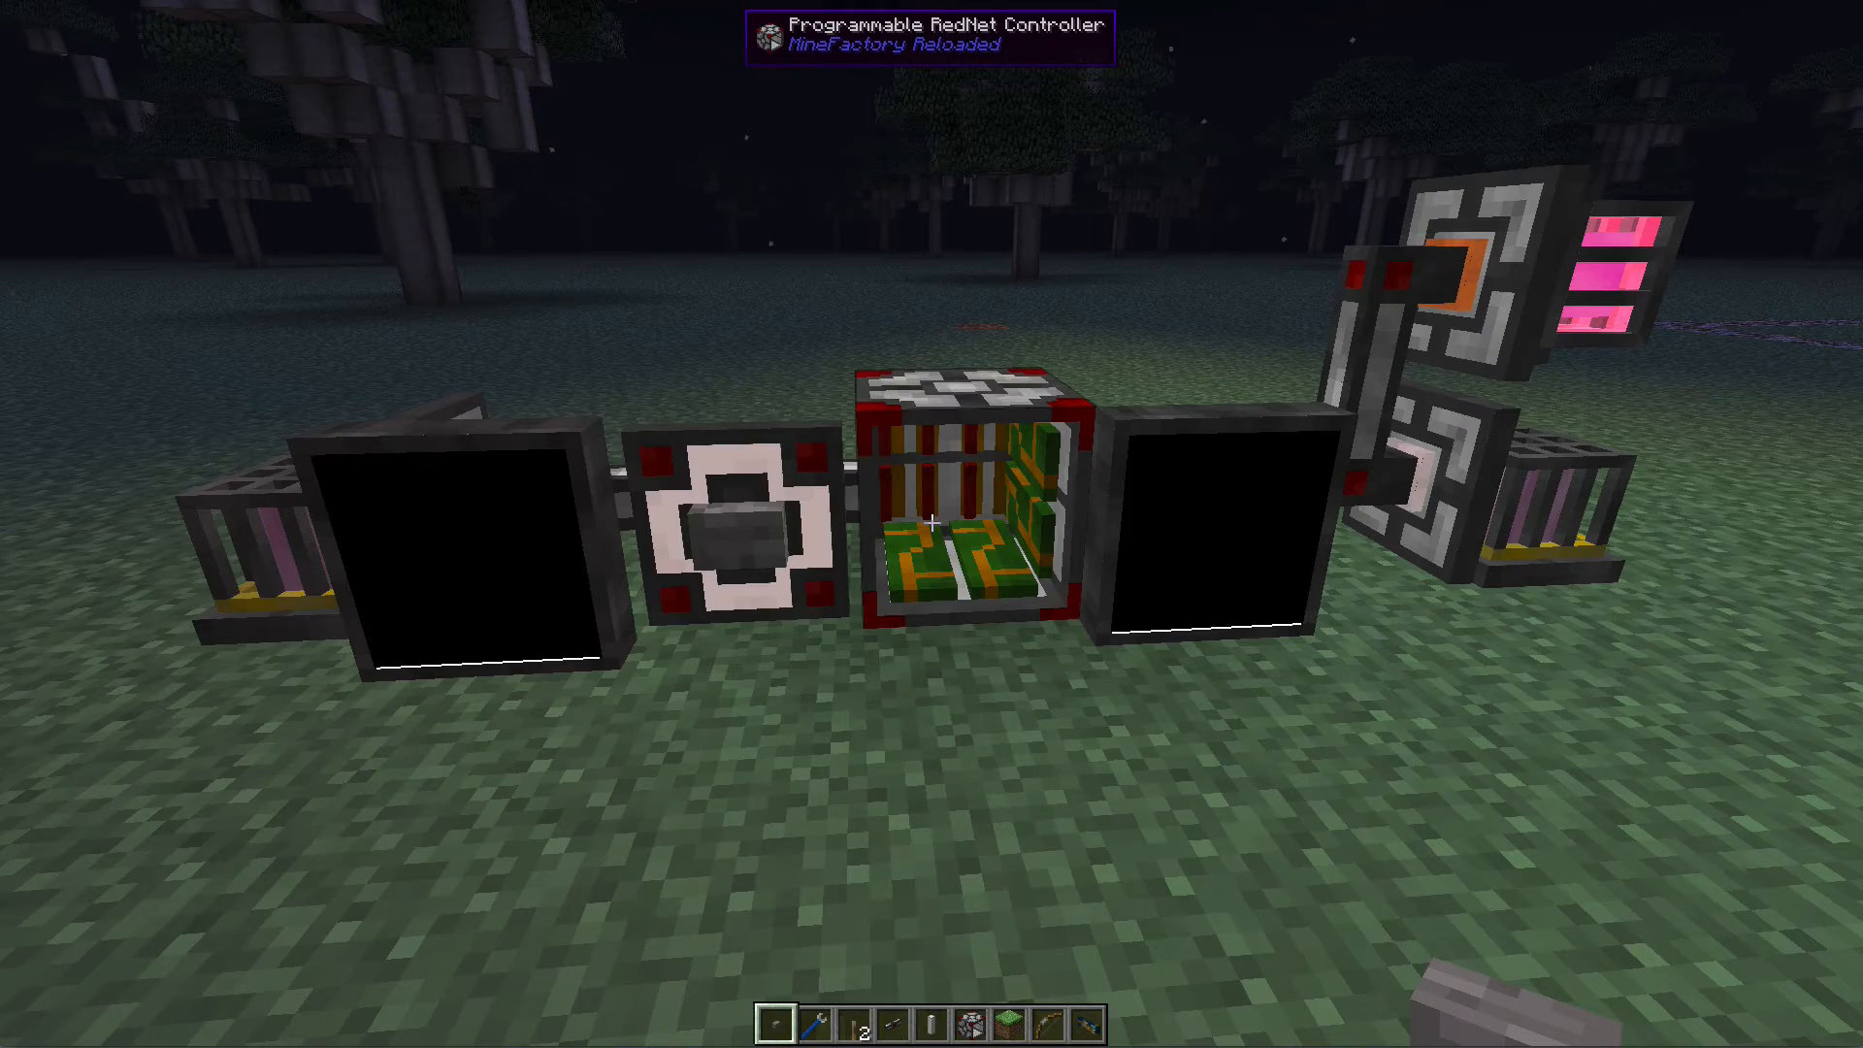
pyautogui.moveTo(932, 524)
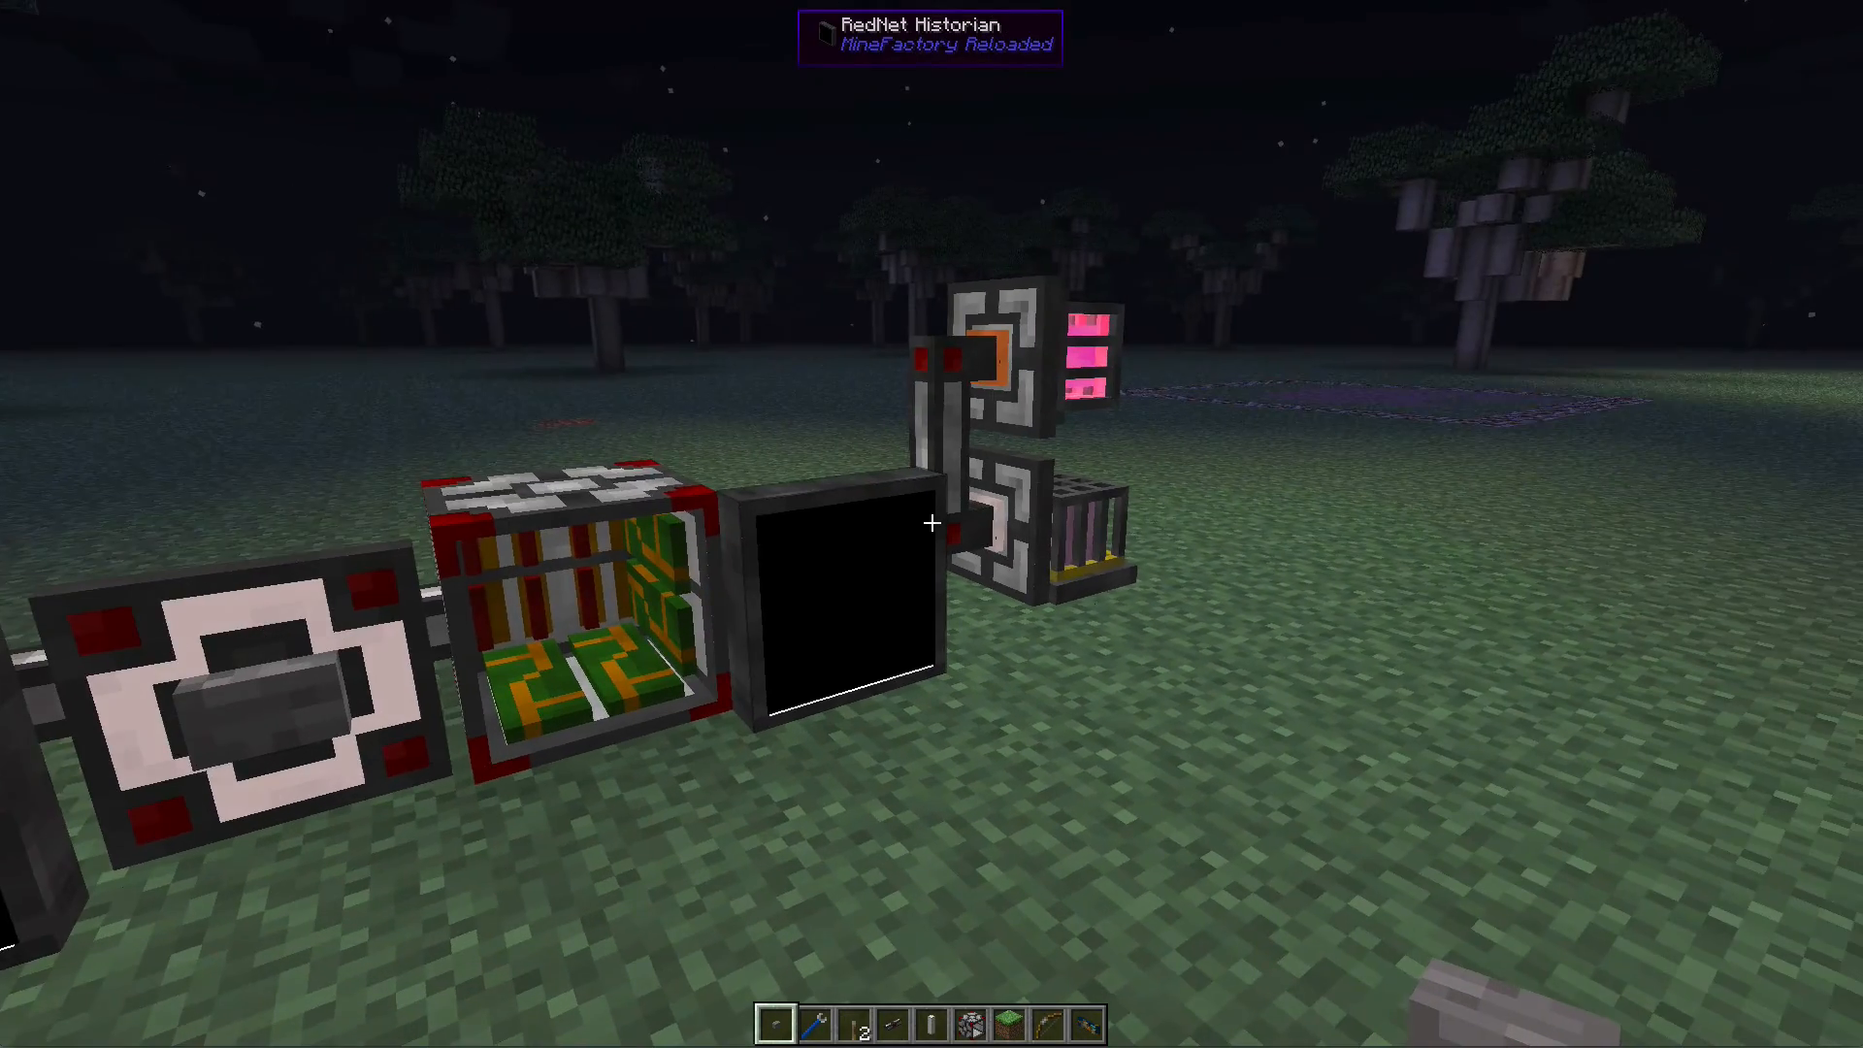
pyautogui.moveTo(931, 522)
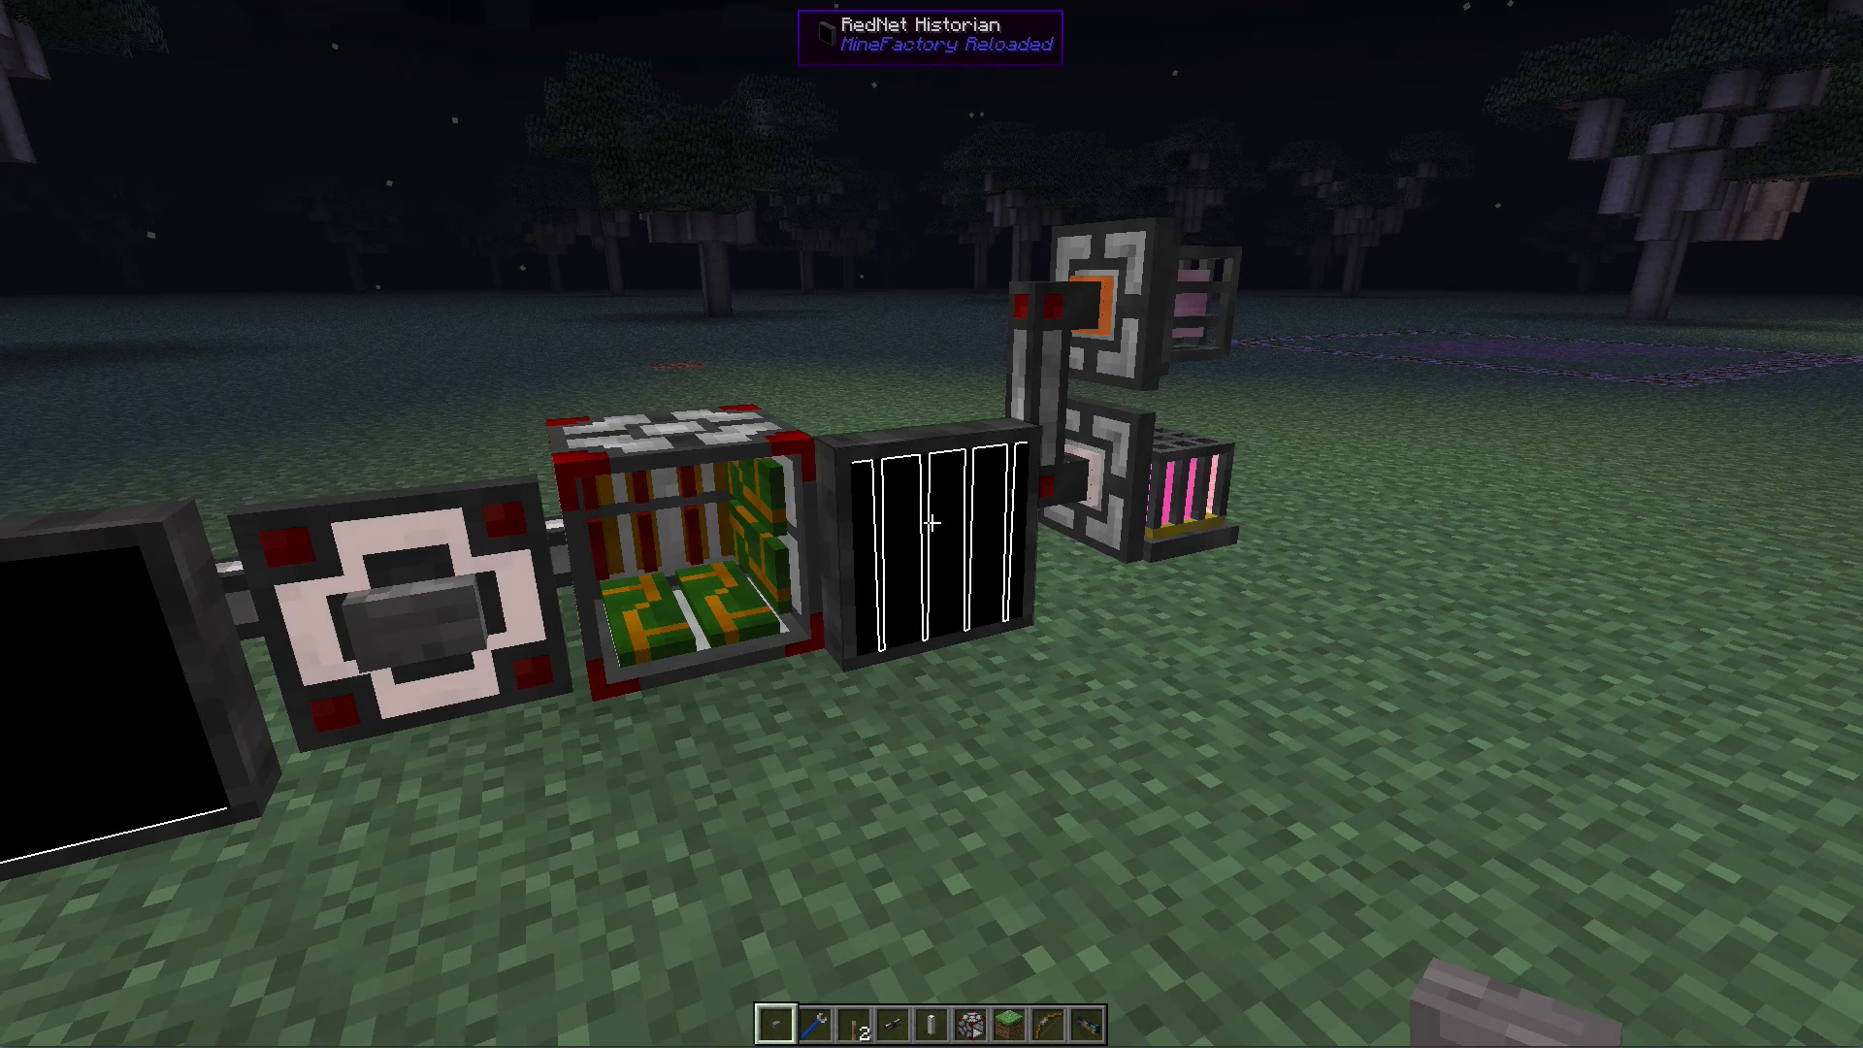
pyautogui.moveTo(934, 524)
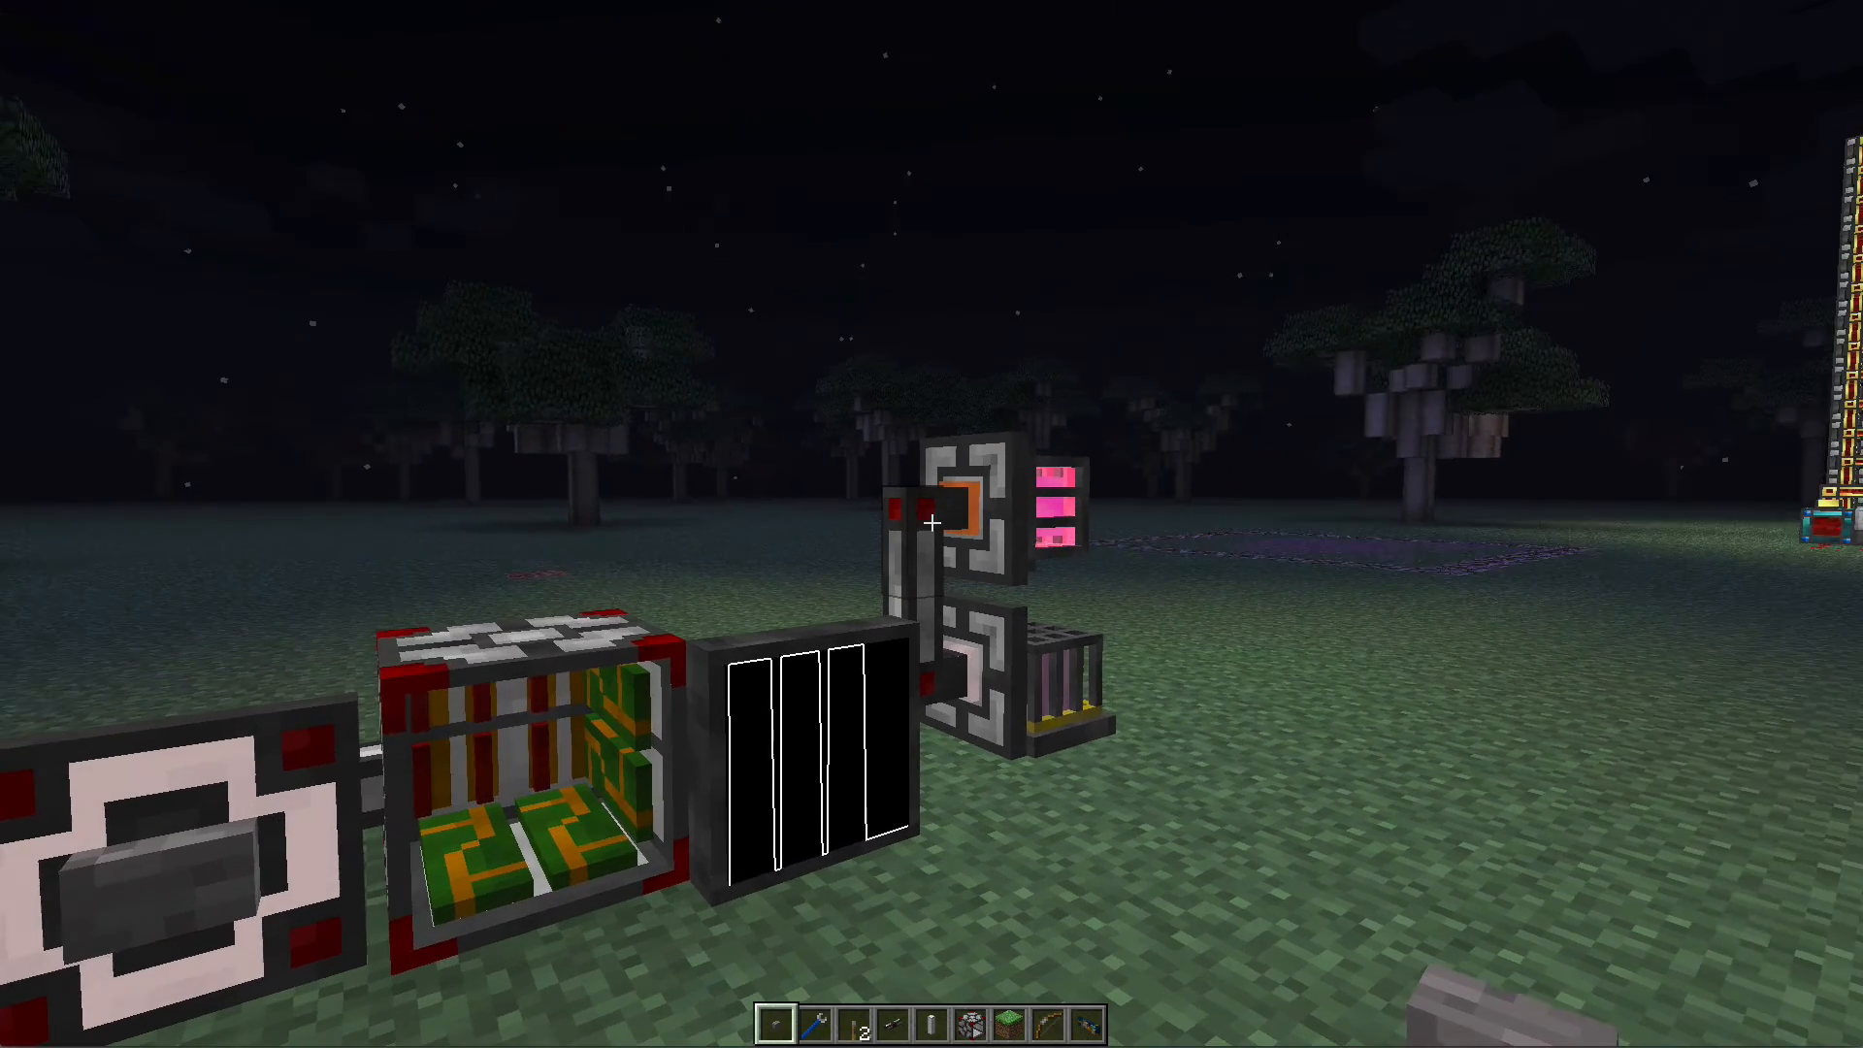
pyautogui.moveTo(931, 522)
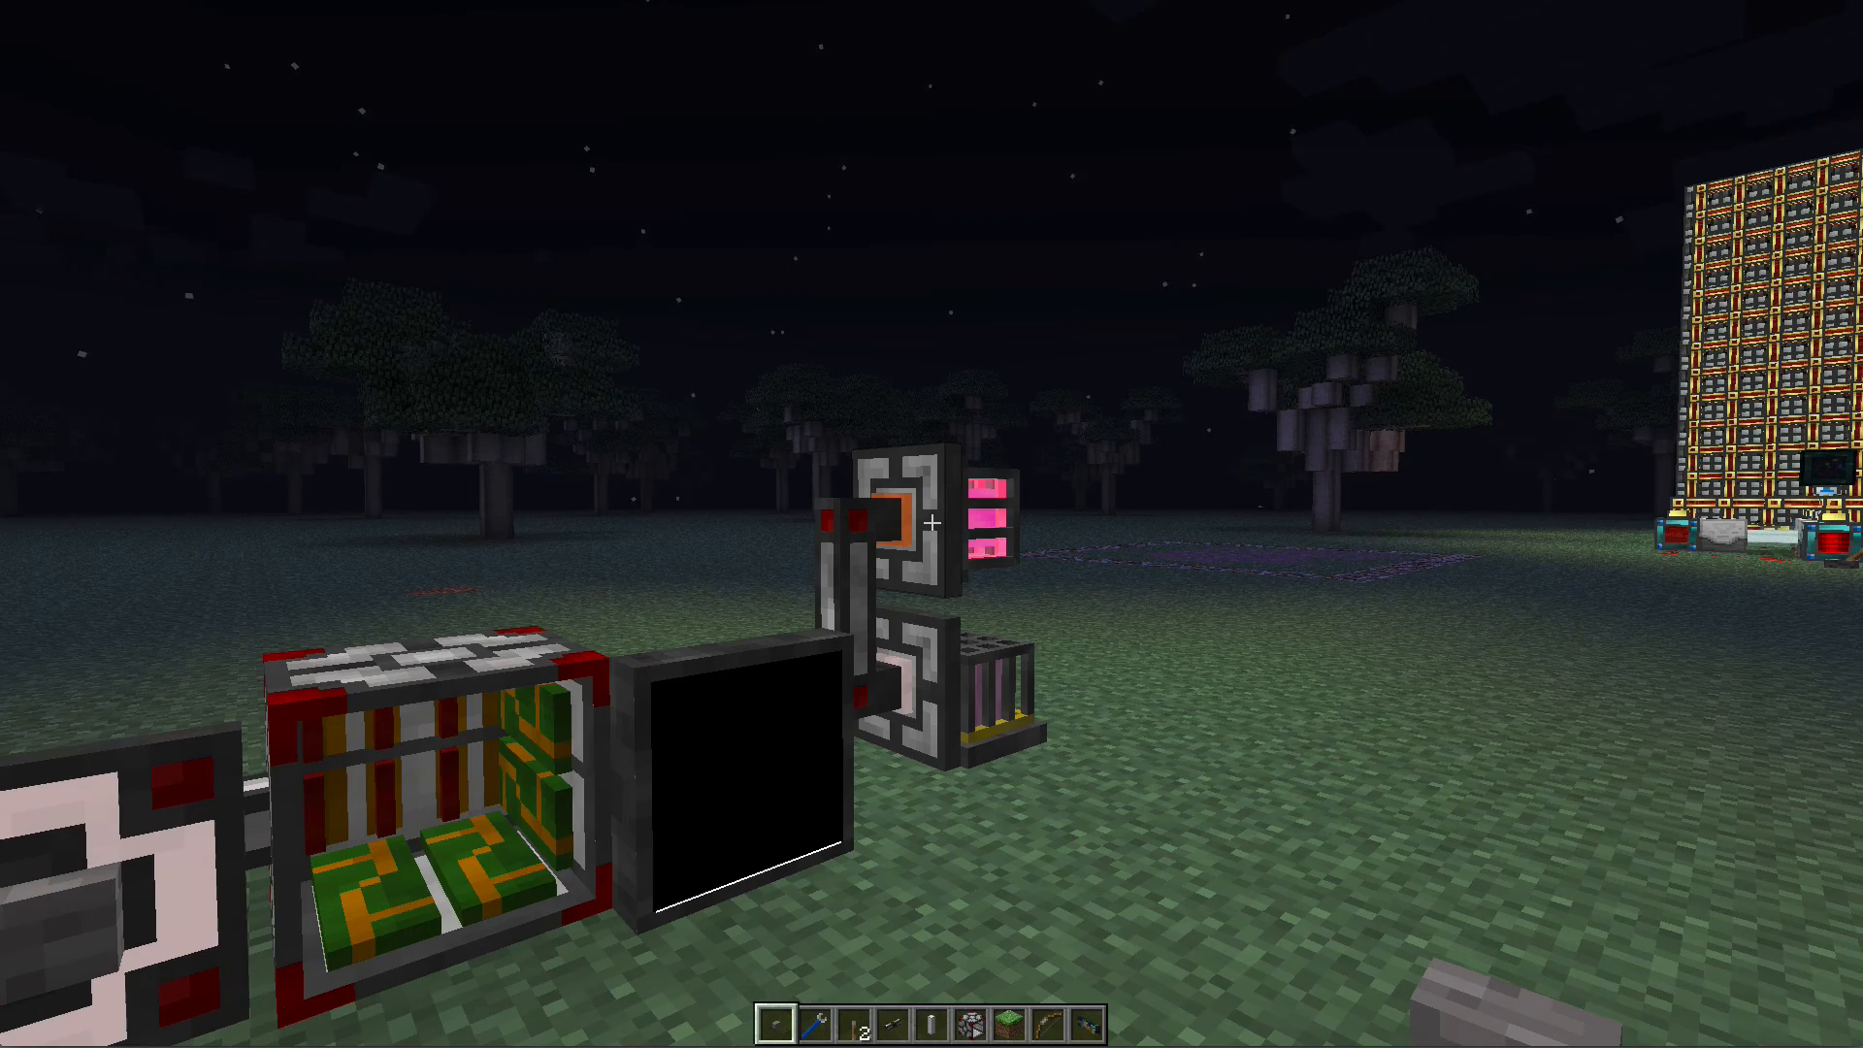
pyautogui.moveTo(932, 524)
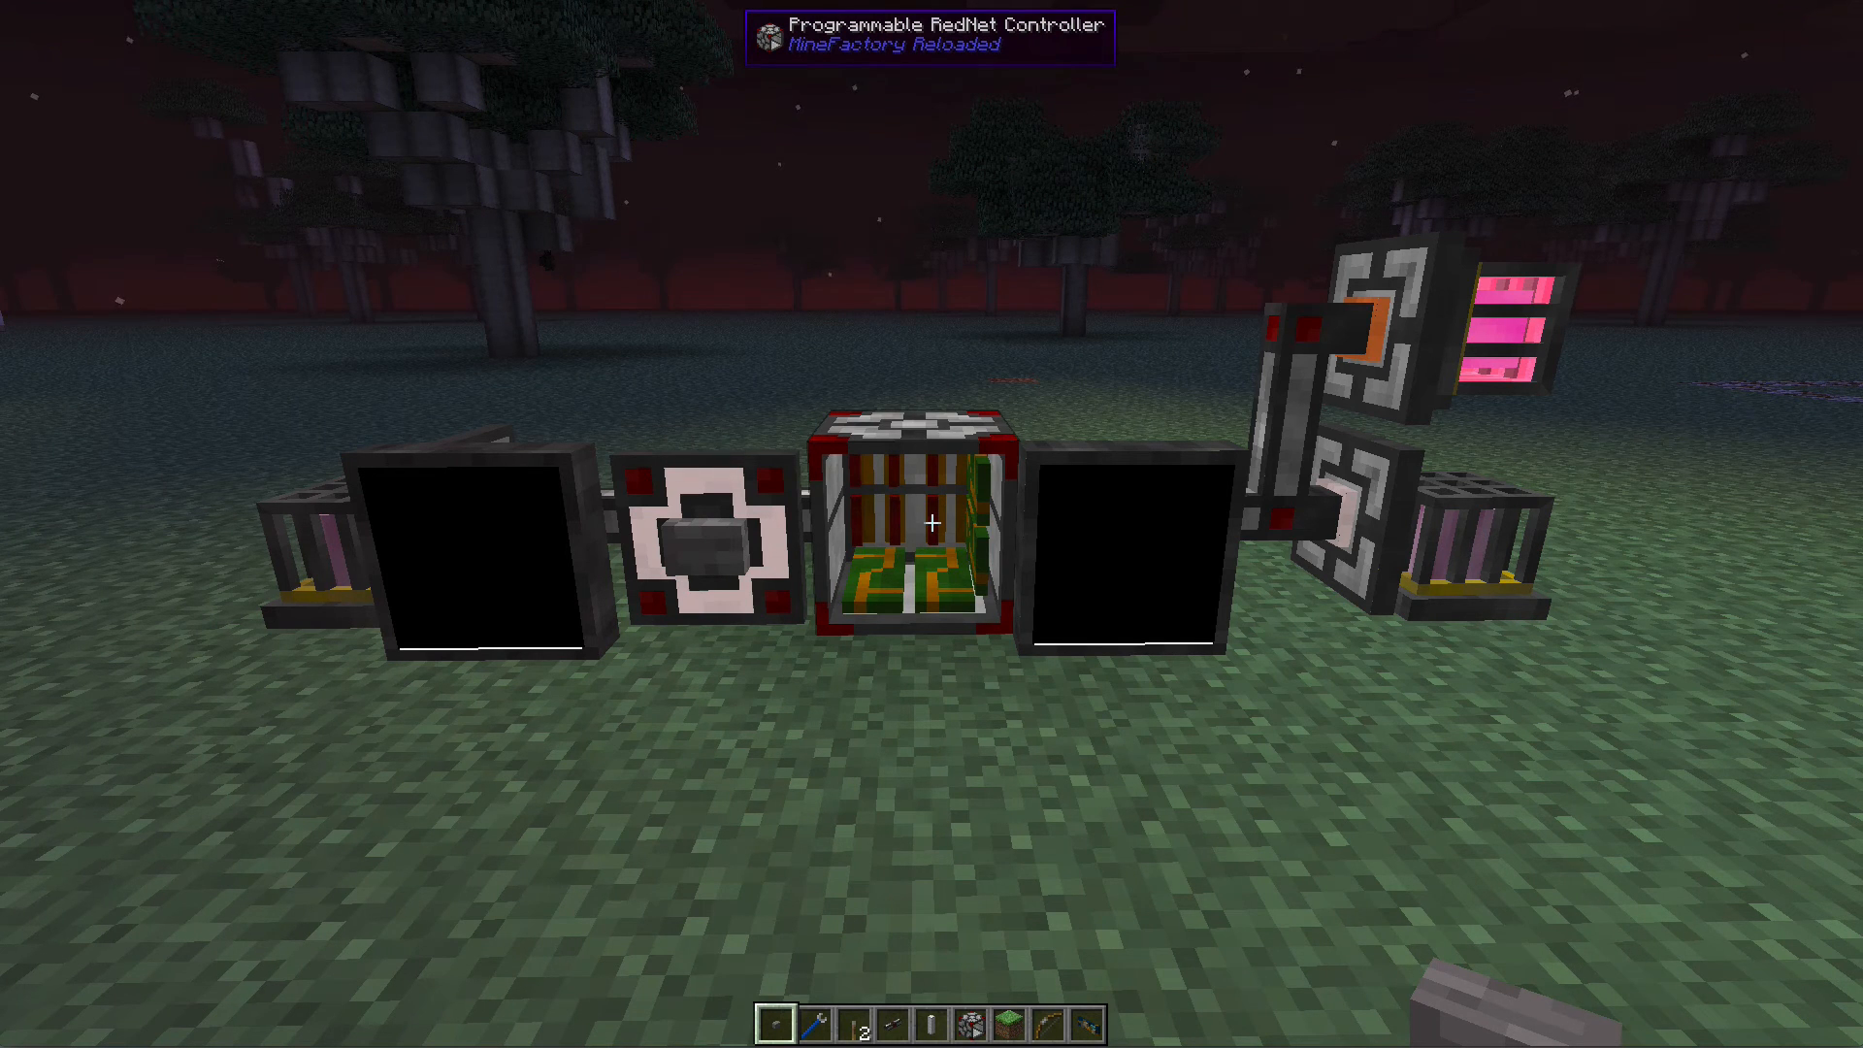
pyautogui.moveTo(932, 524)
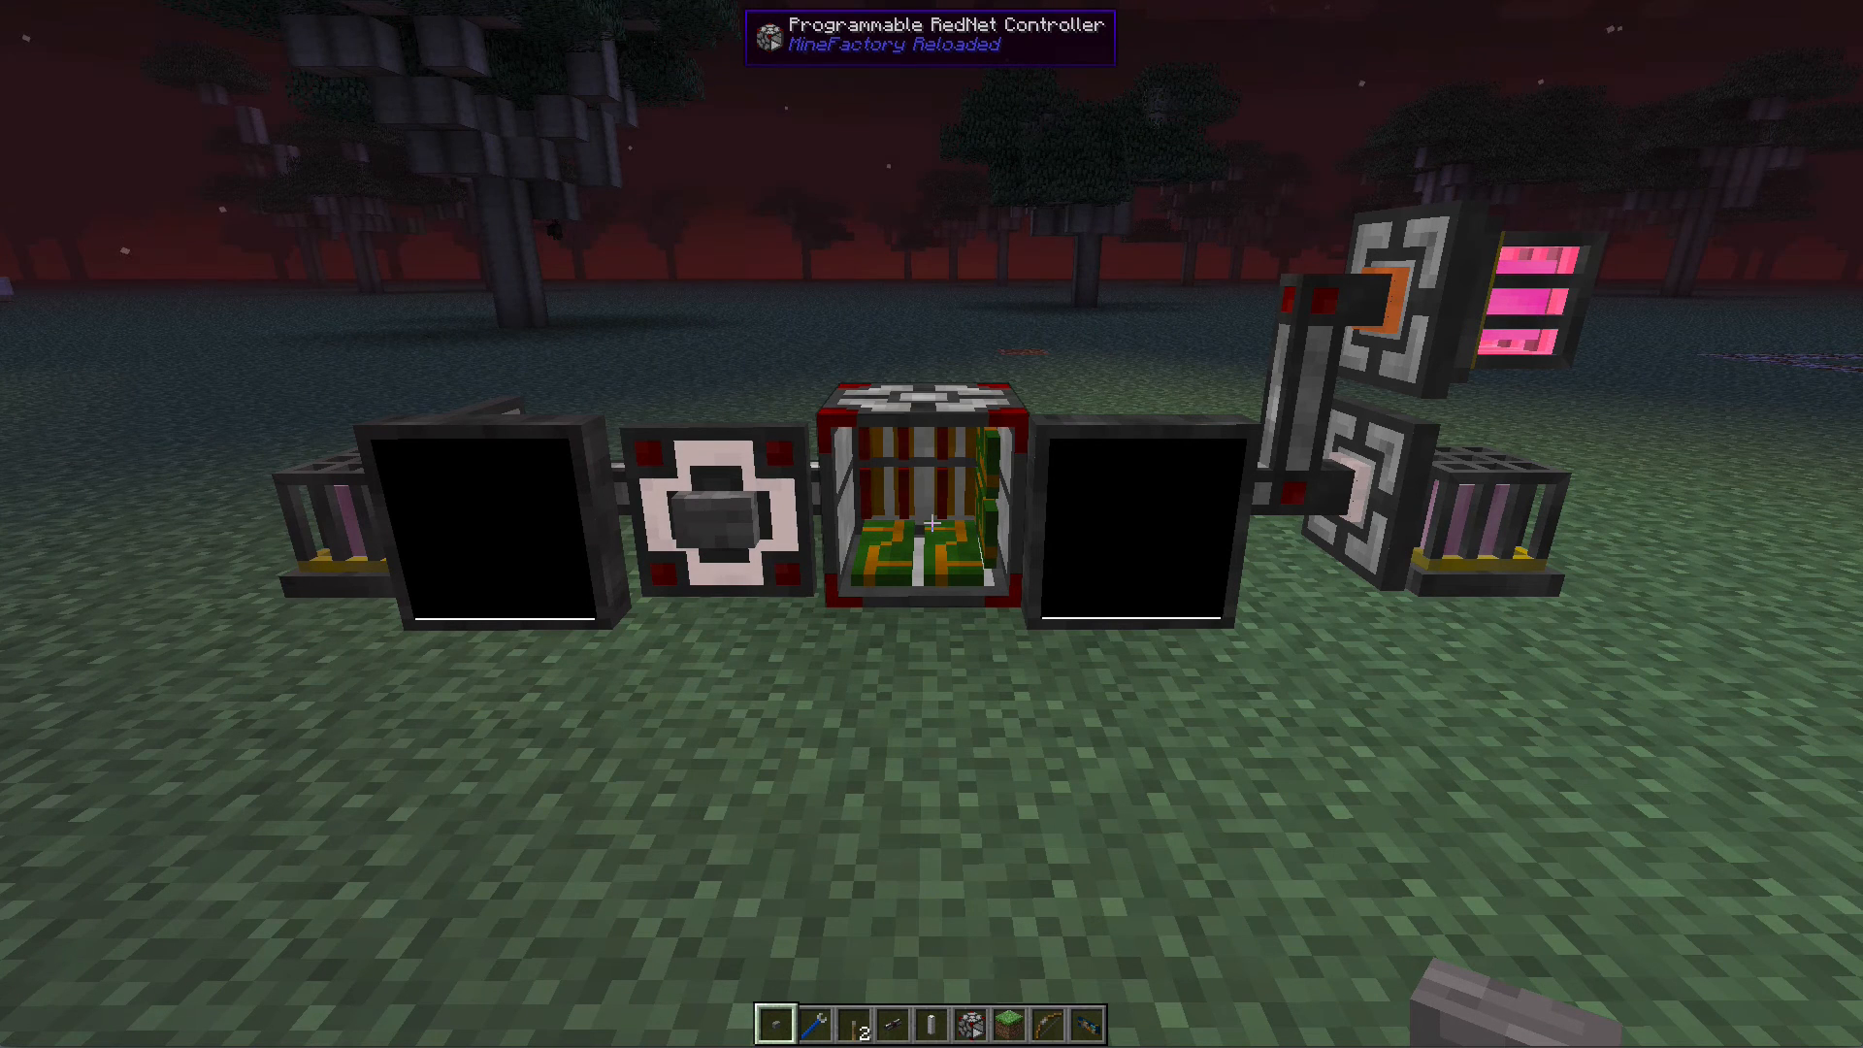
# Step: Switch the CNT source from CNST to VARS, reading variable 2, then exit
pyautogui.rightClick(929, 525)
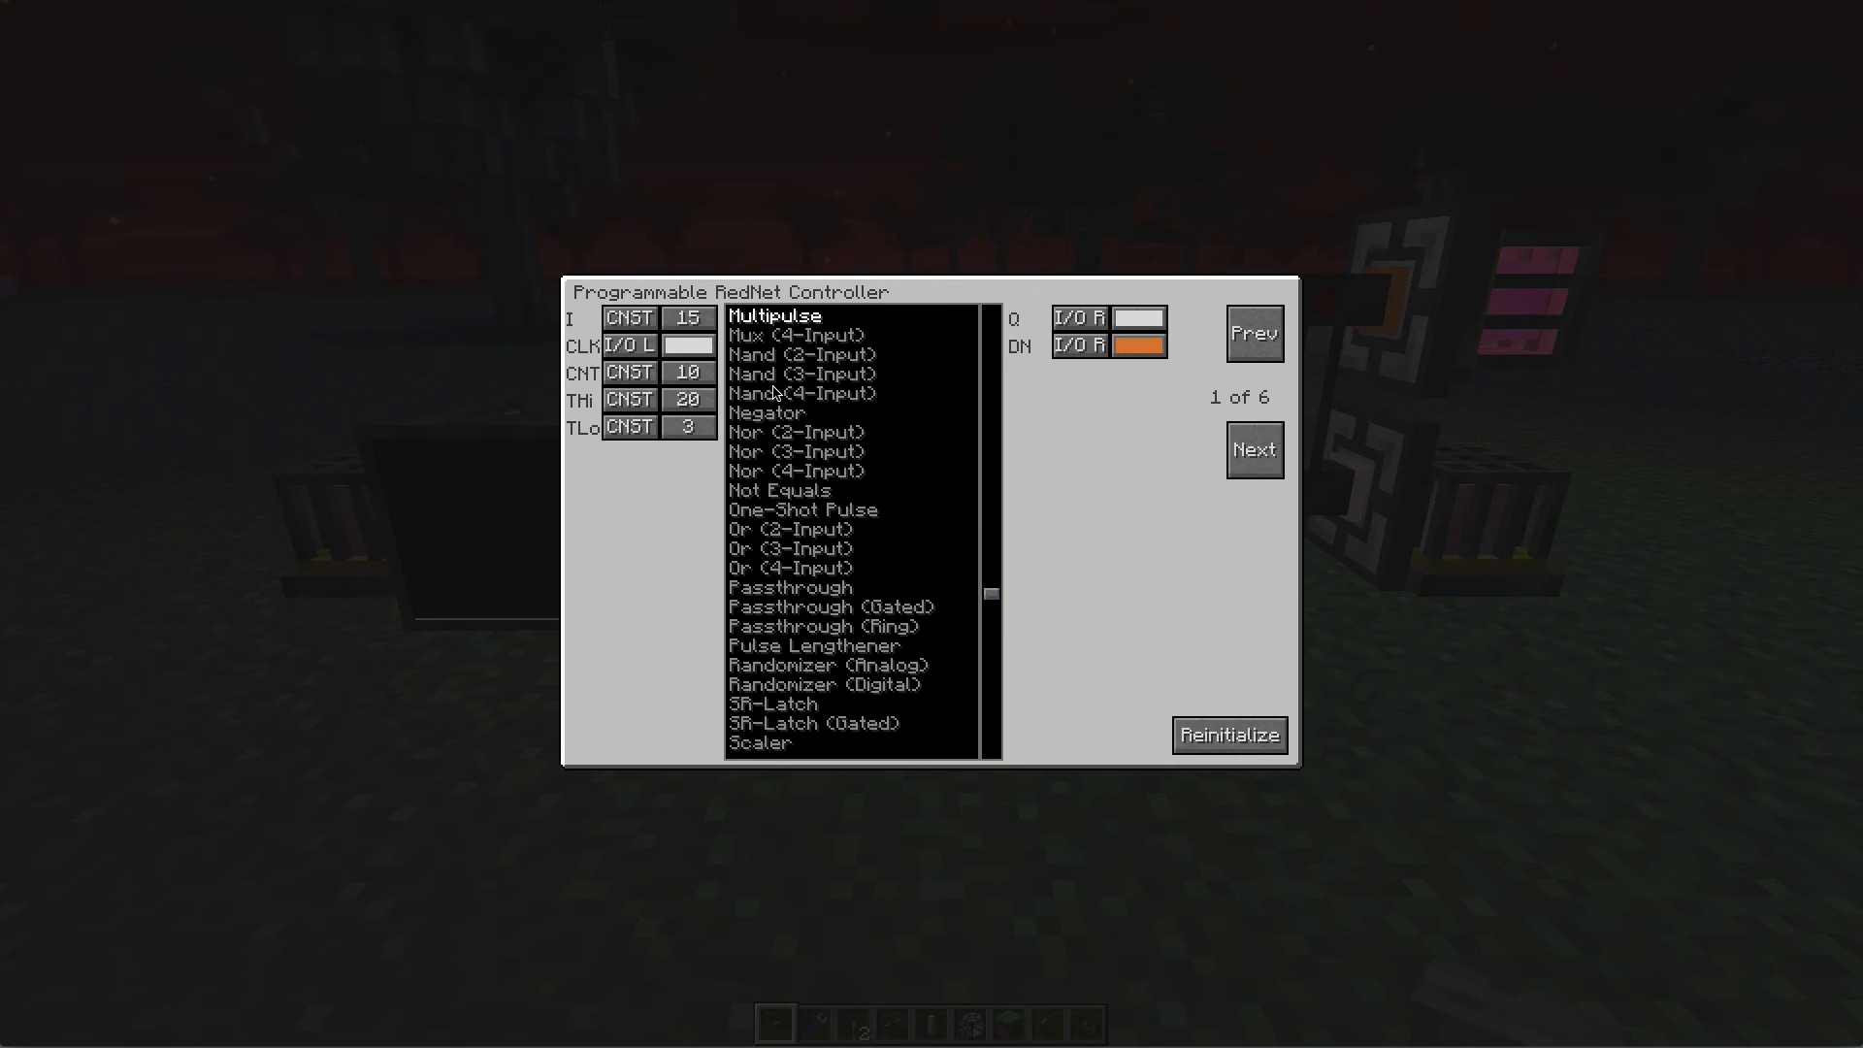
pyautogui.moveTo(745, 409)
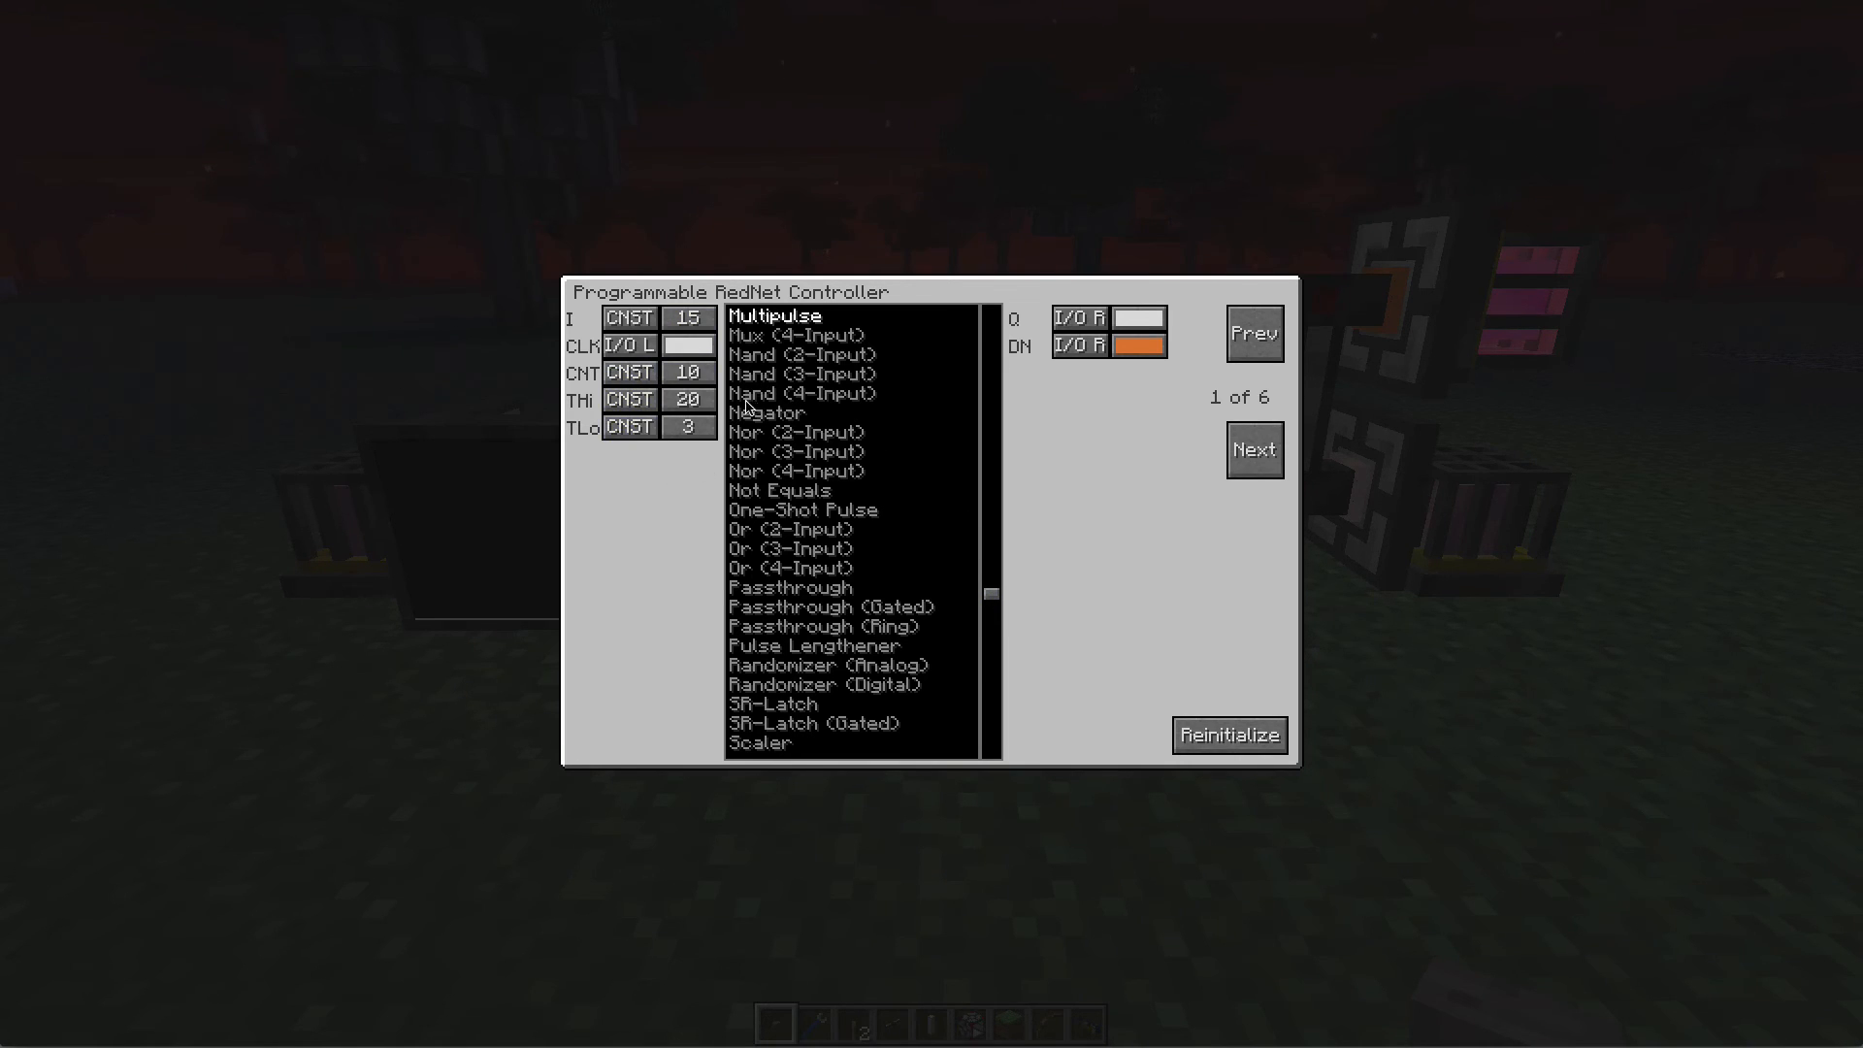
pyautogui.click(629, 373)
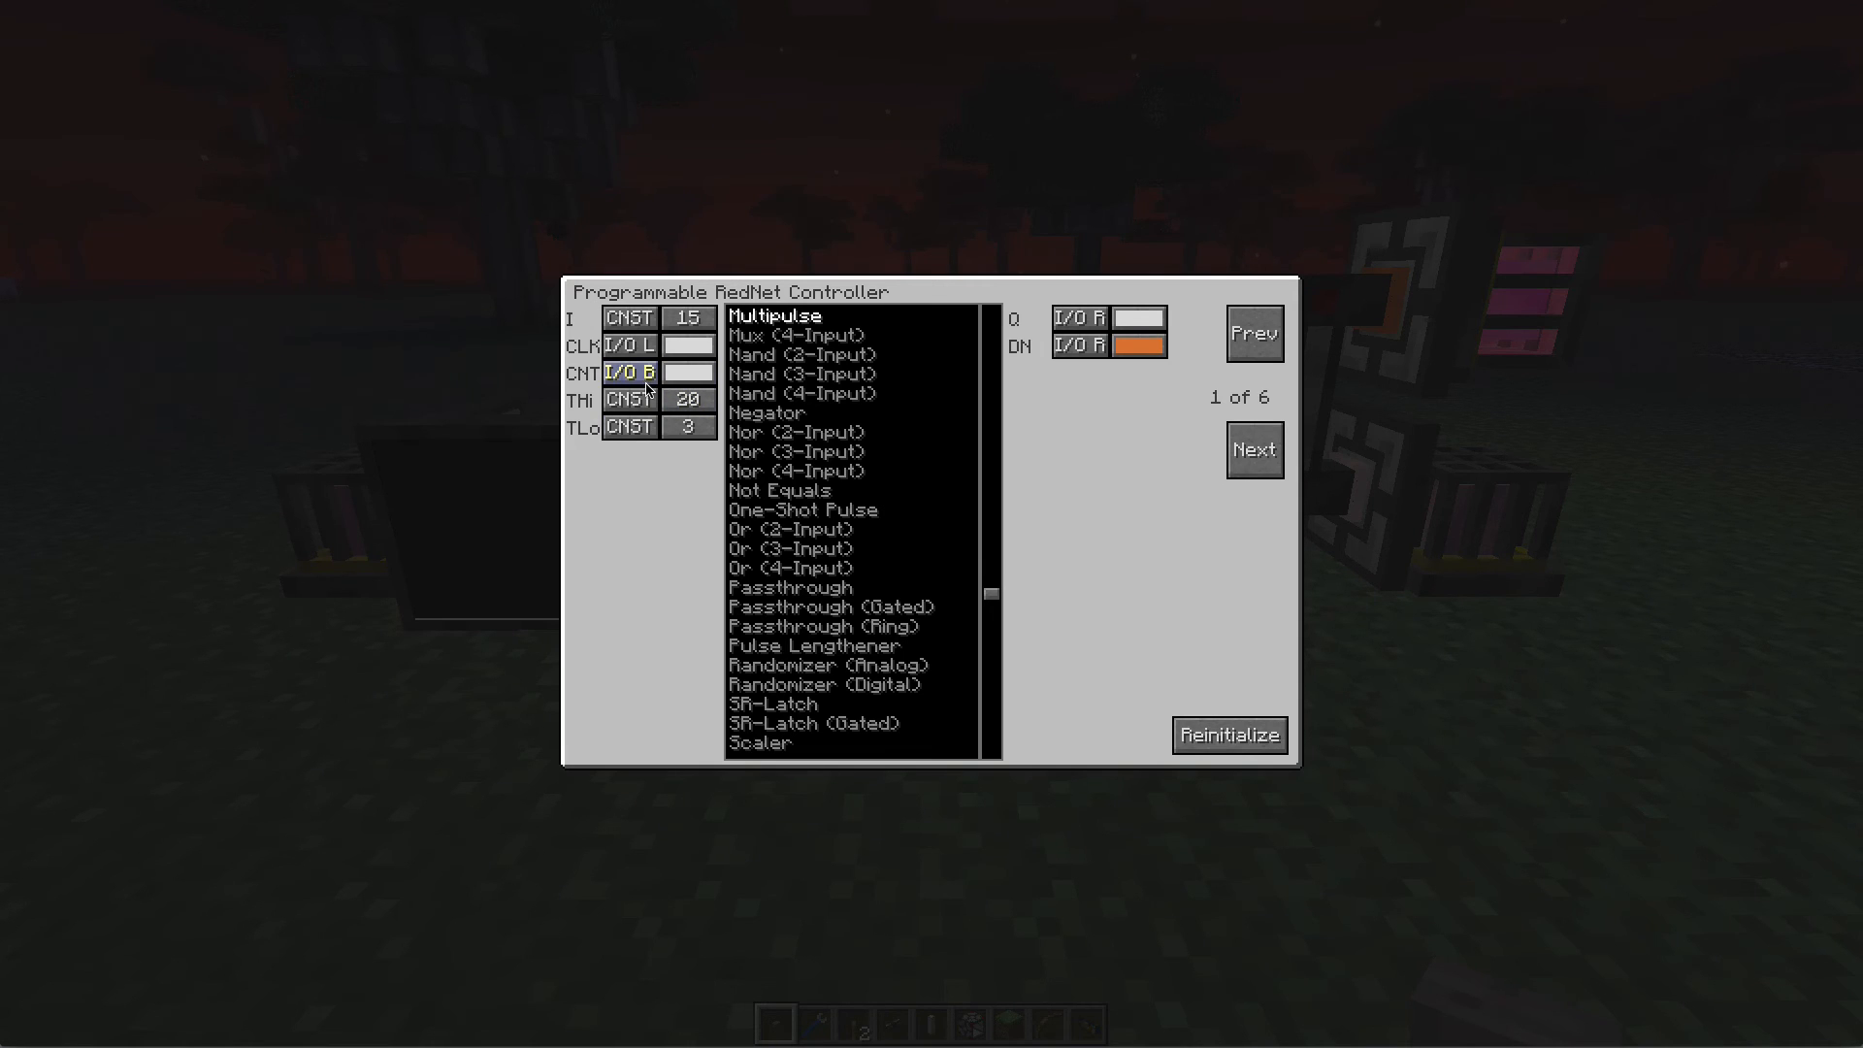
pyautogui.click(630, 373)
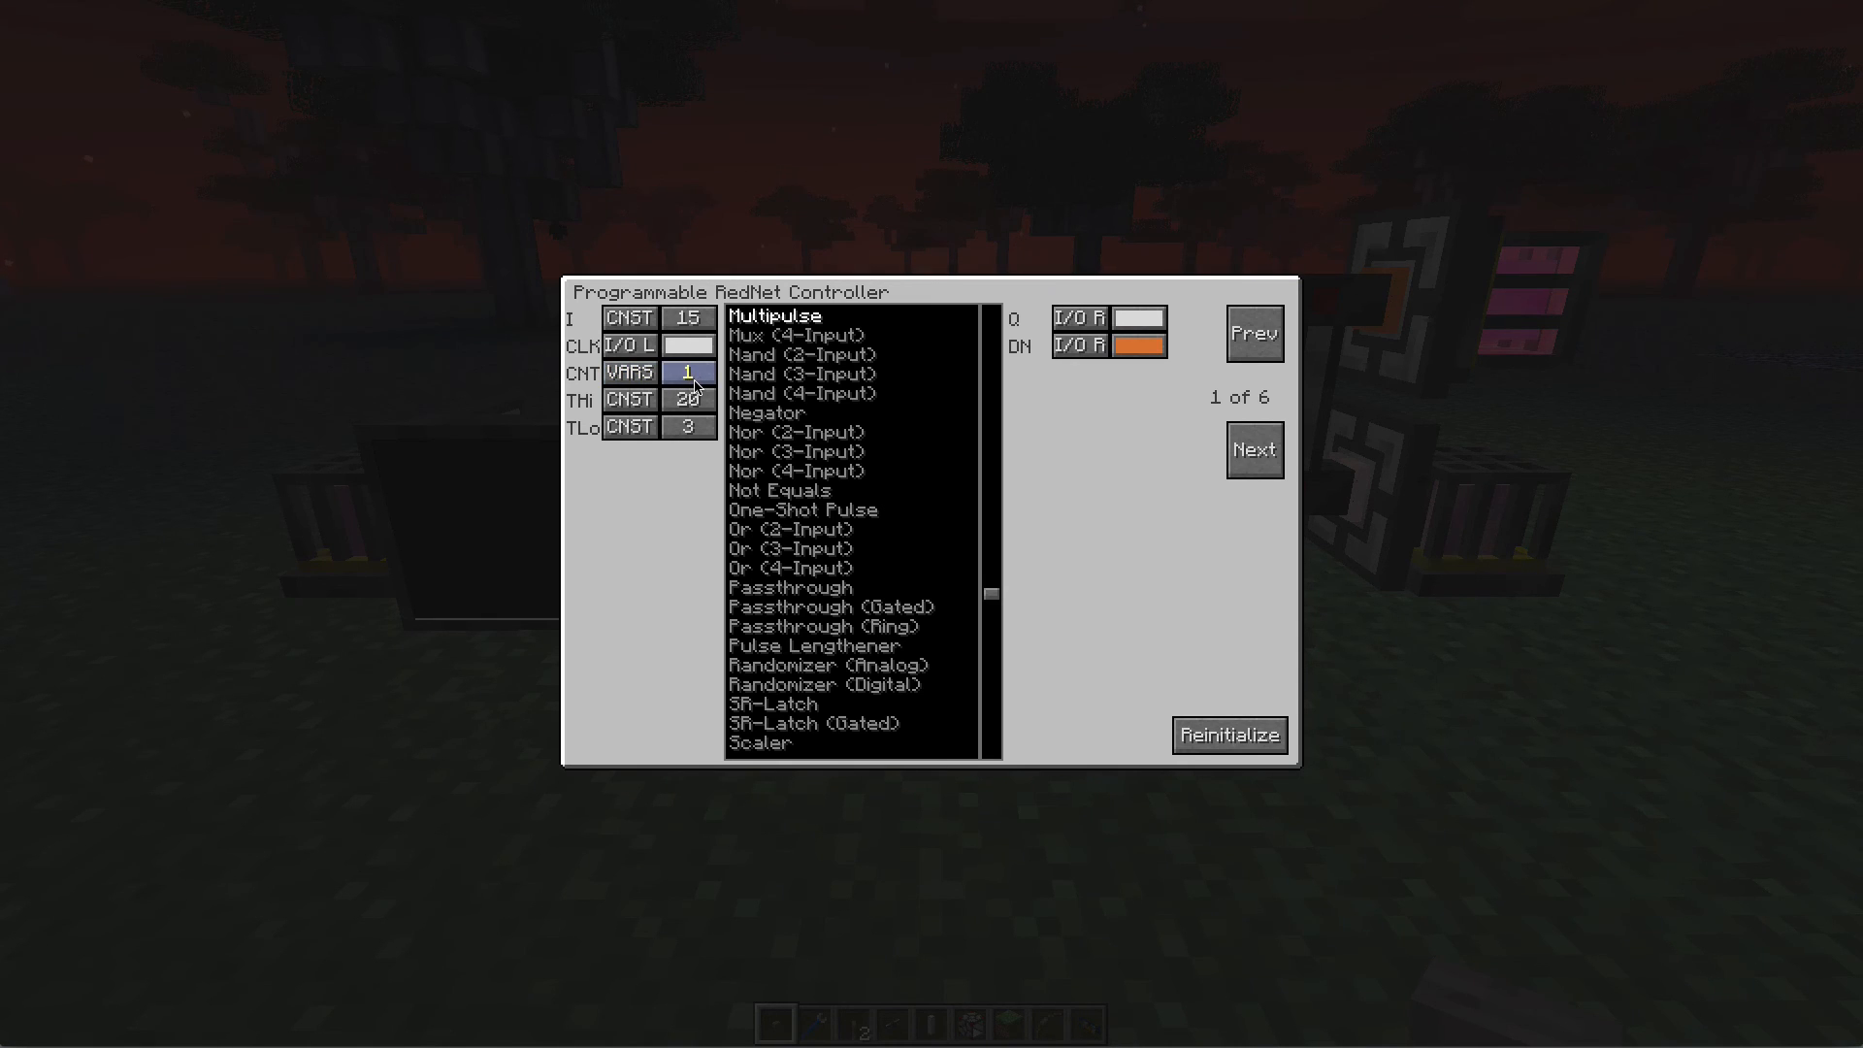
pyautogui.click(690, 373)
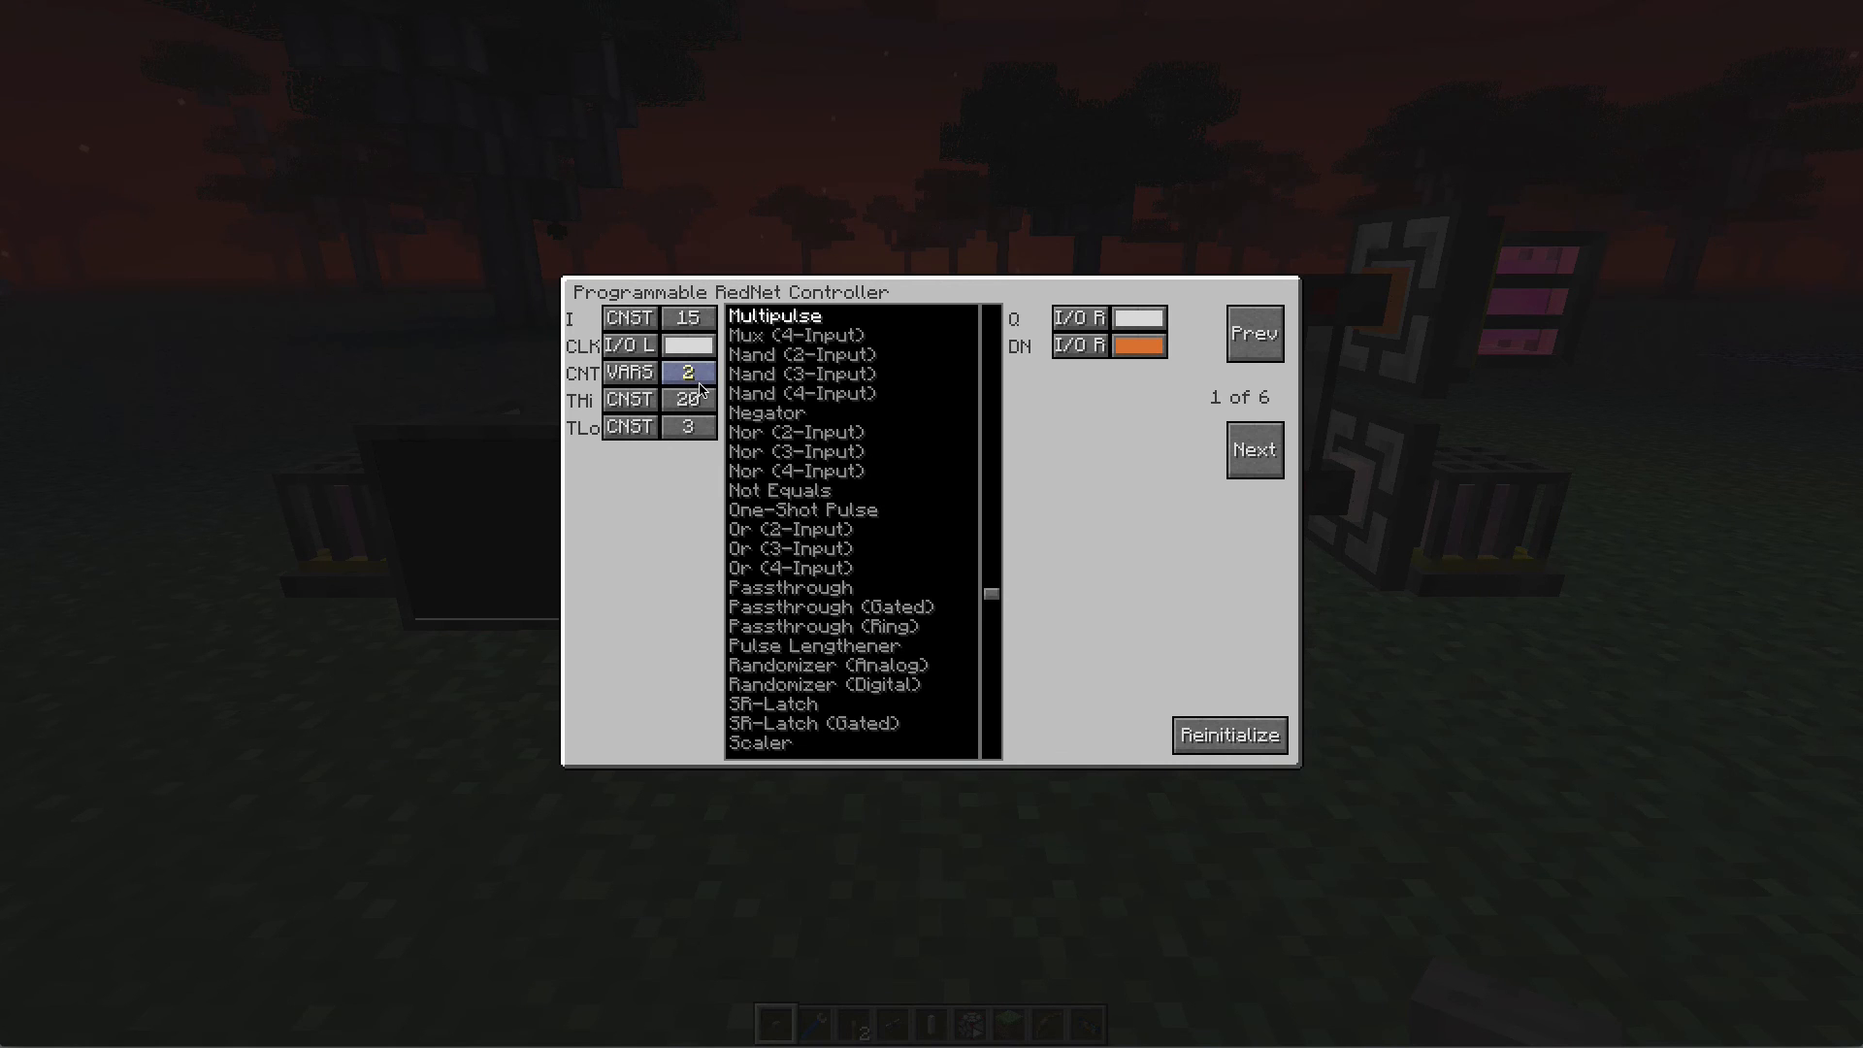
pyautogui.moveTo(672, 378)
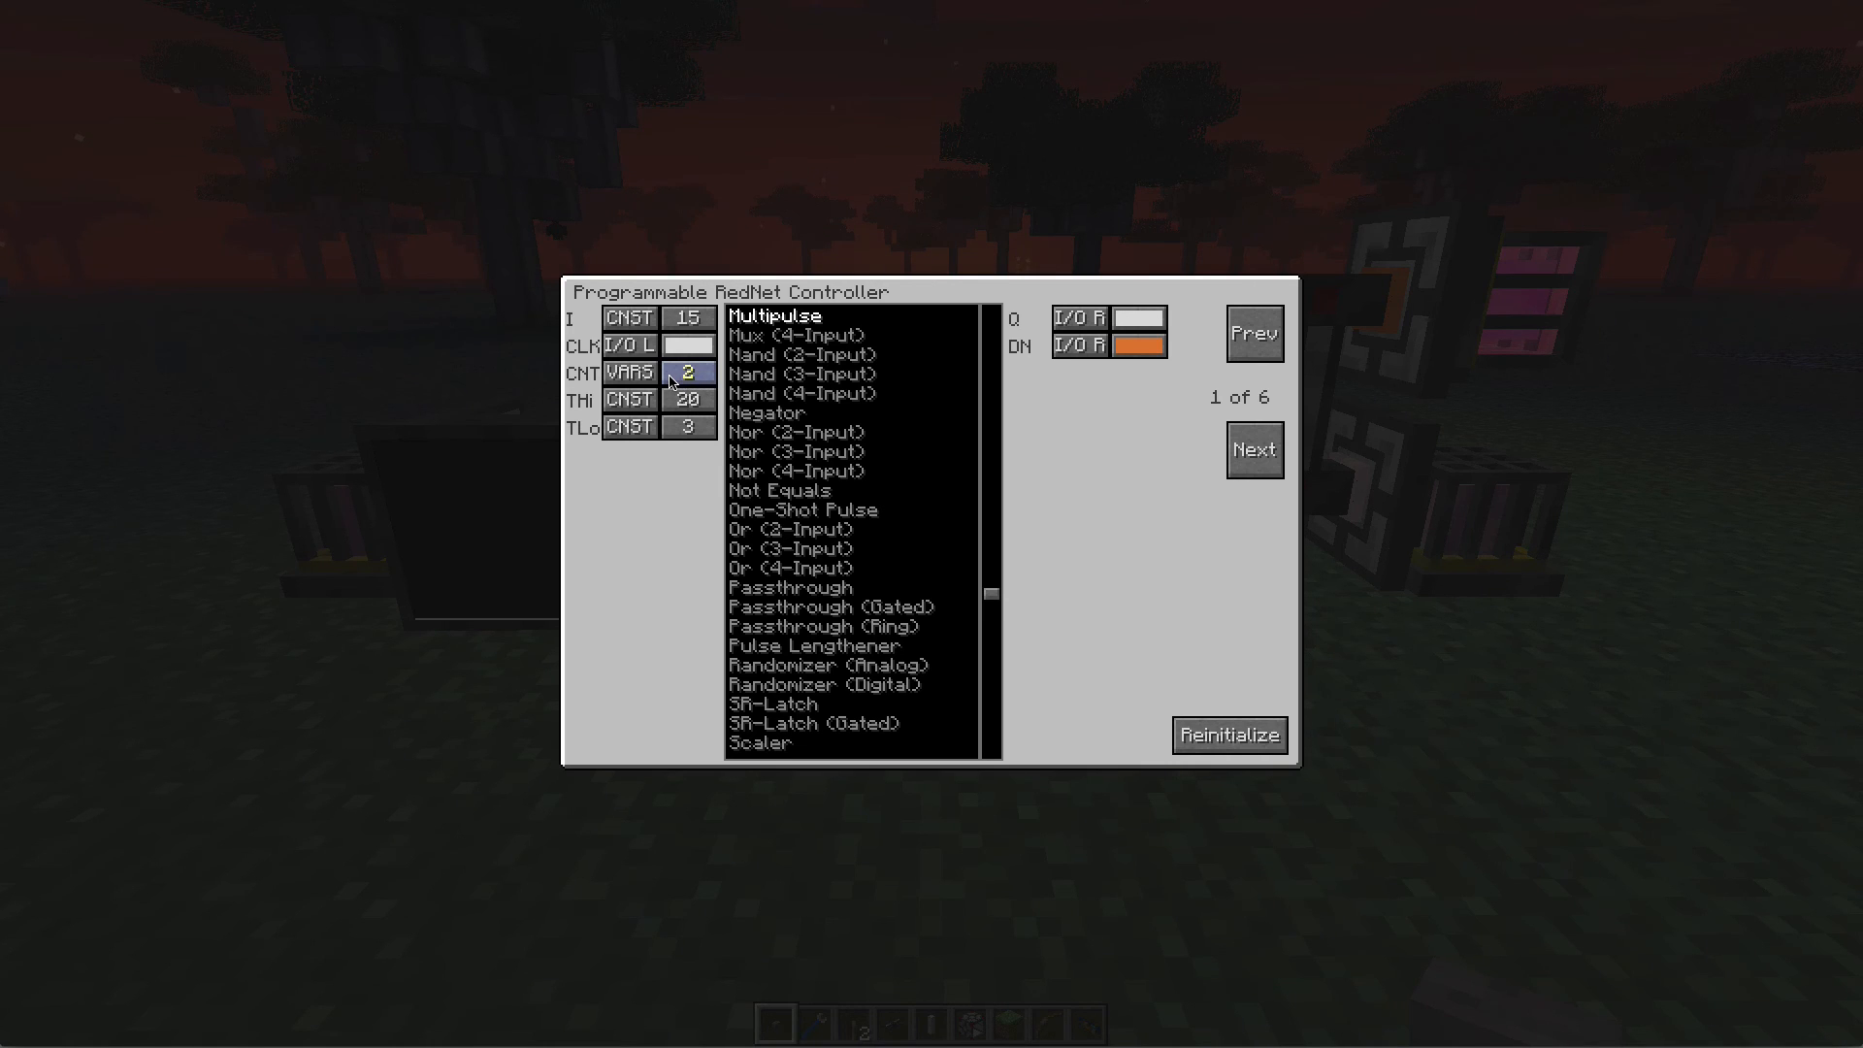
pyautogui.press('Escape')
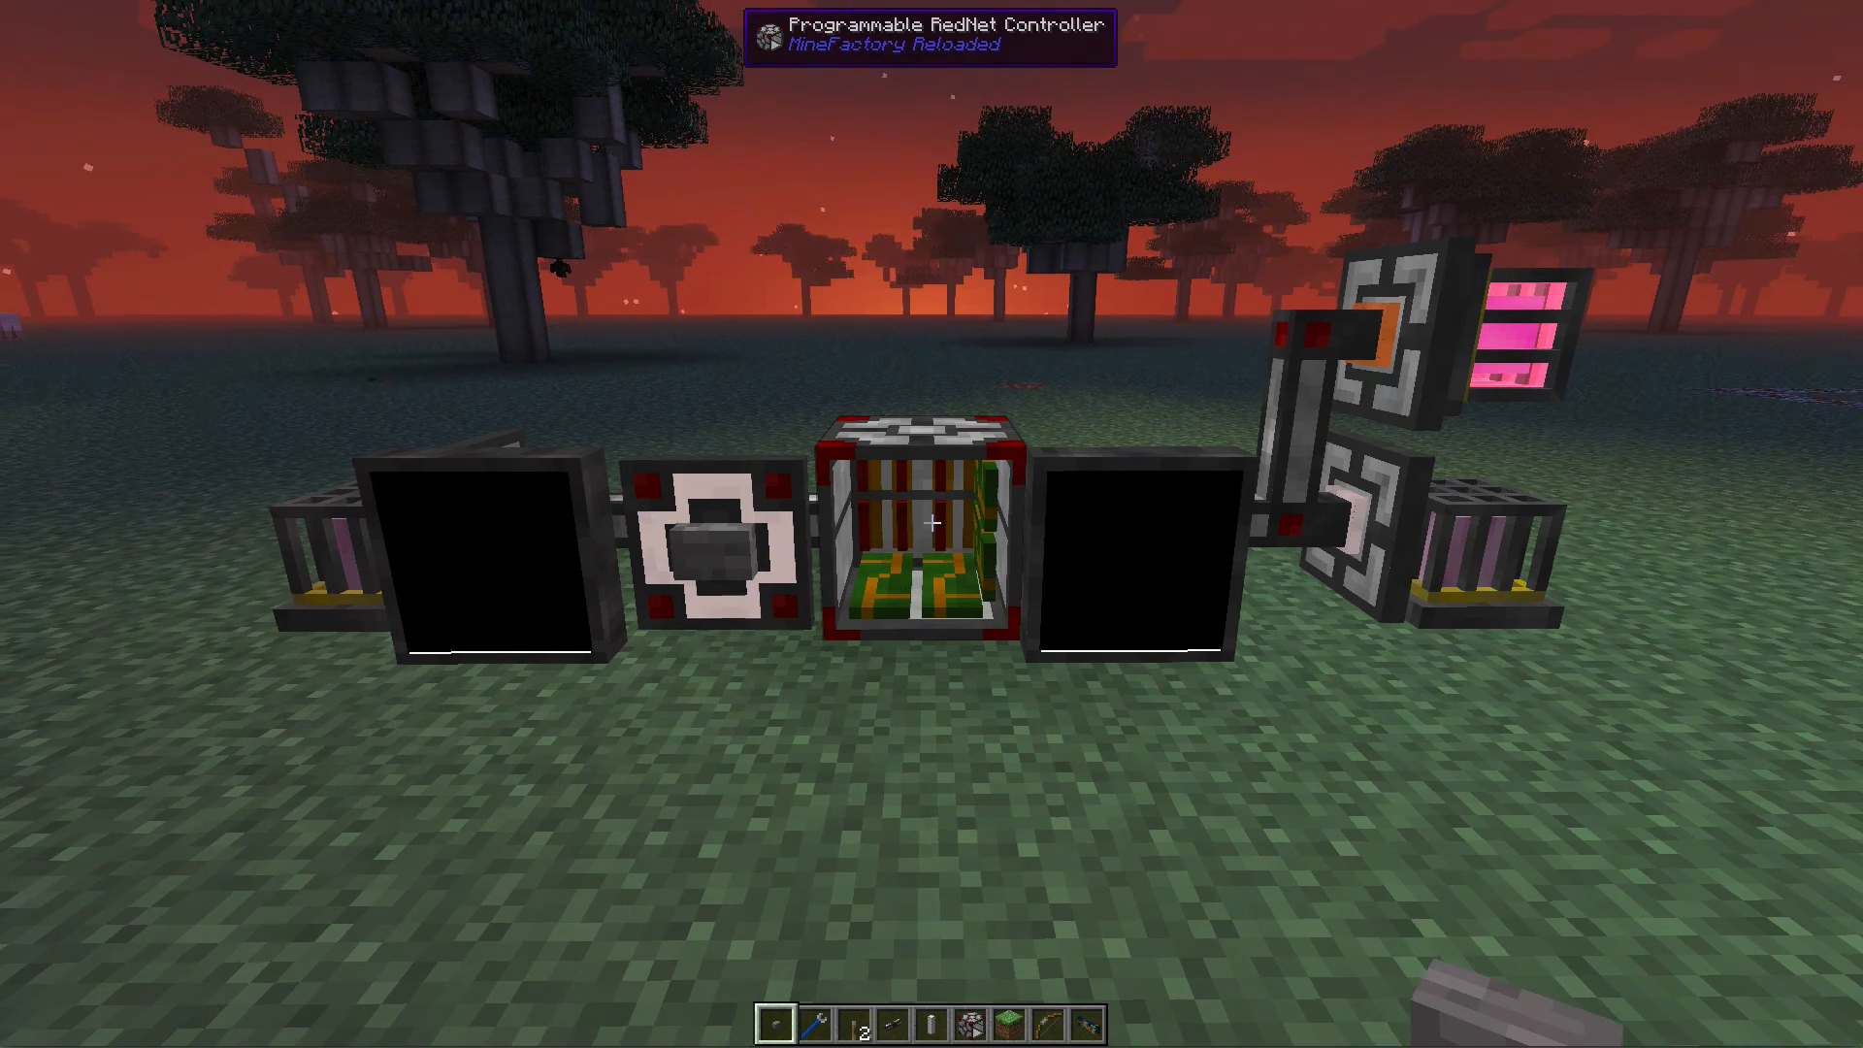